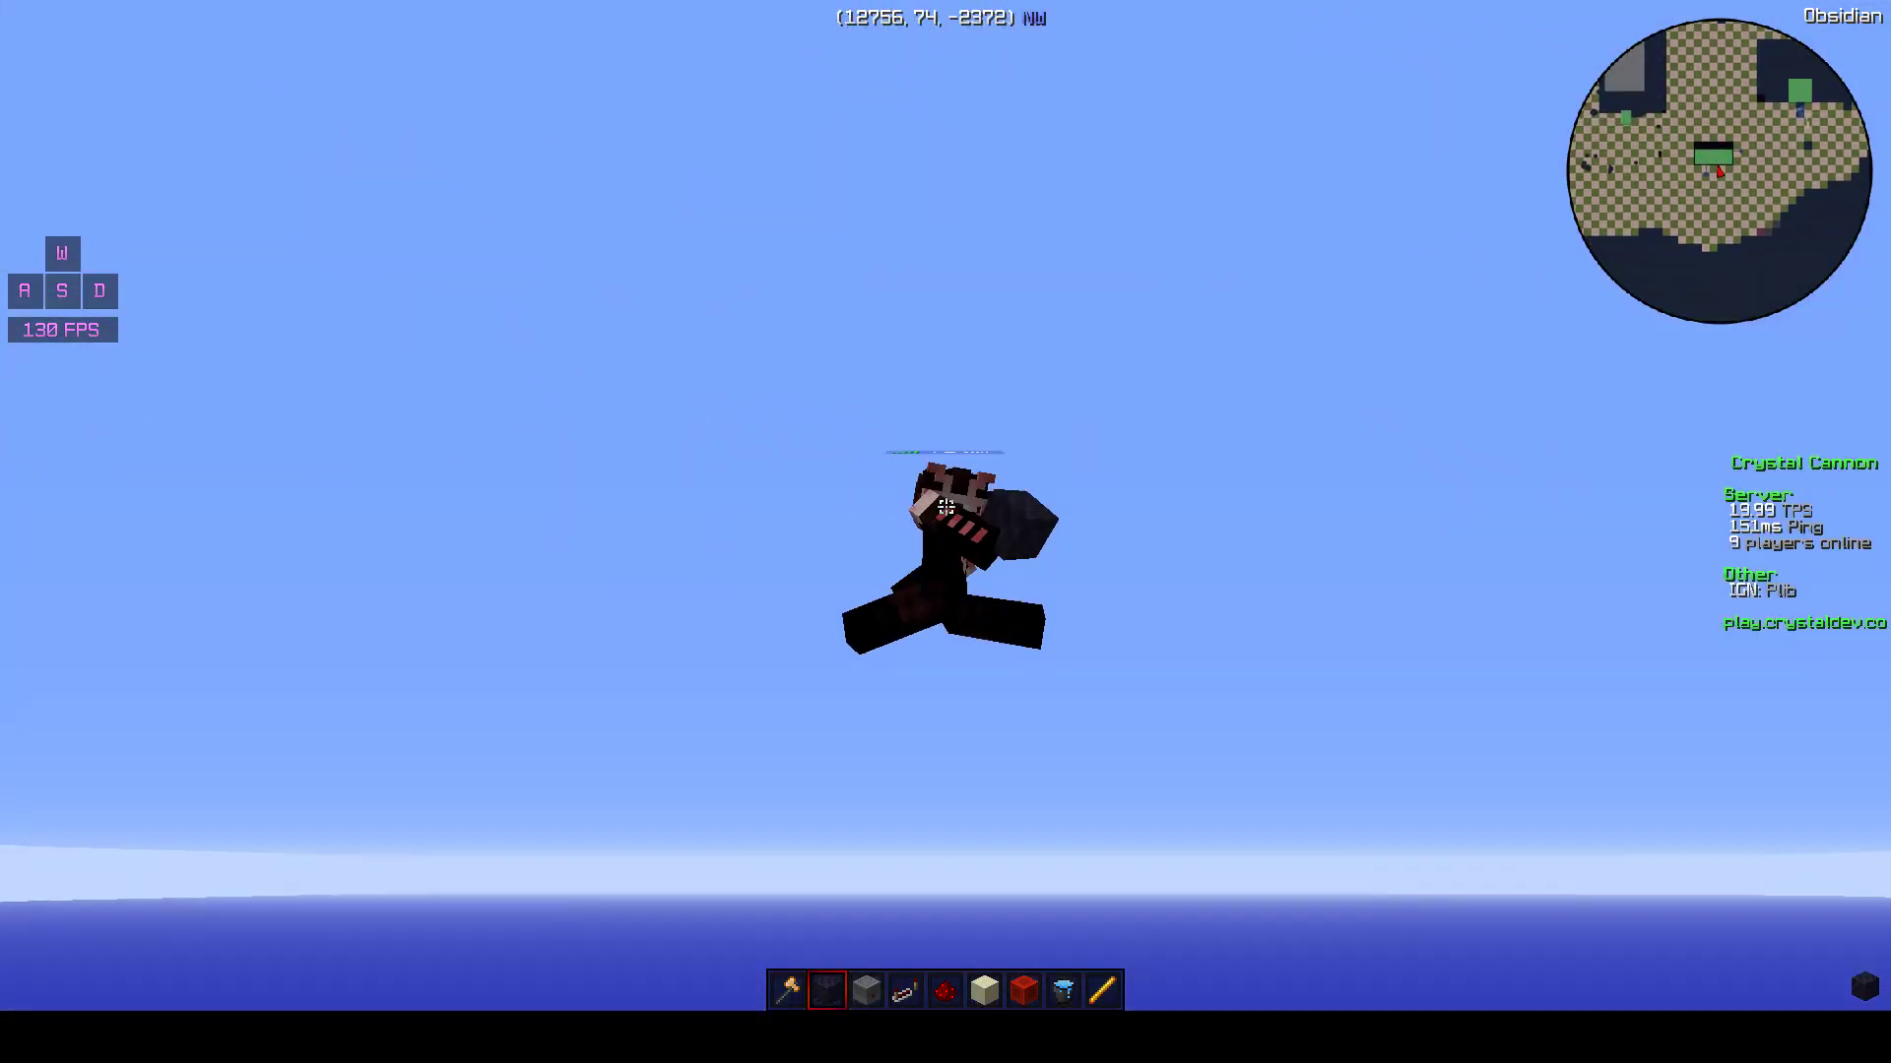
mouse_move(945, 506)
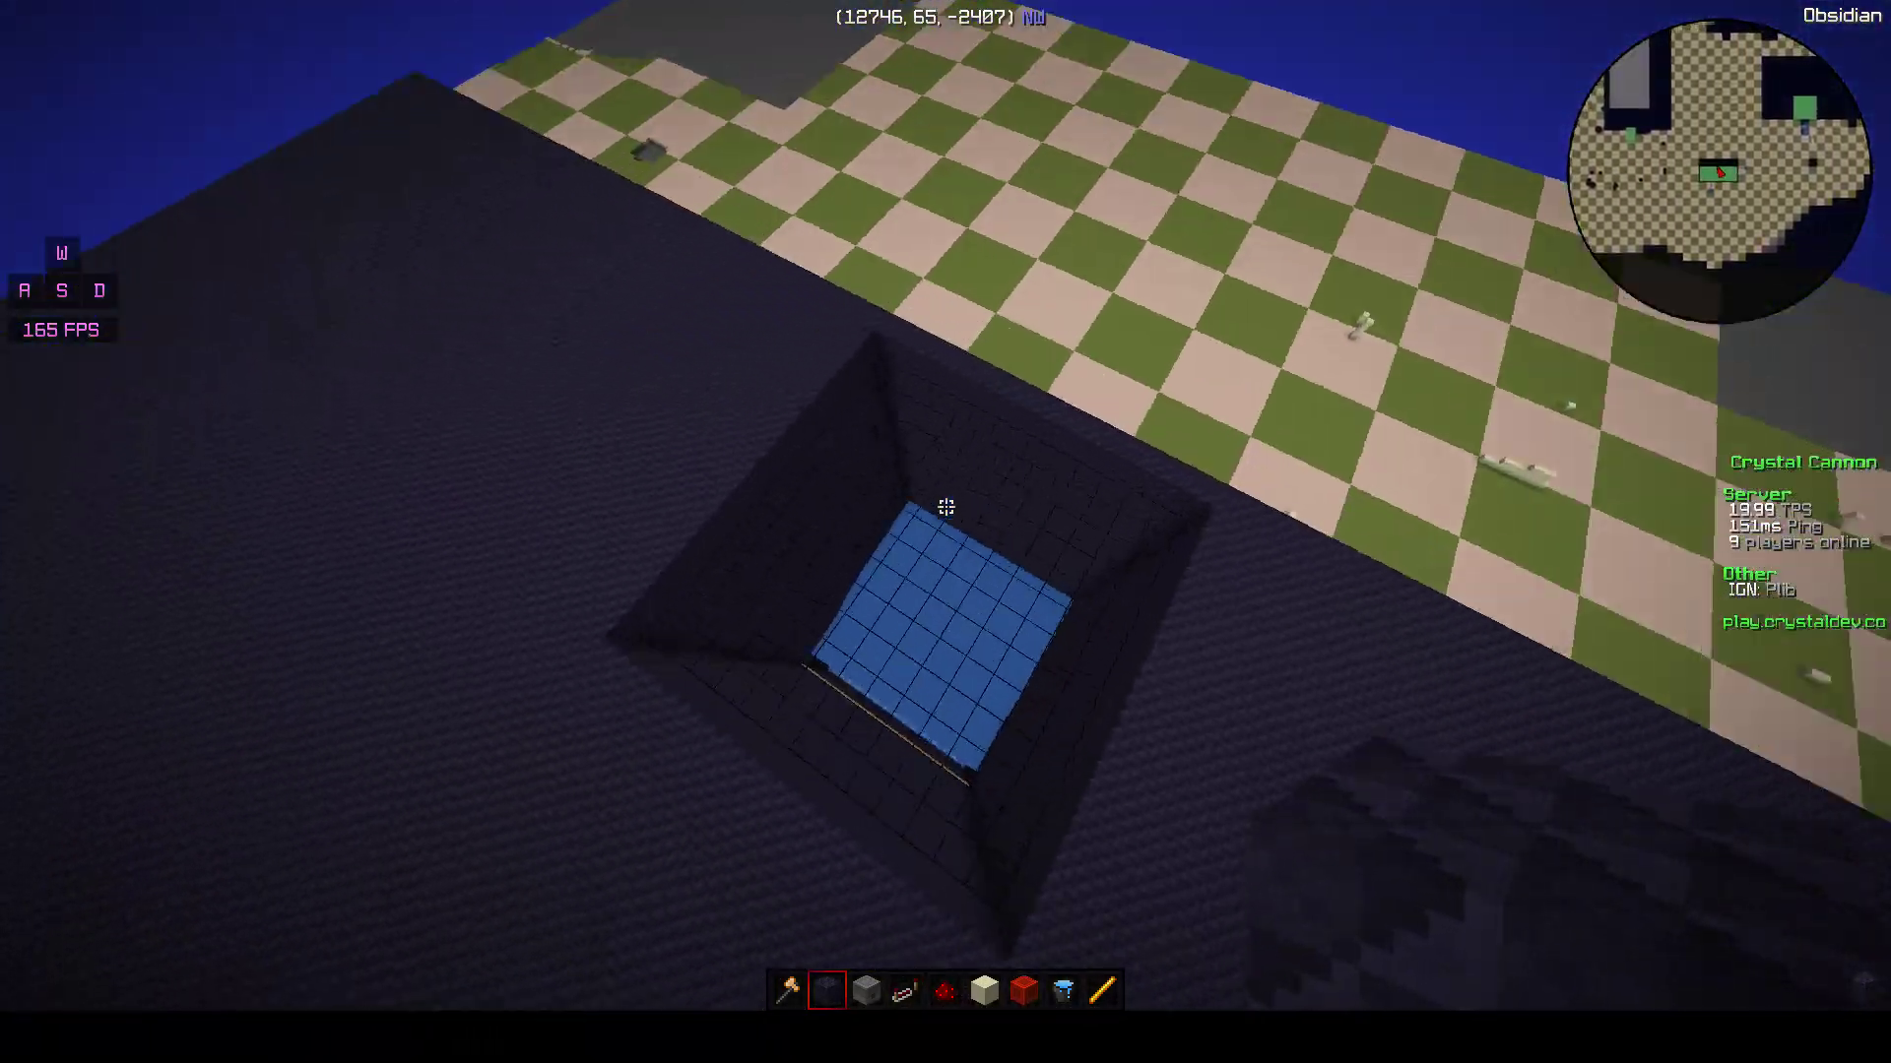
mouse_move(945, 508)
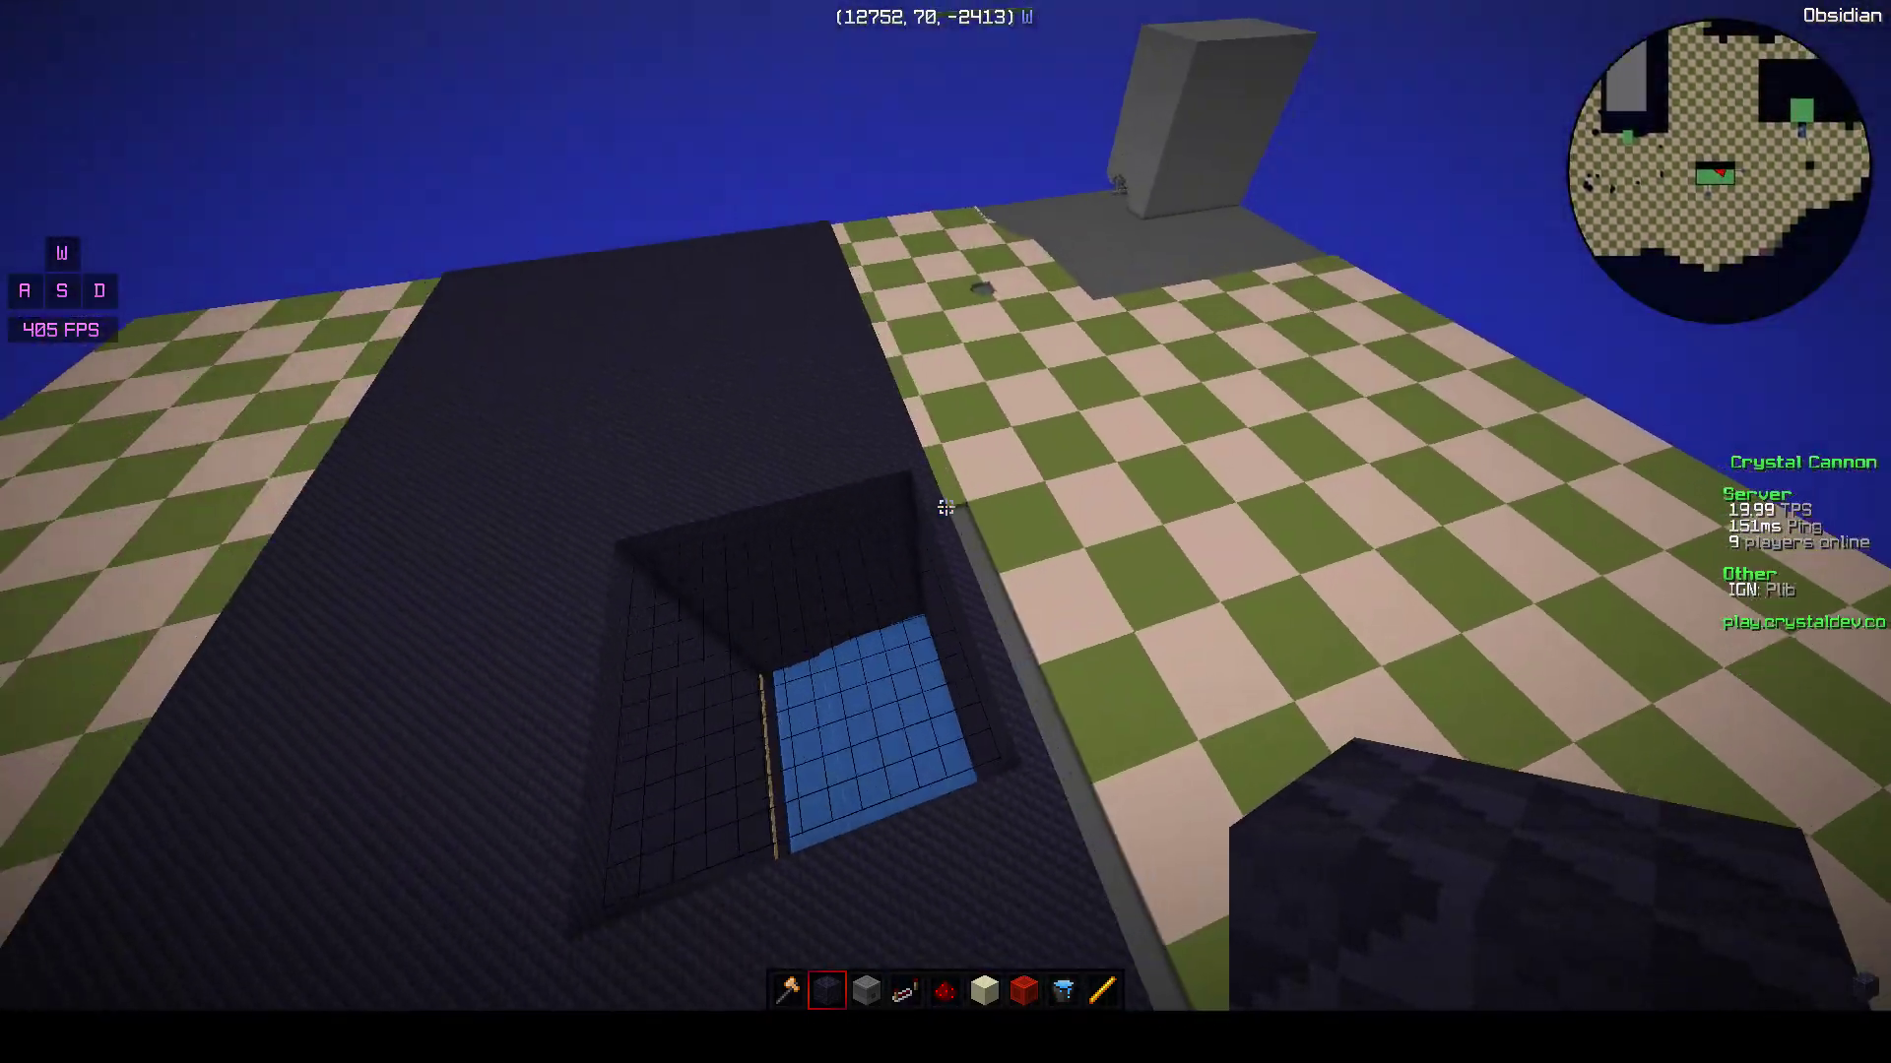
mouse_move(945, 507)
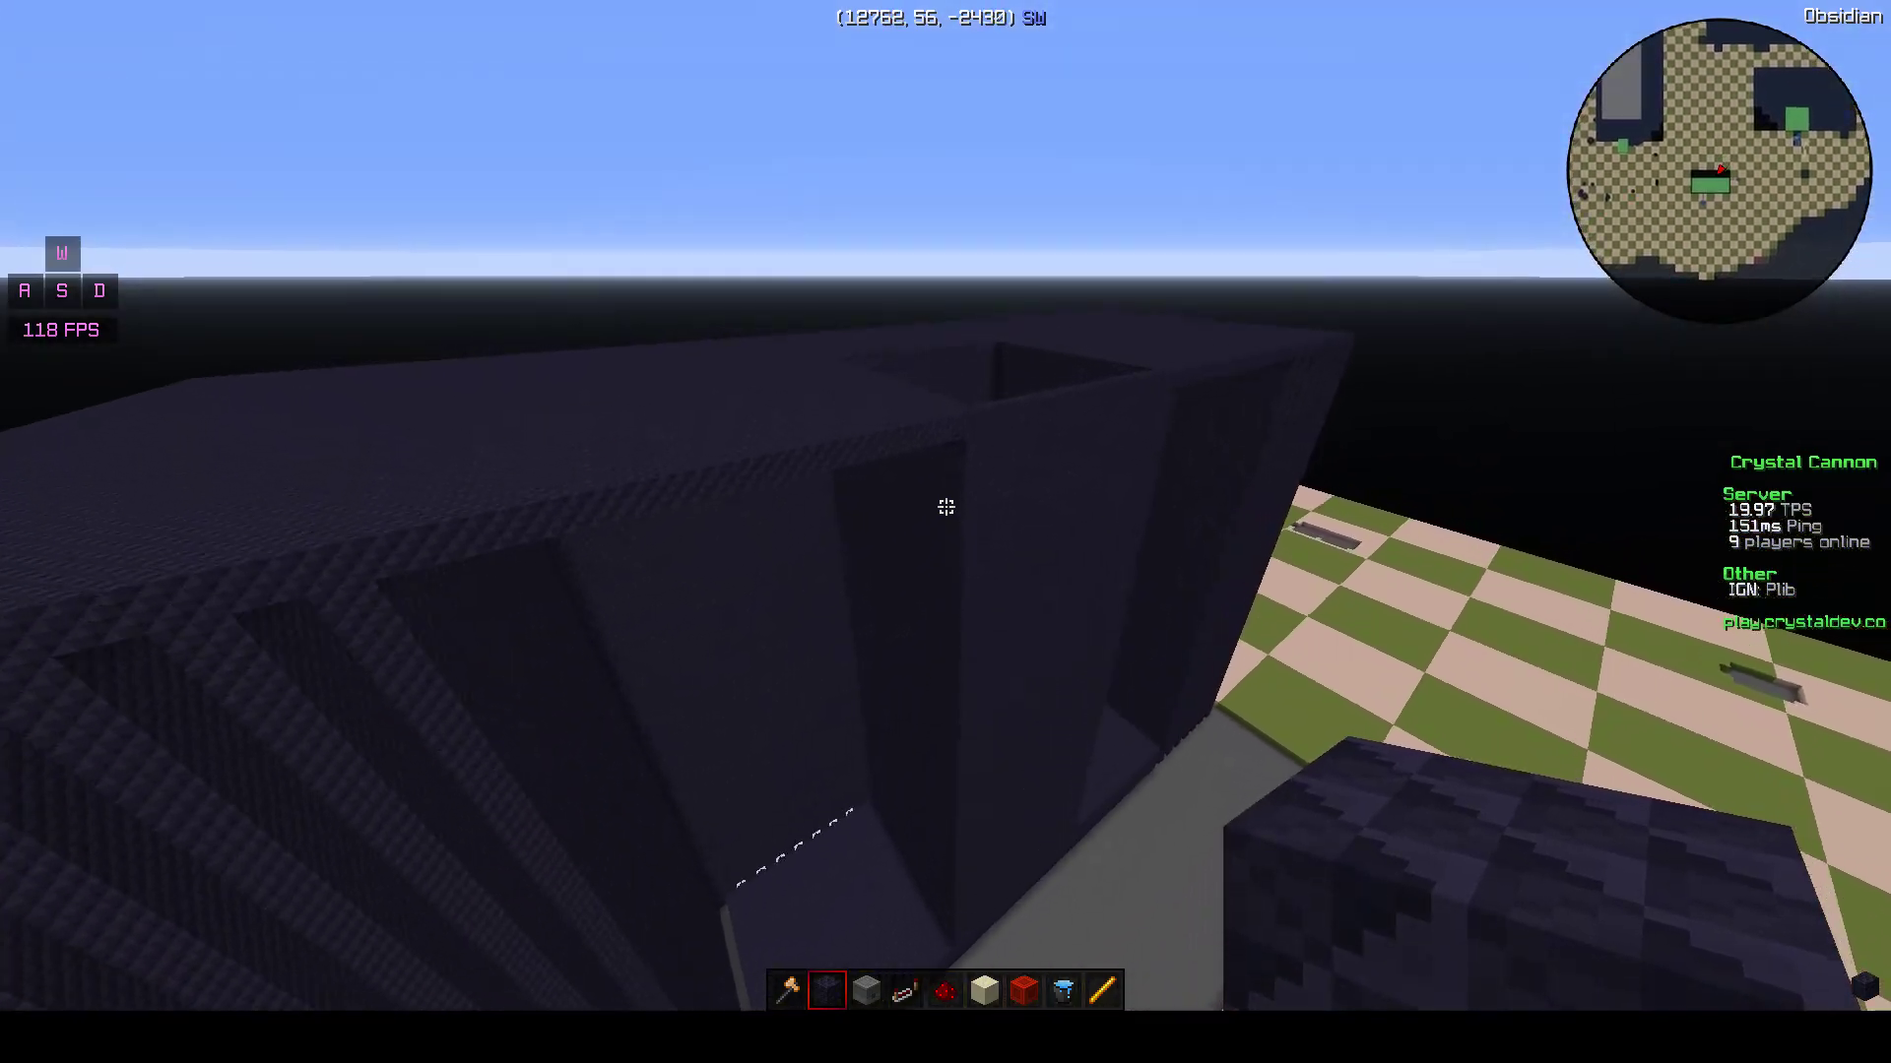
mouse_move(945, 506)
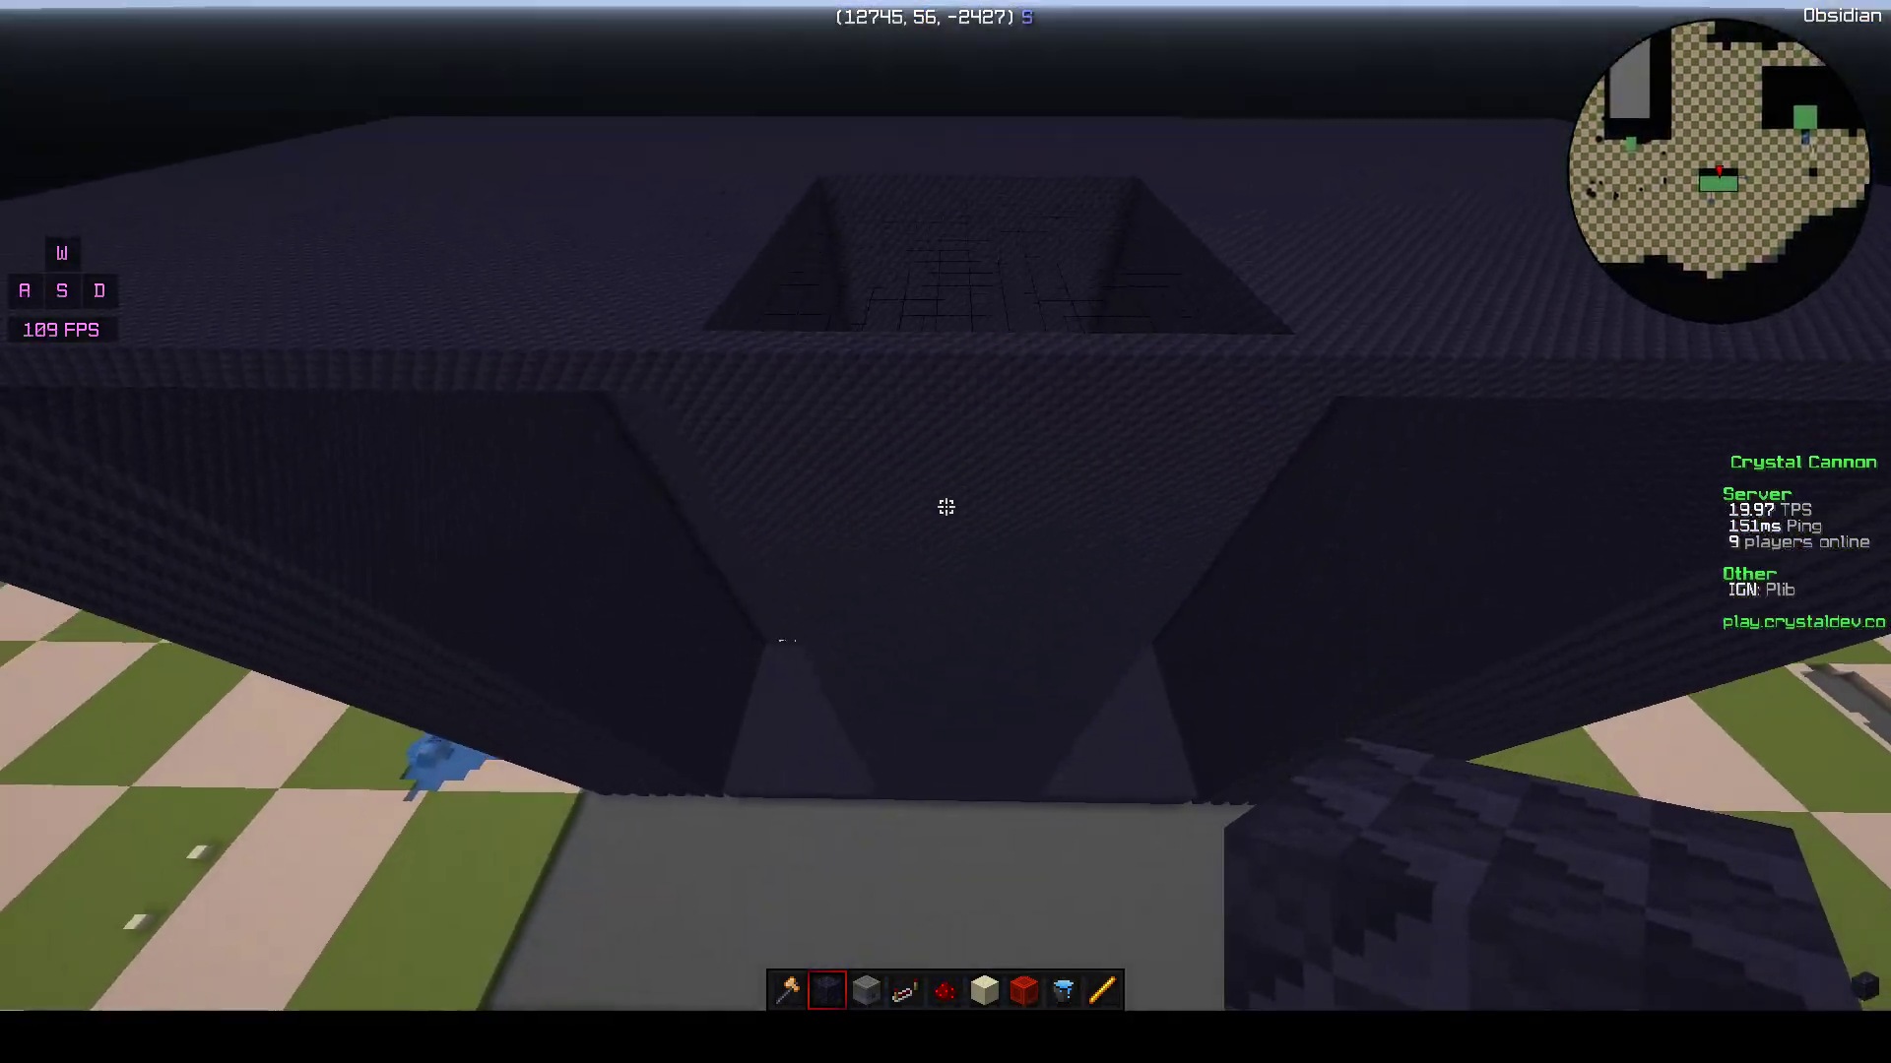
mouse_move(945, 507)
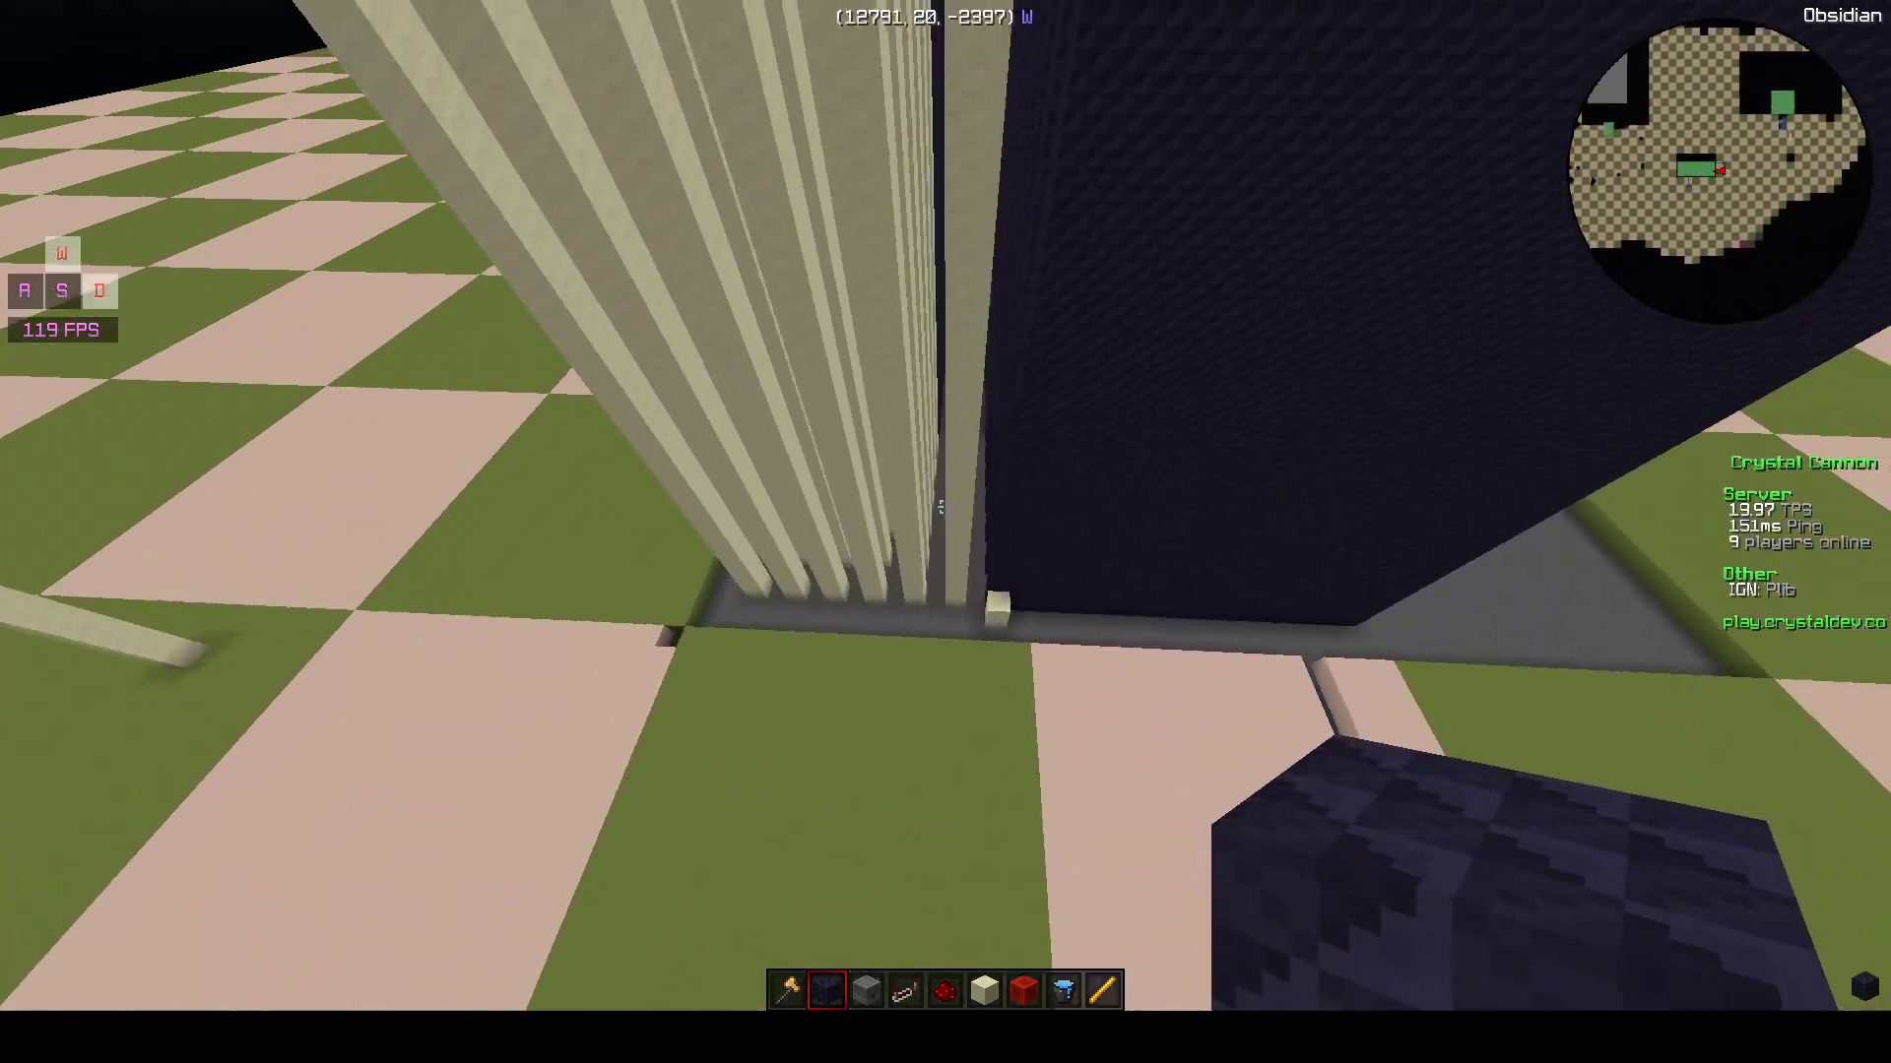
mouse_move(946, 532)
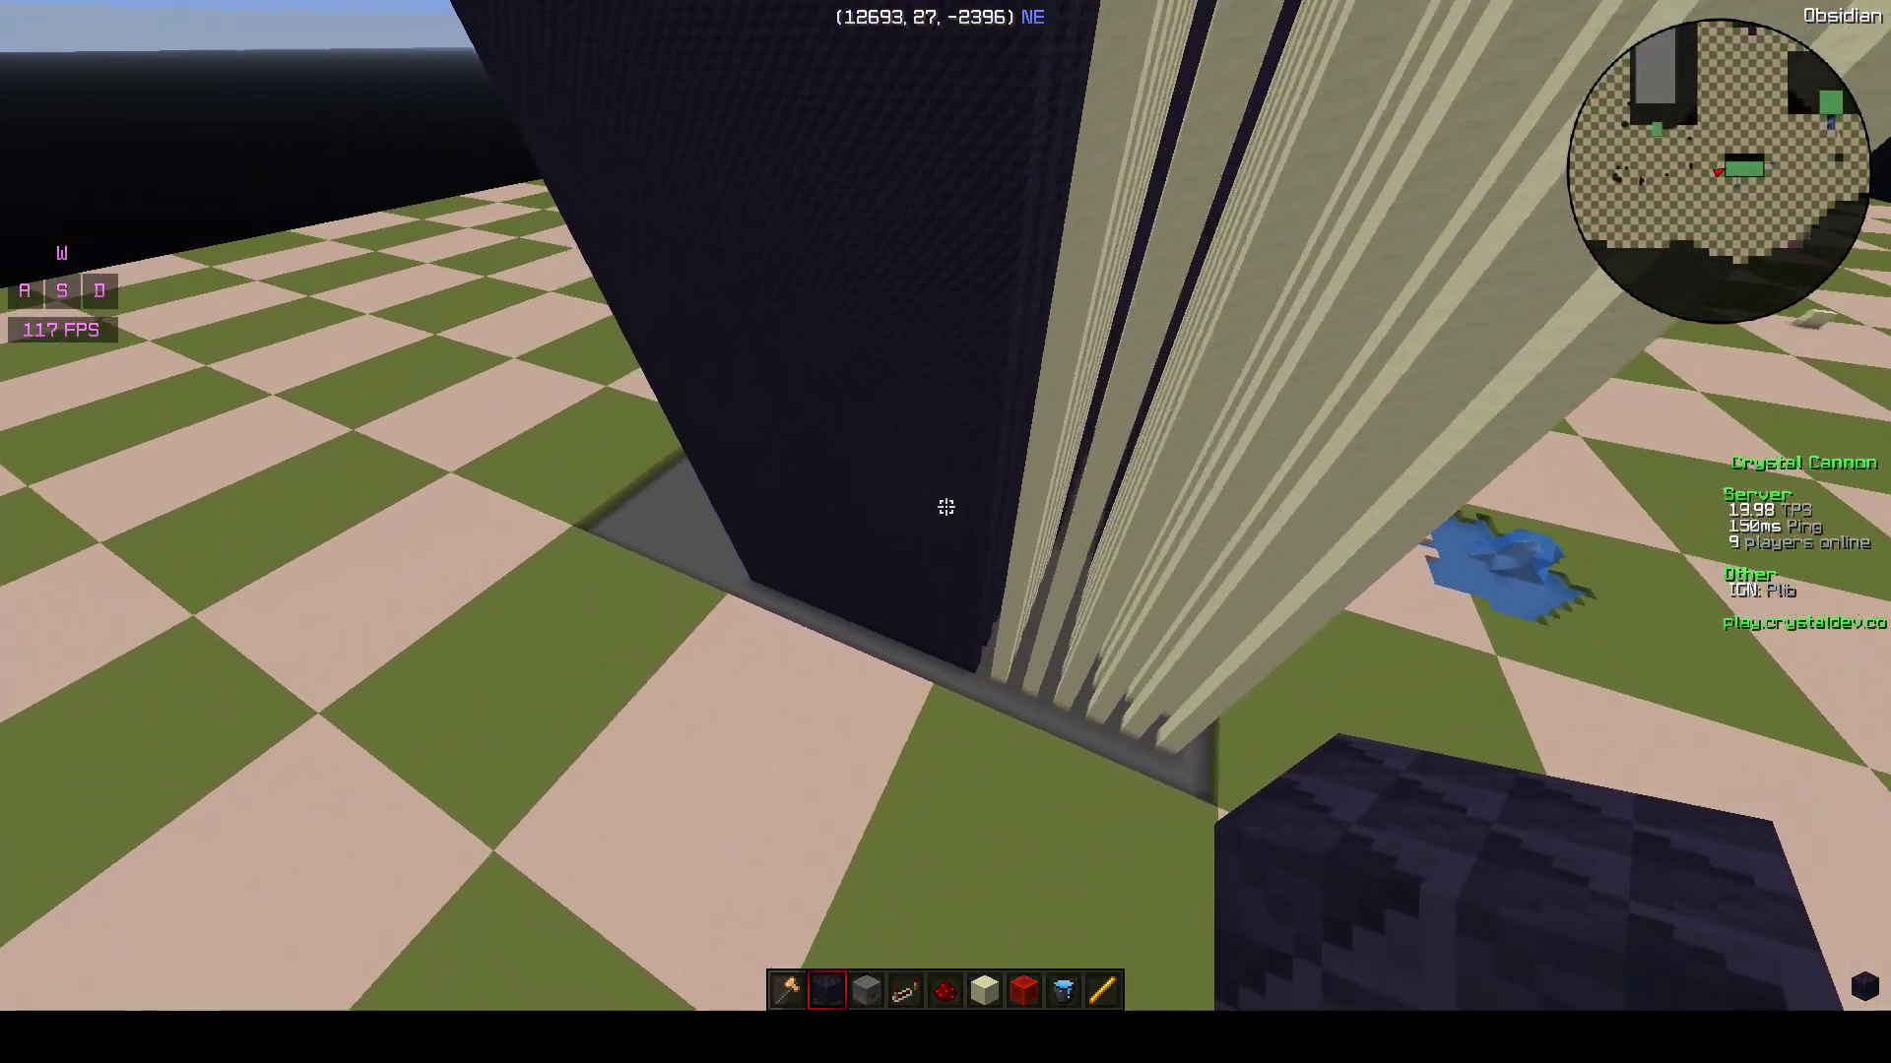
mouse_move(945, 506)
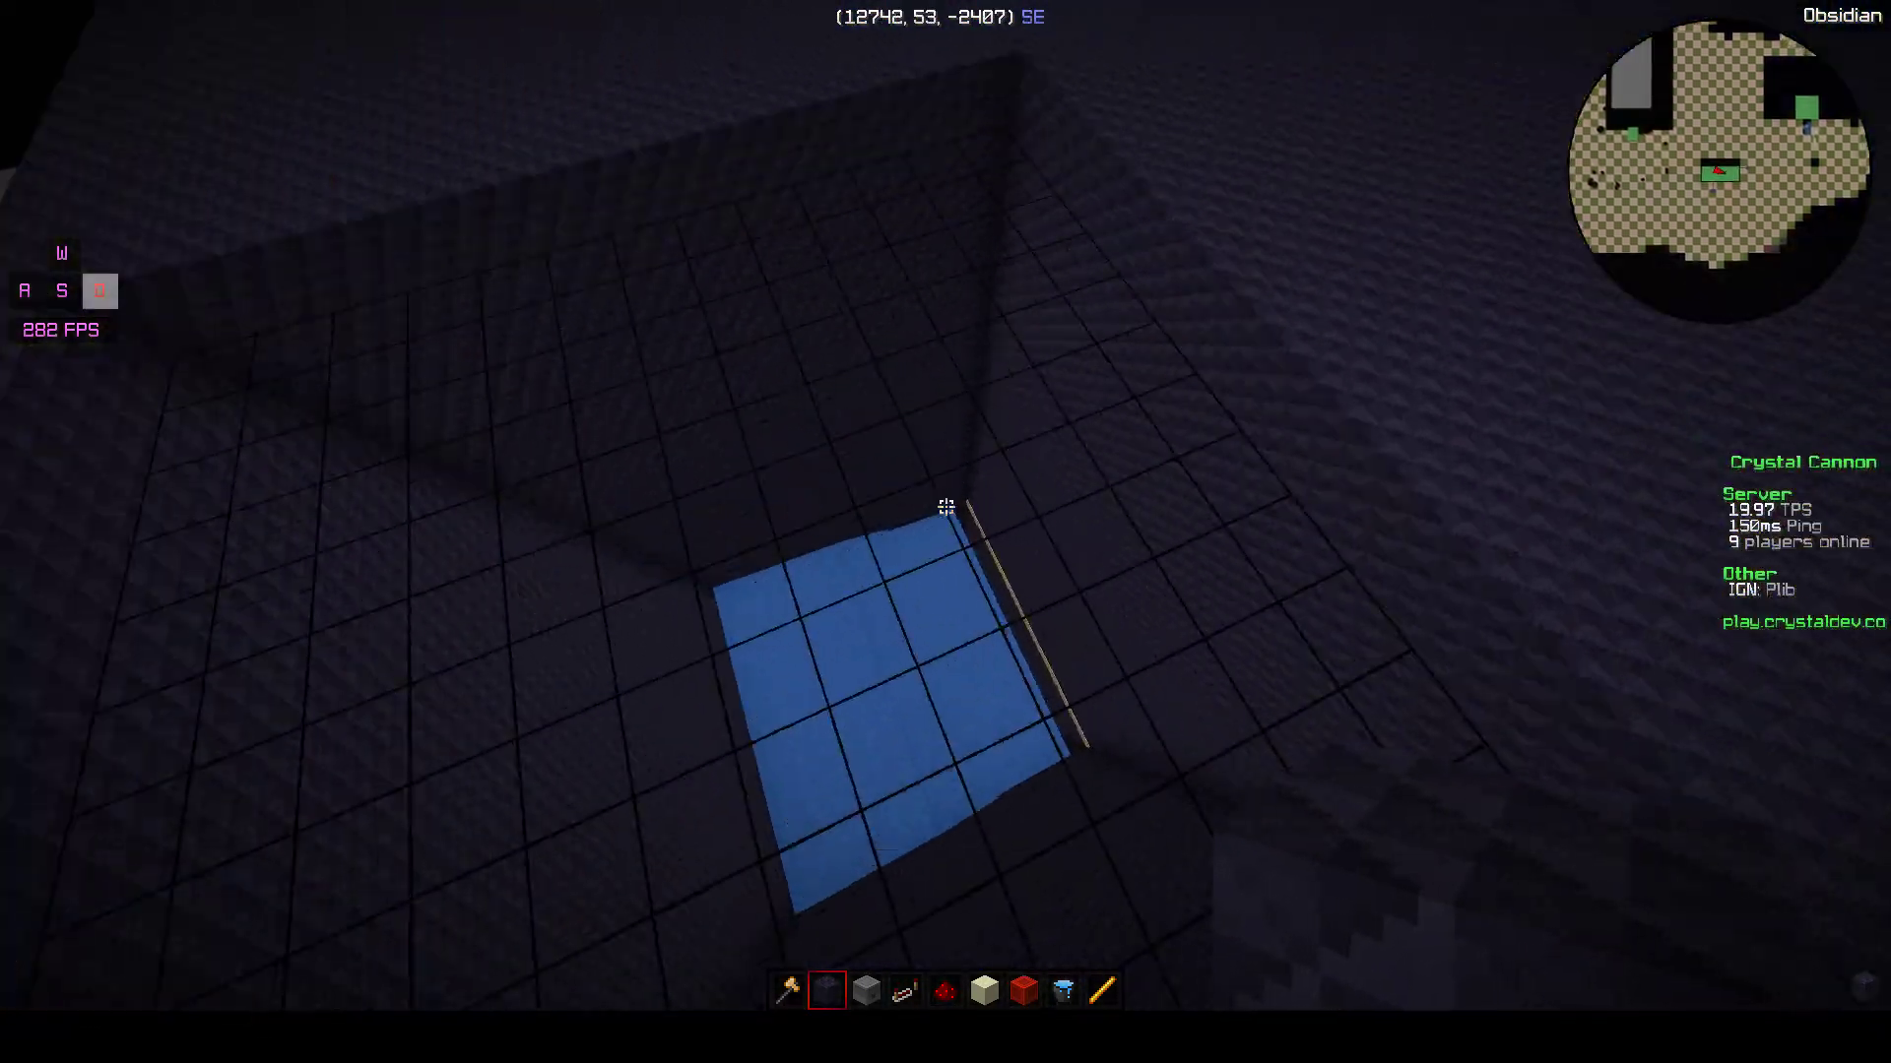
mouse_move(945, 506)
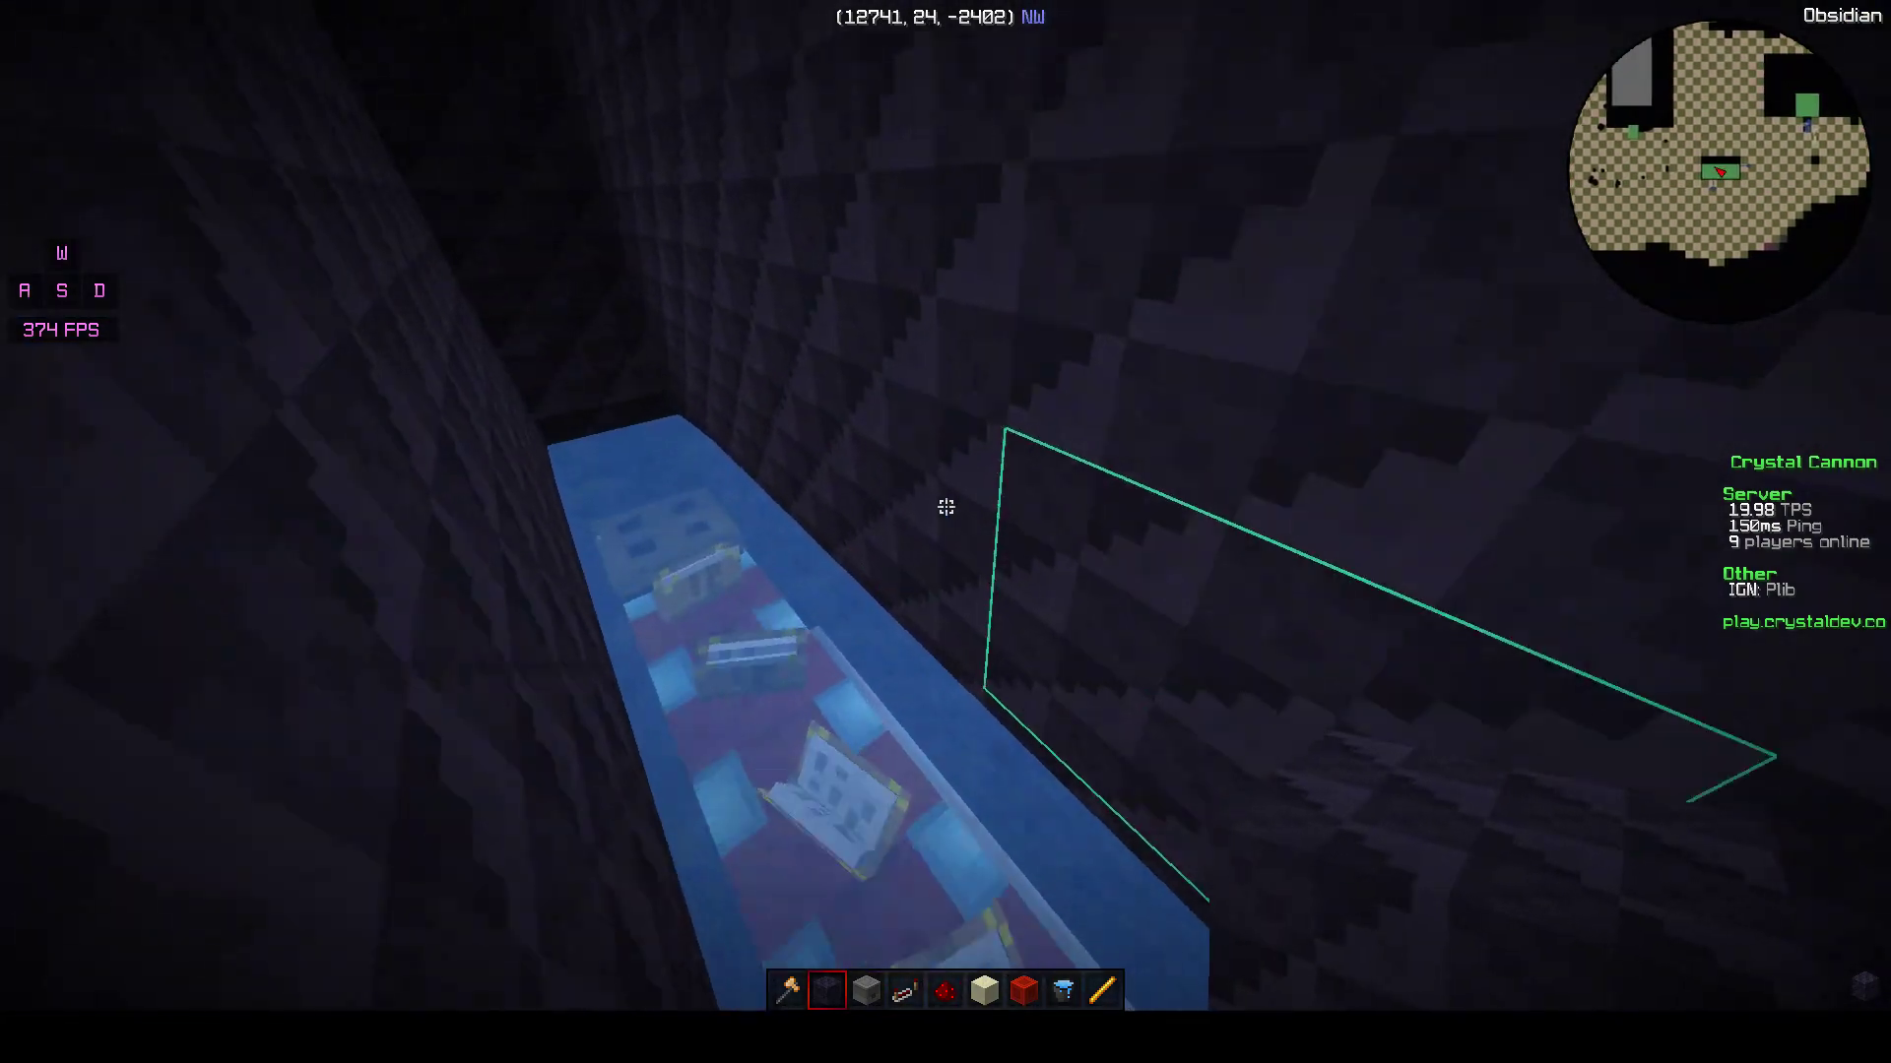
mouse_move(946, 506)
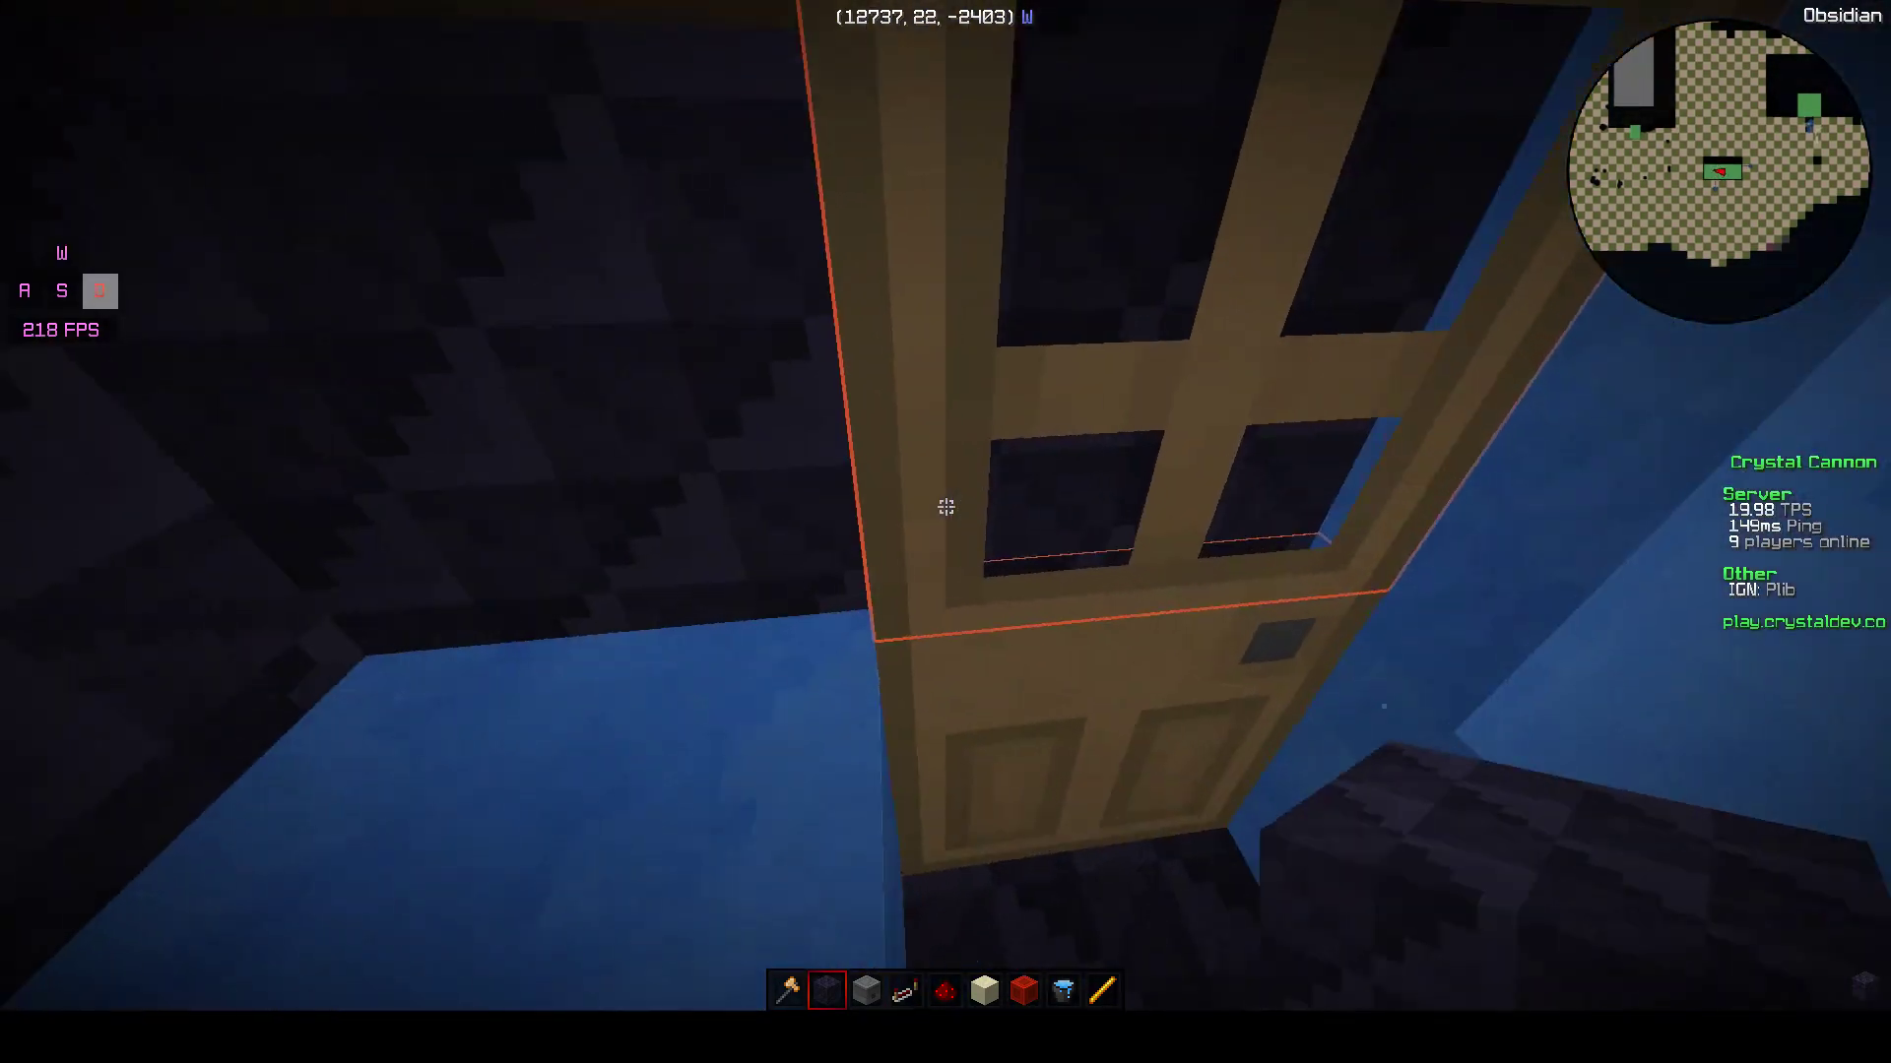
mouse_move(945, 506)
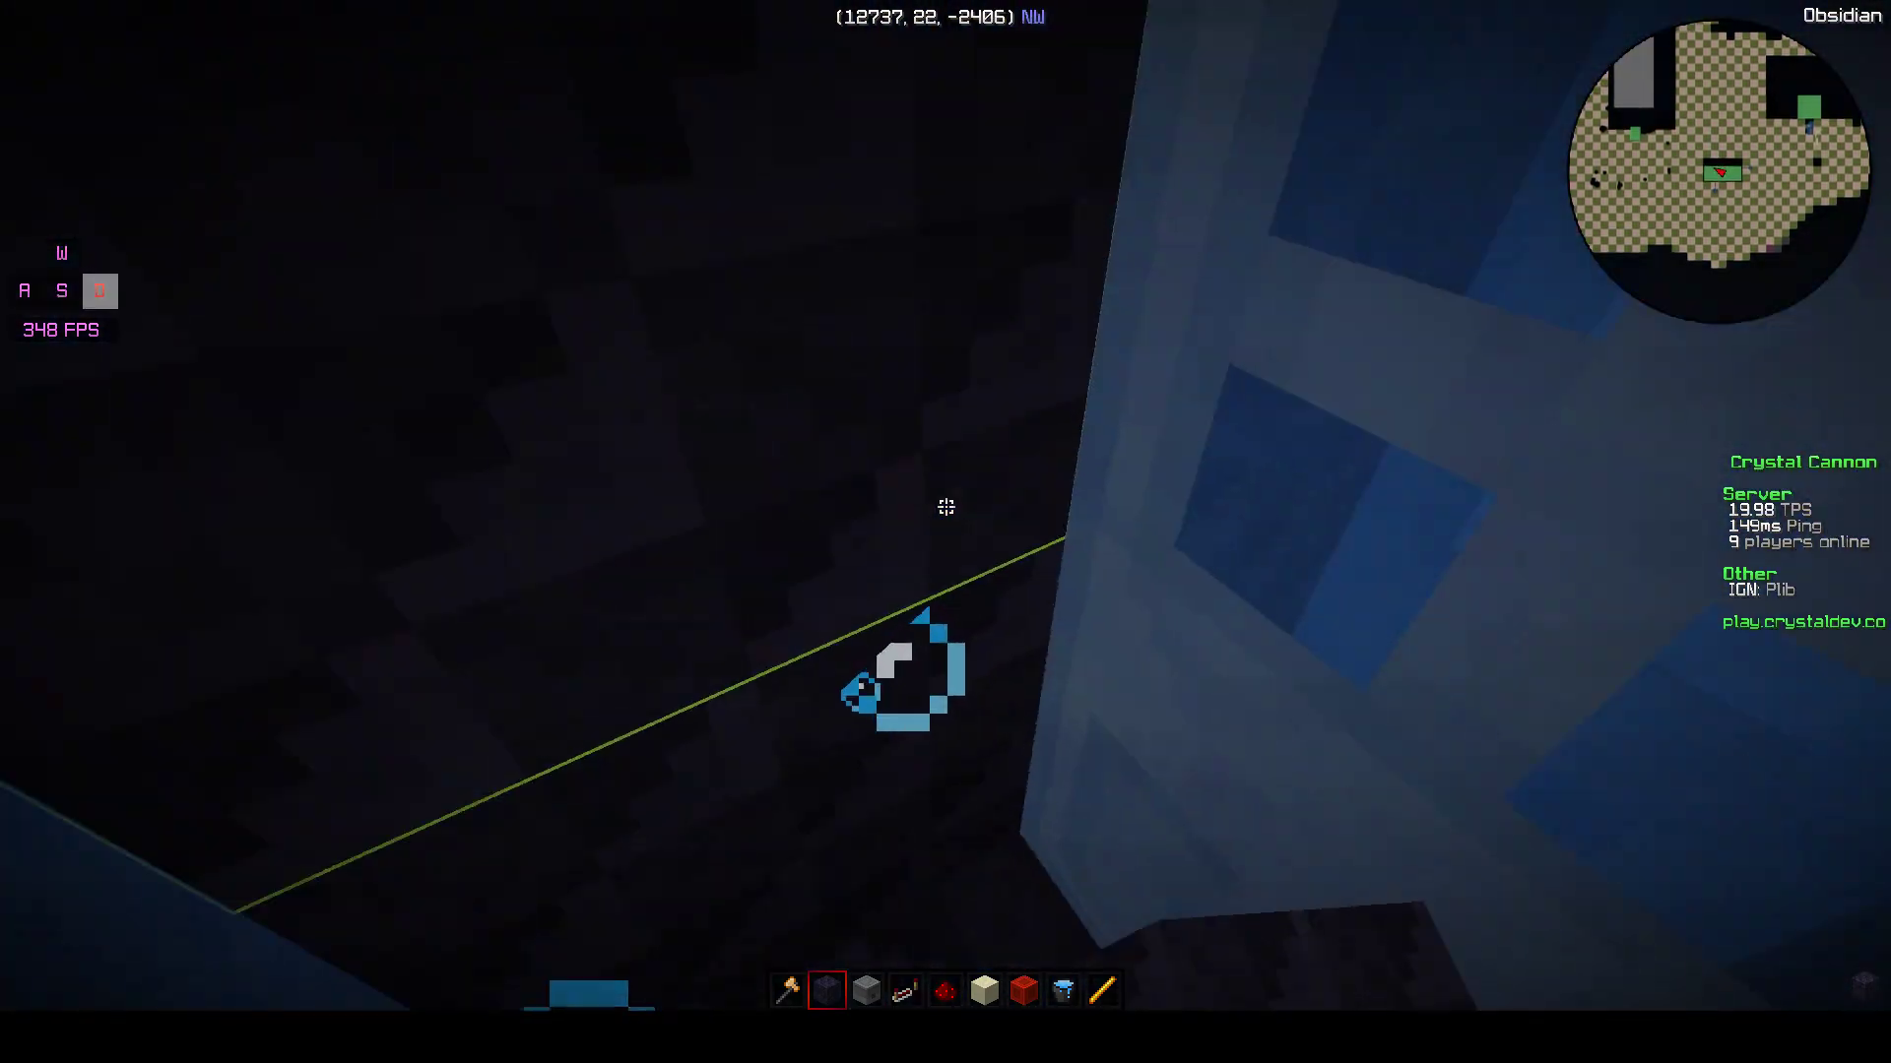
mouse_move(945, 506)
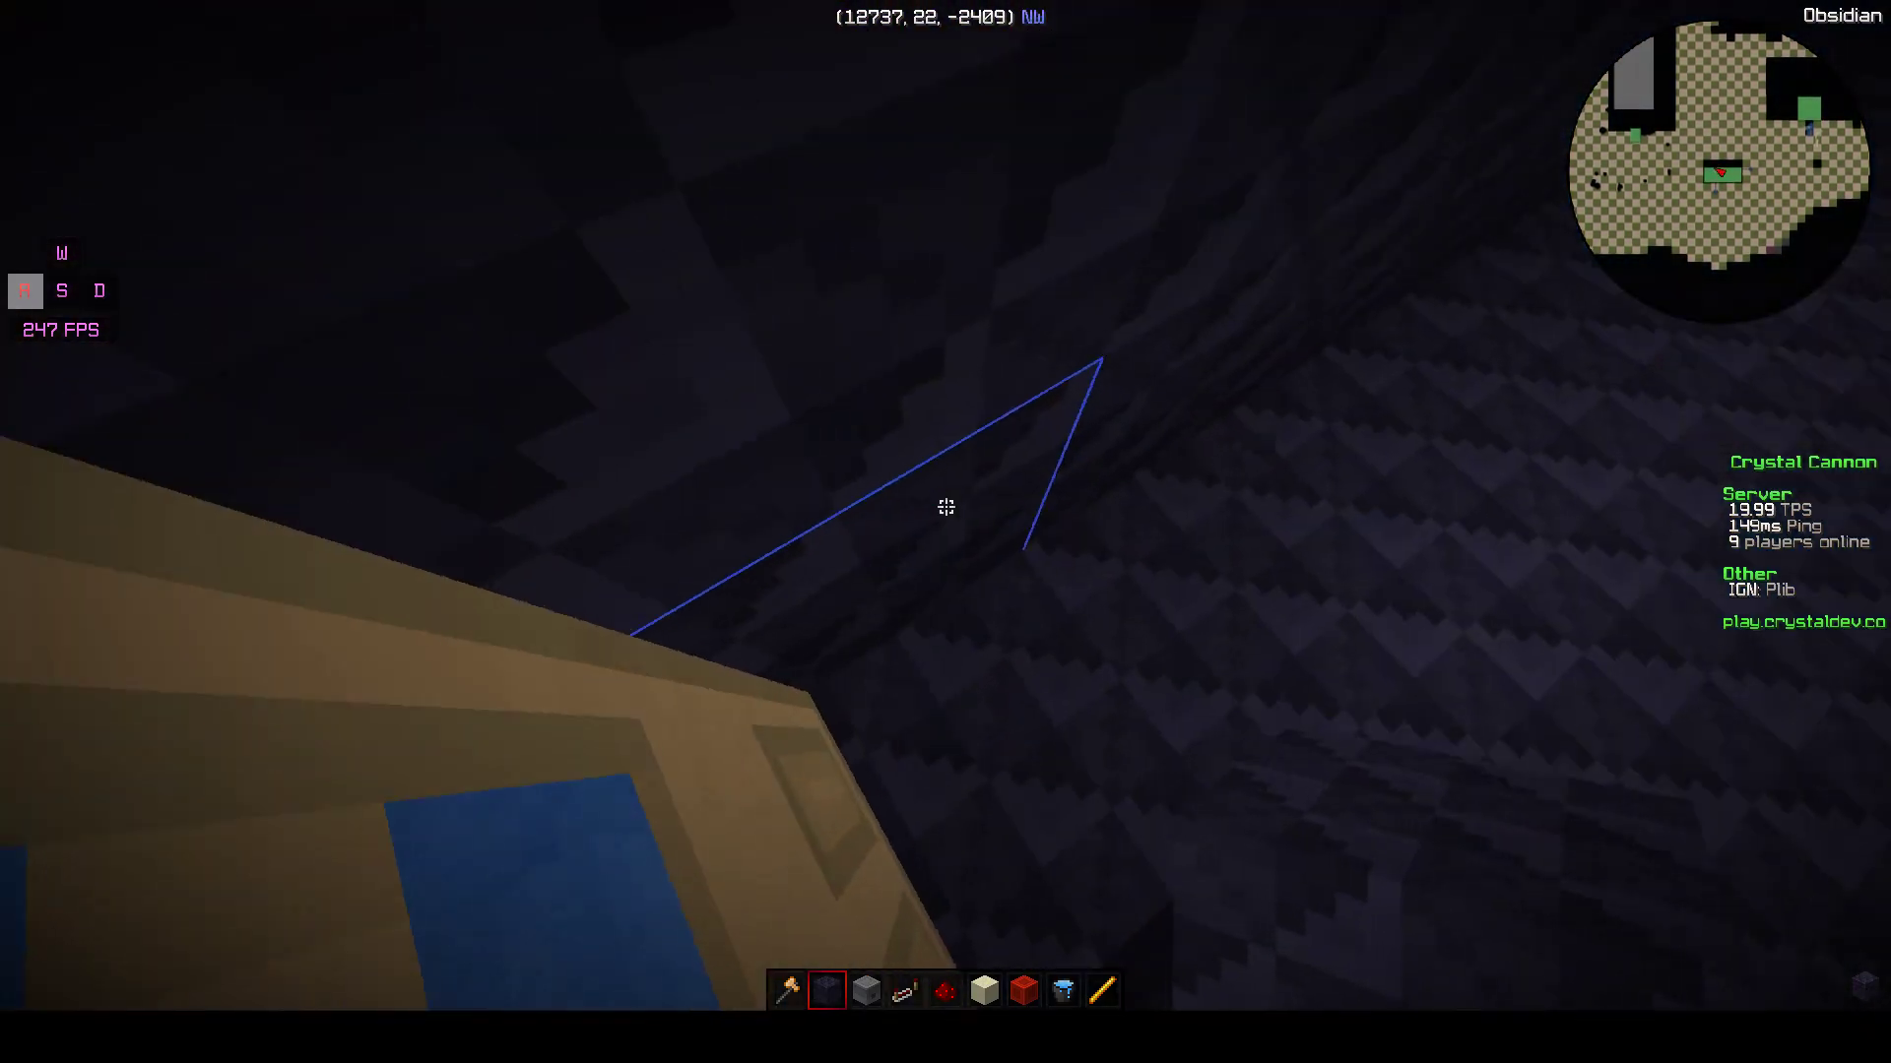
mouse_move(945, 506)
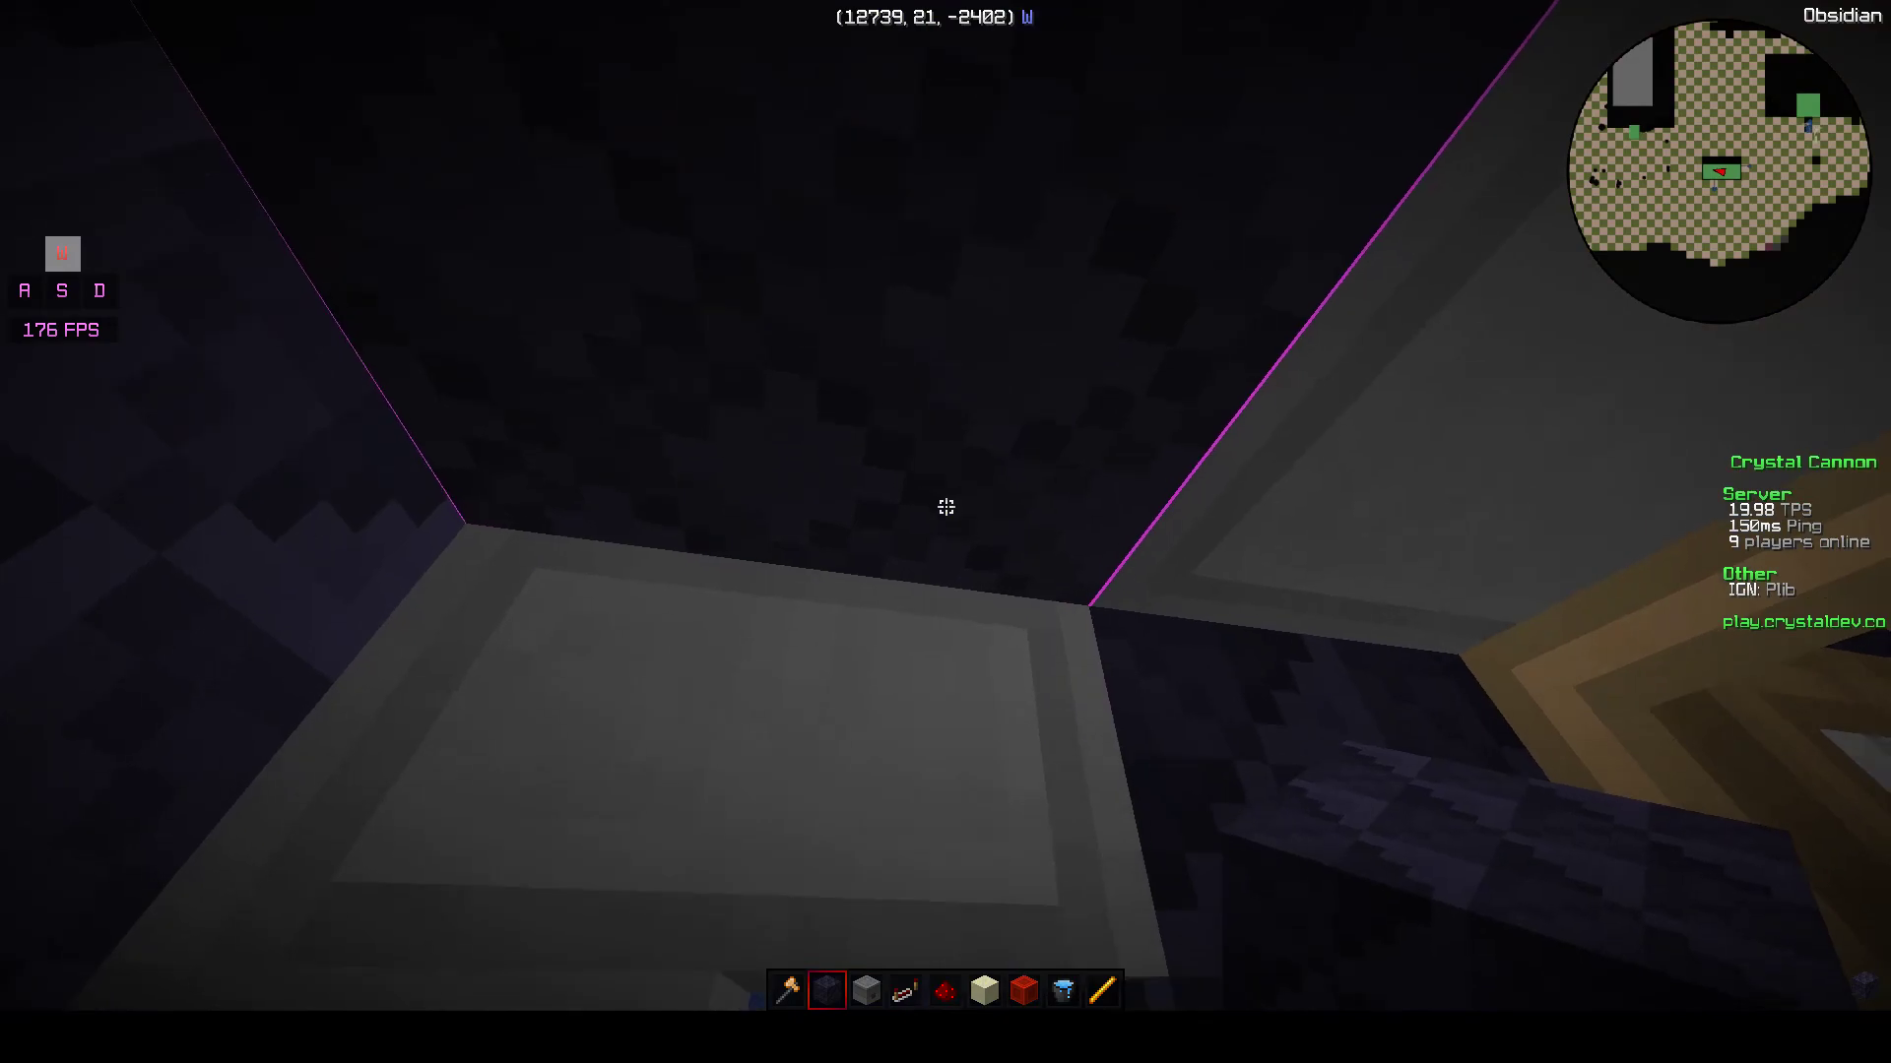
mouse_move(945, 506)
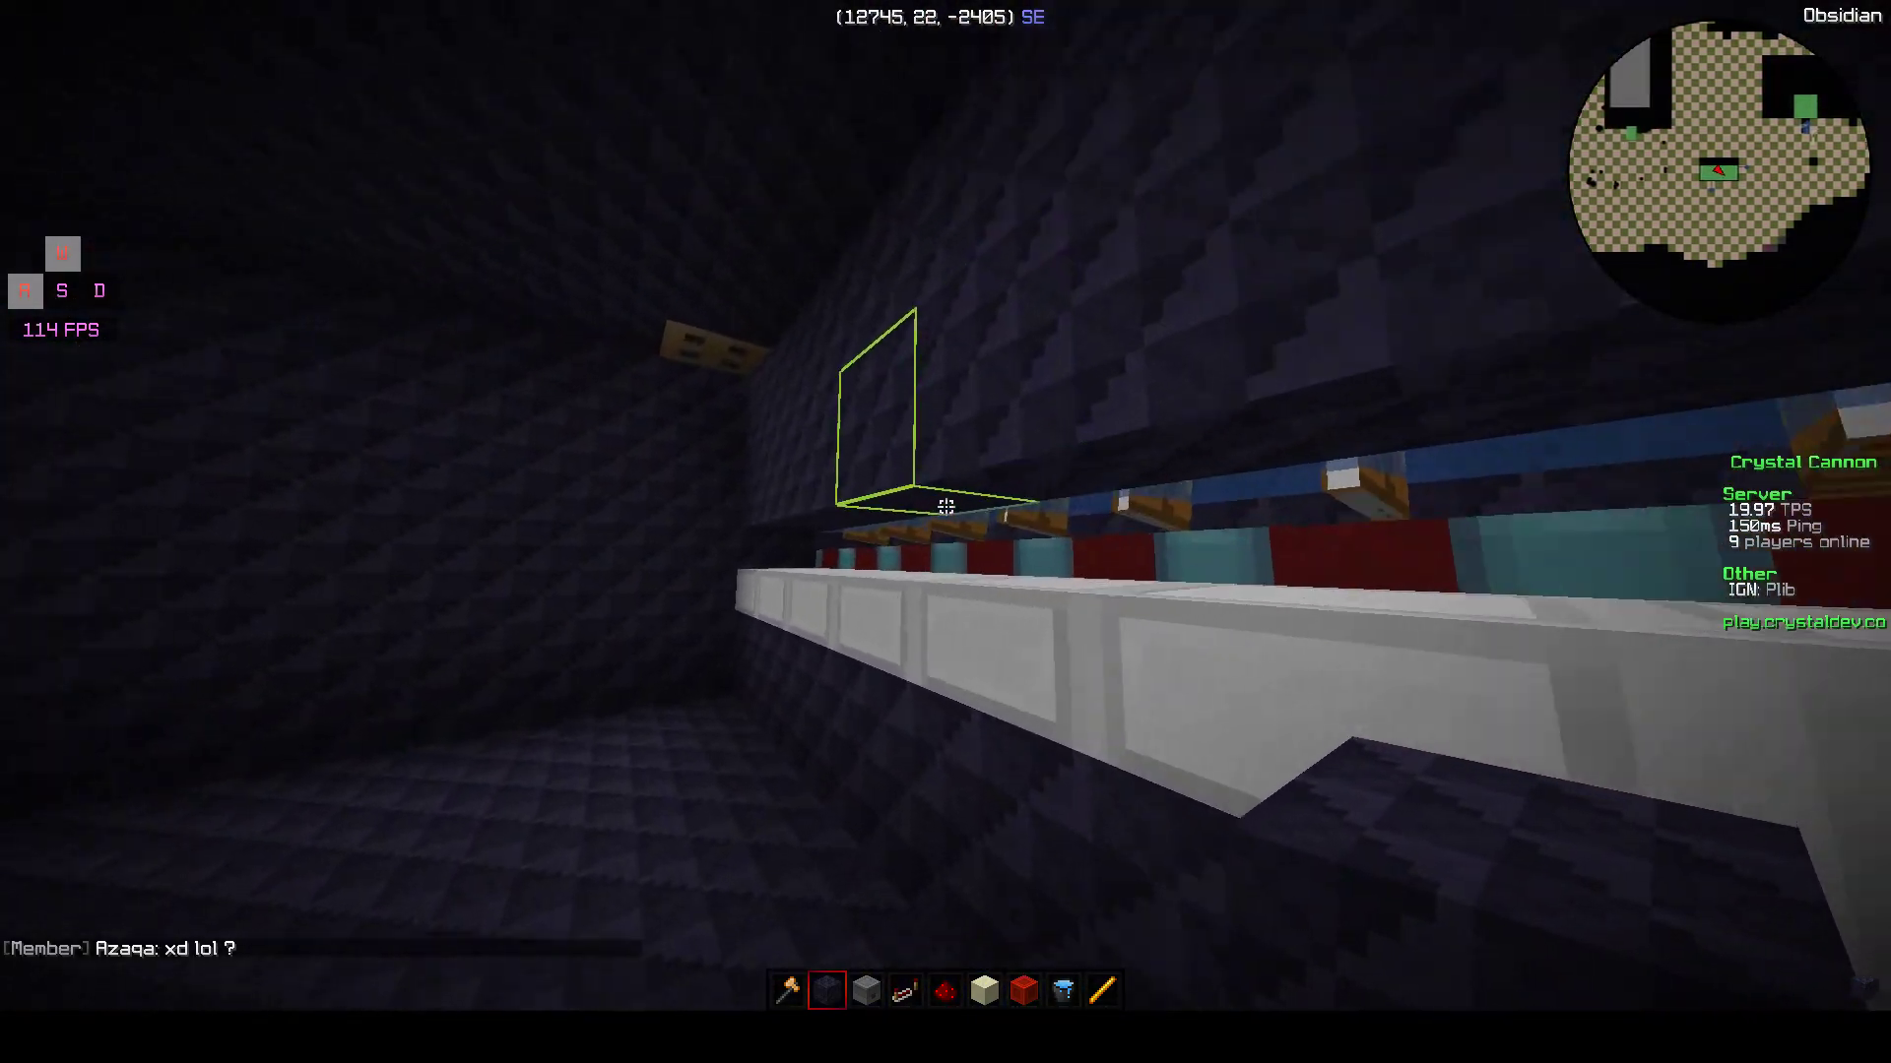
mouse_move(945, 506)
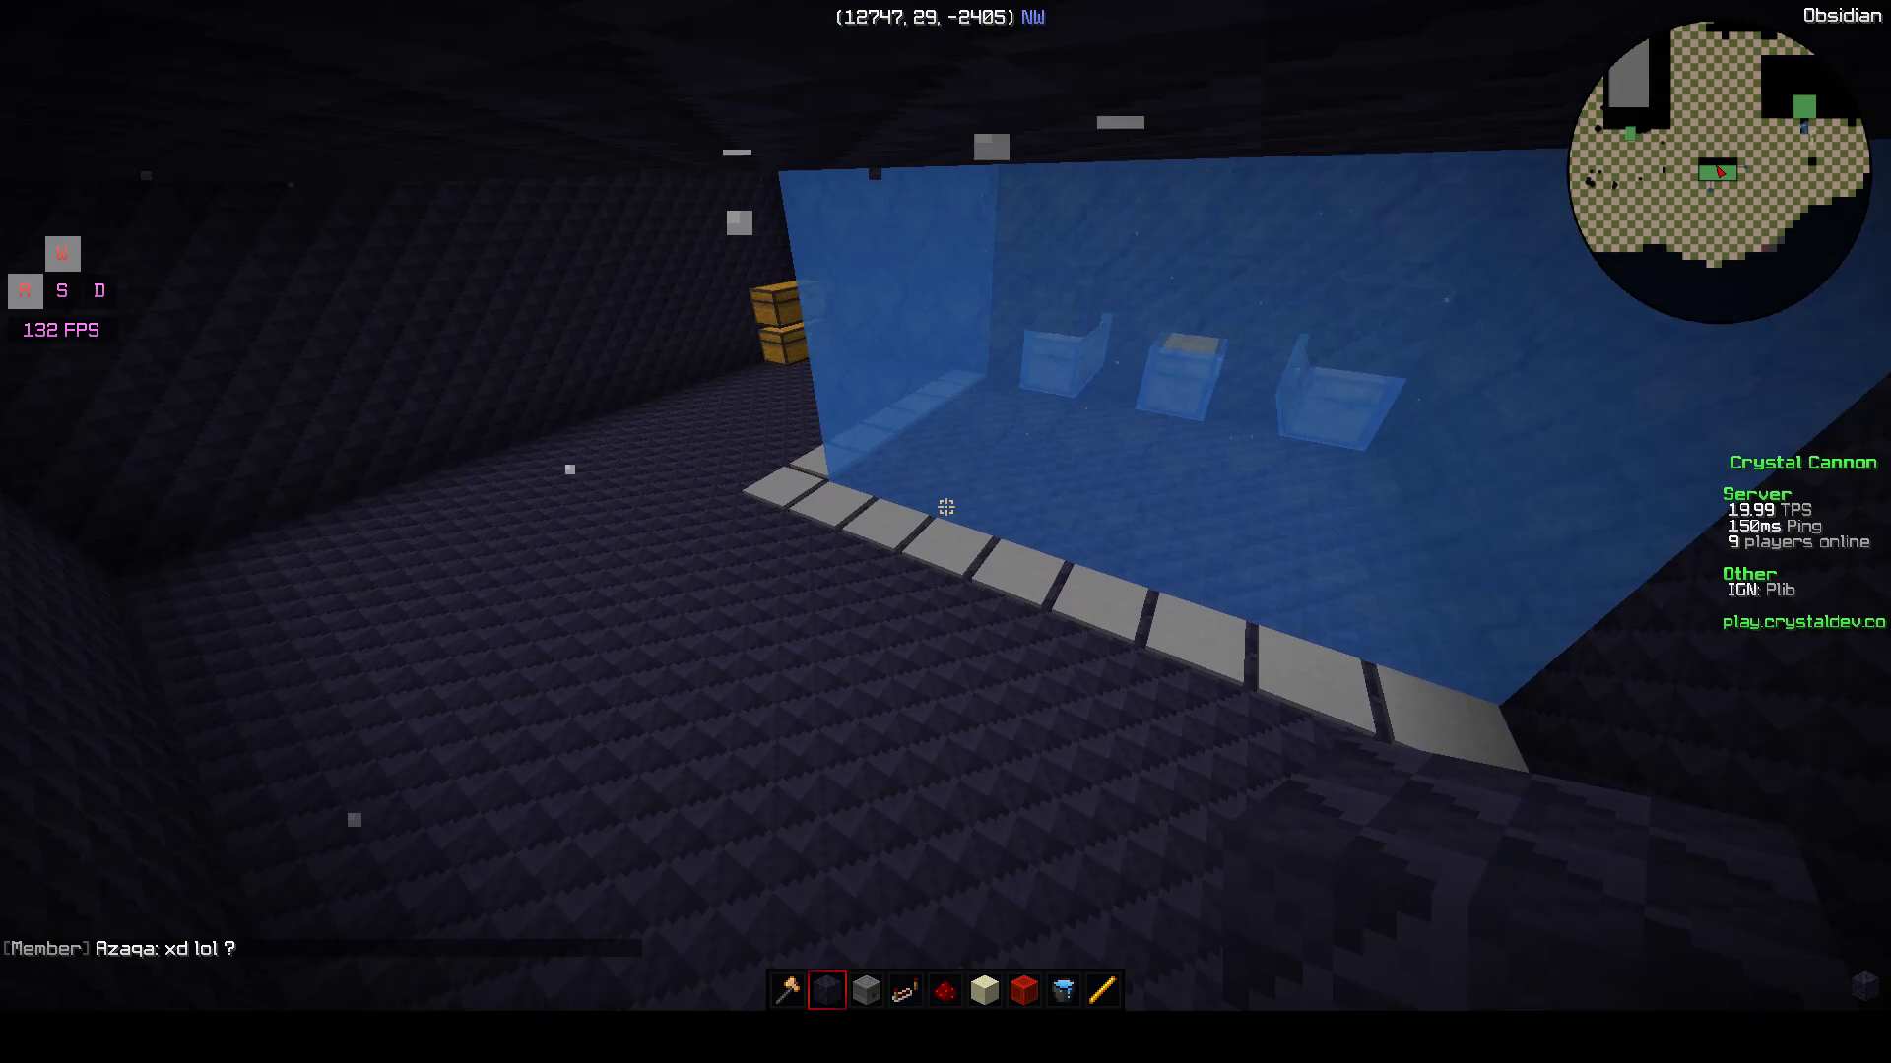
mouse_move(946, 532)
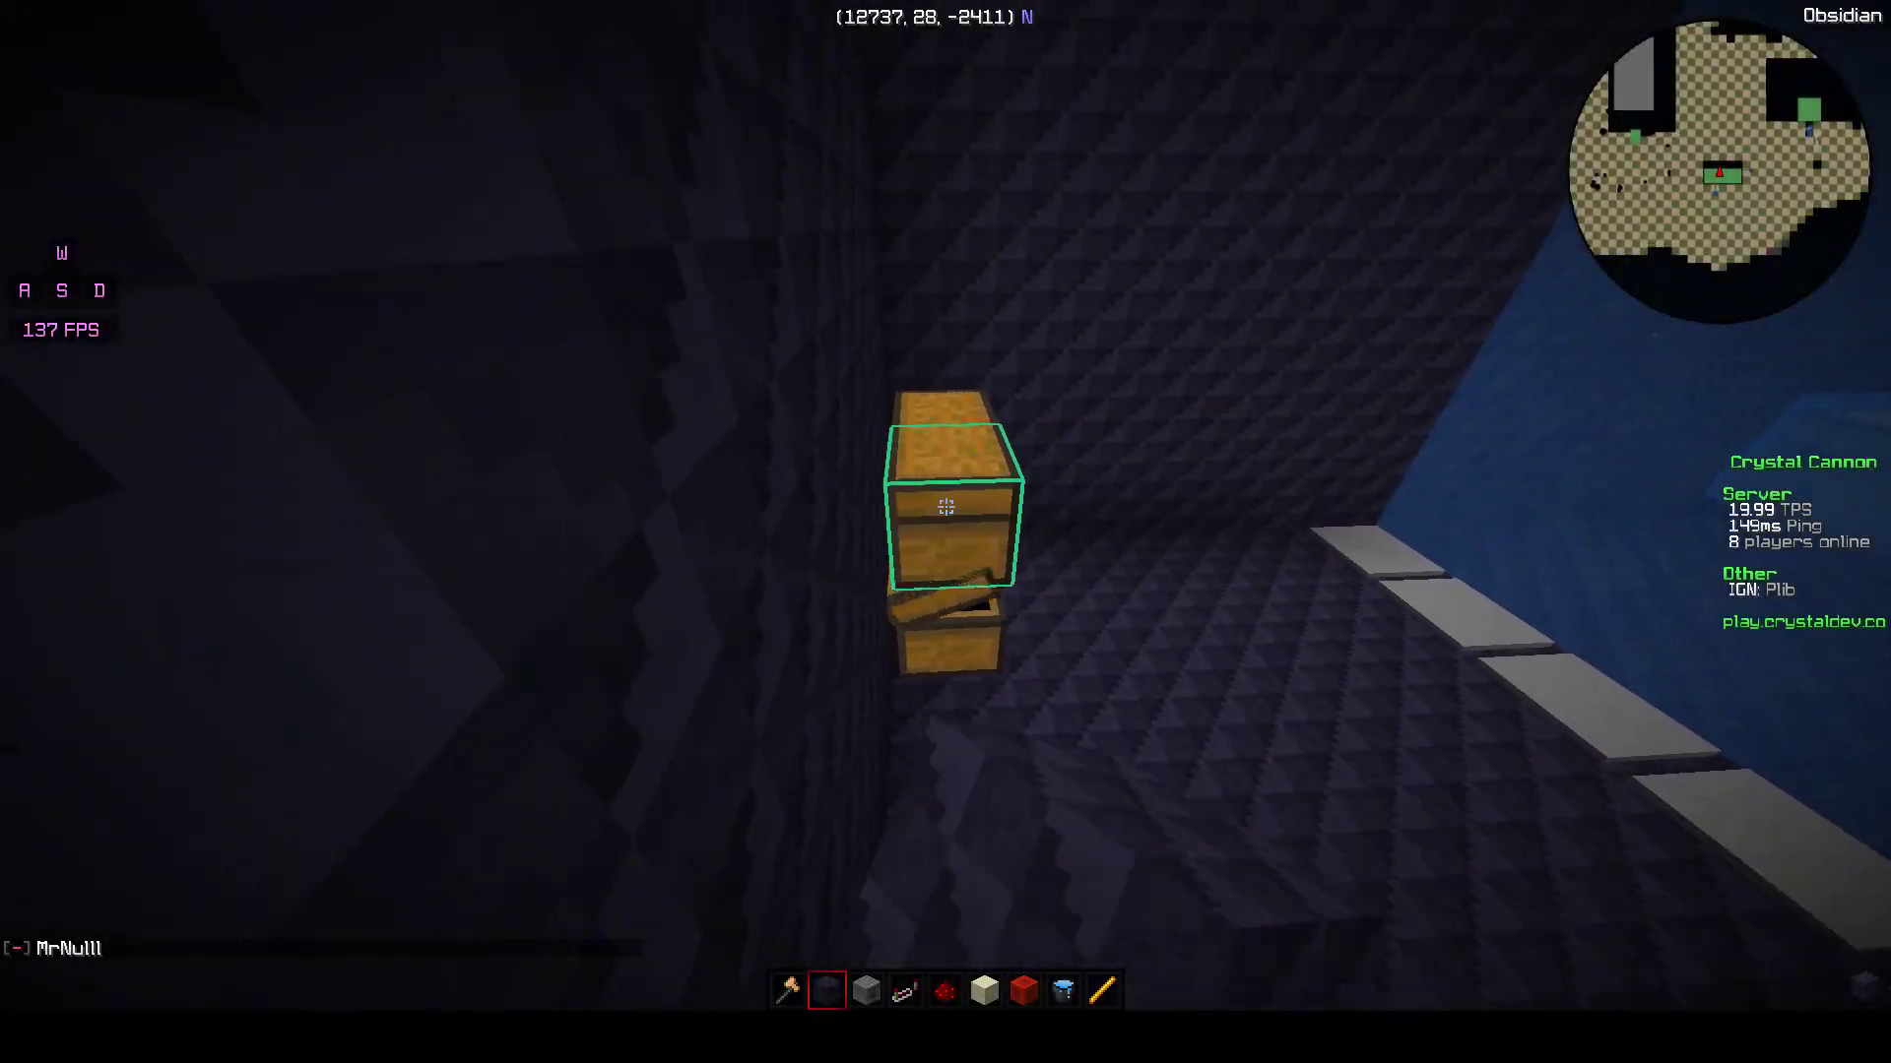
mouse_move(946, 506)
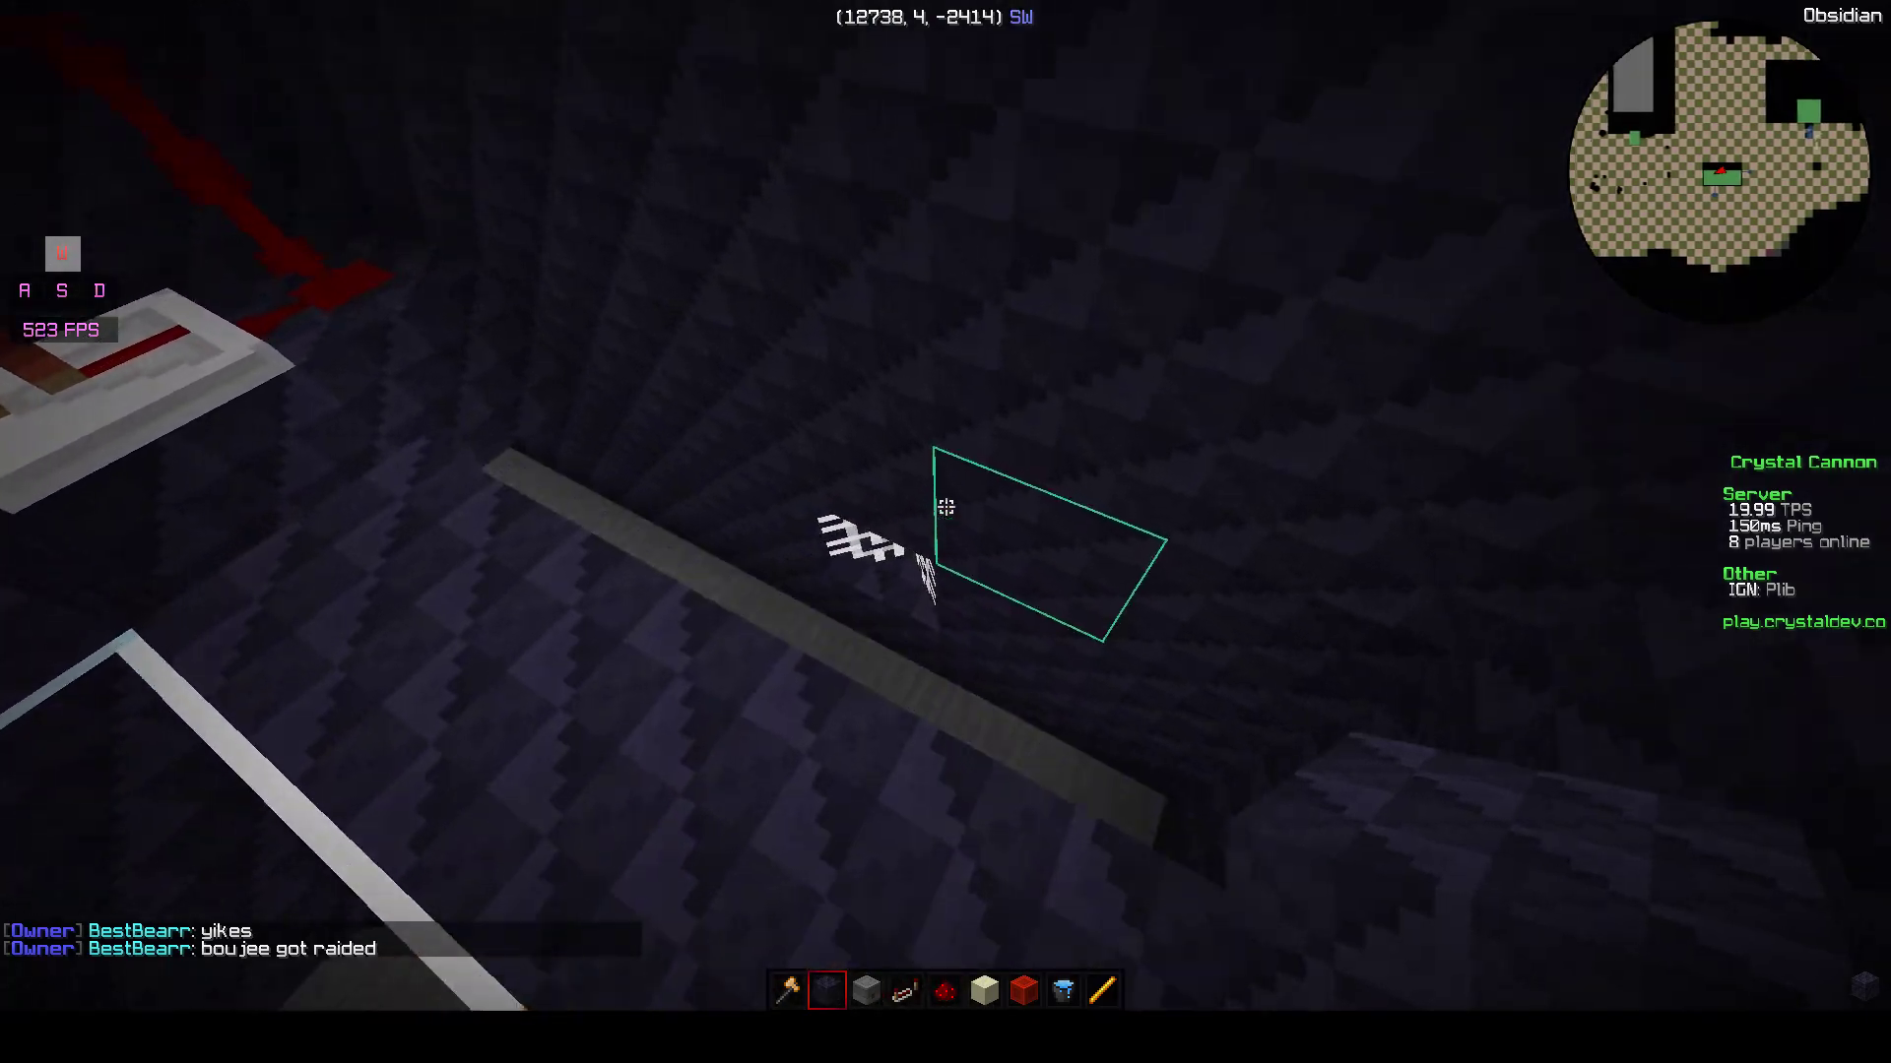
mouse_move(946, 506)
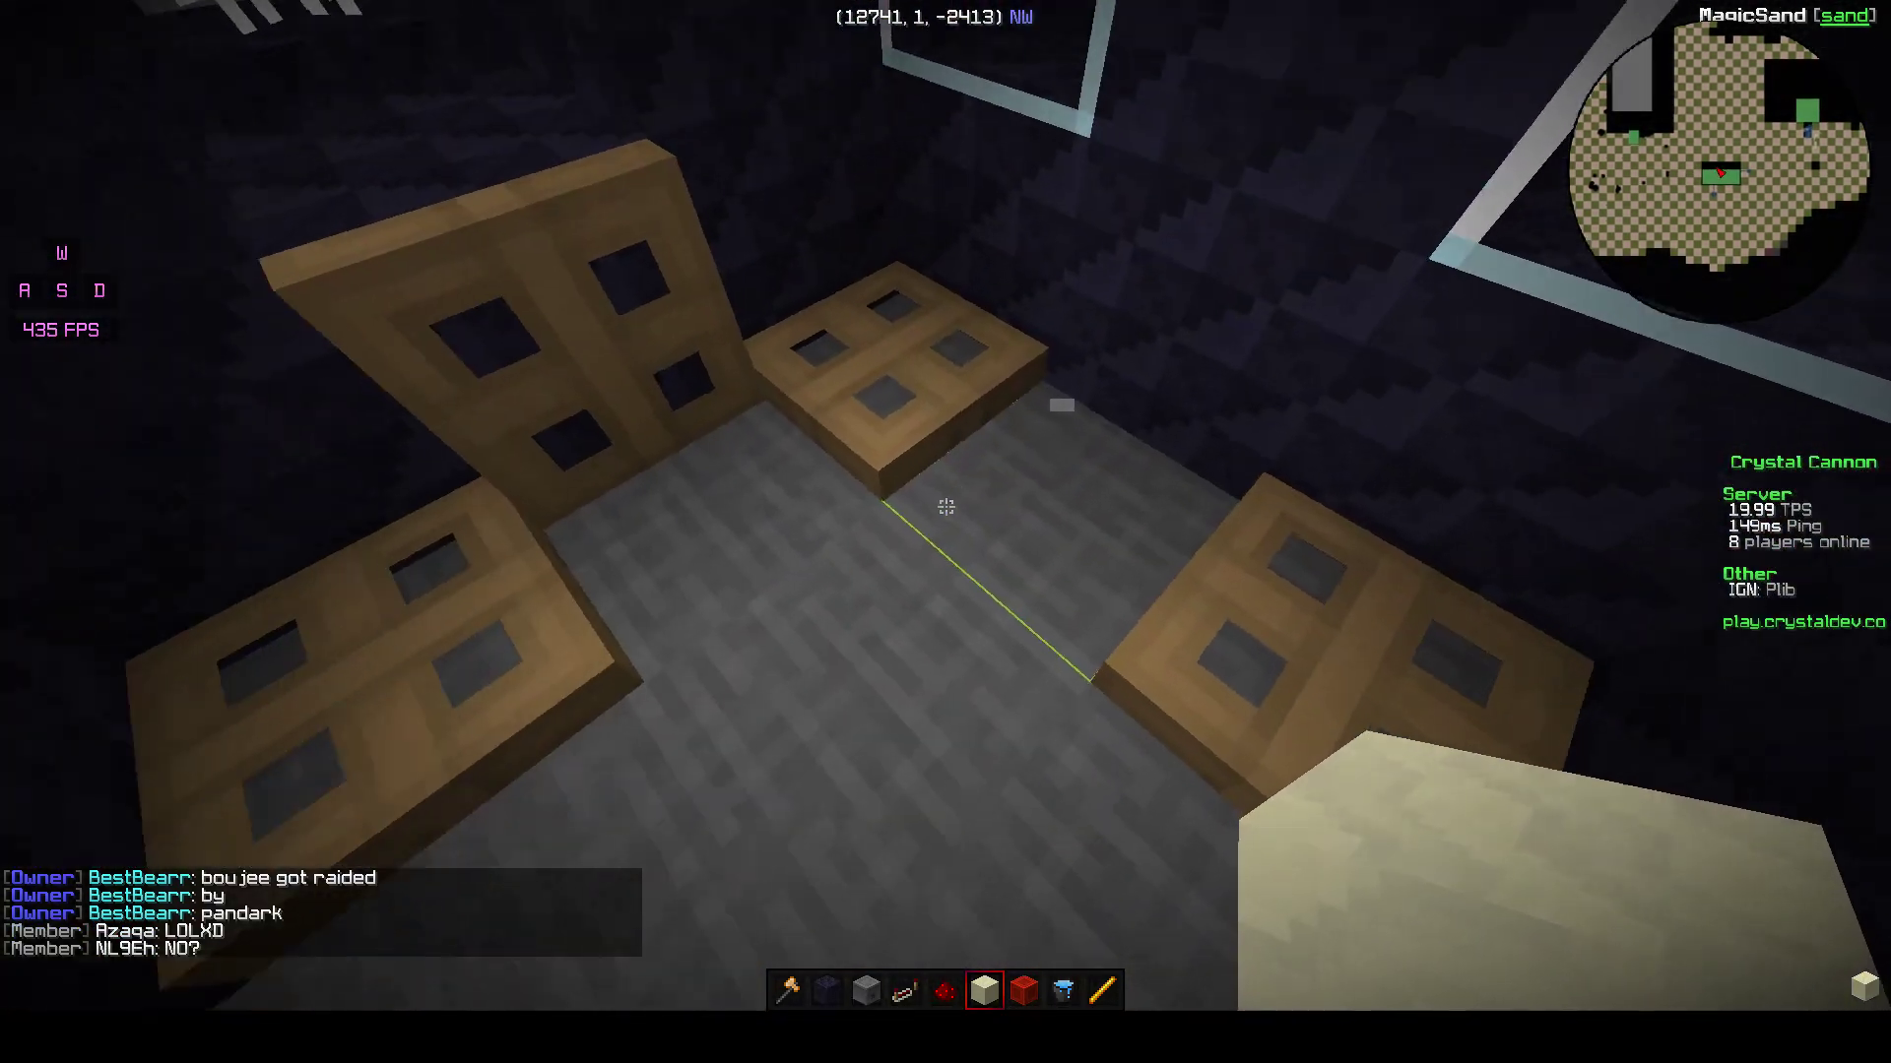
Step: Take sand and wooden trapdoors from the creative inventory into the hotbar
key(e)
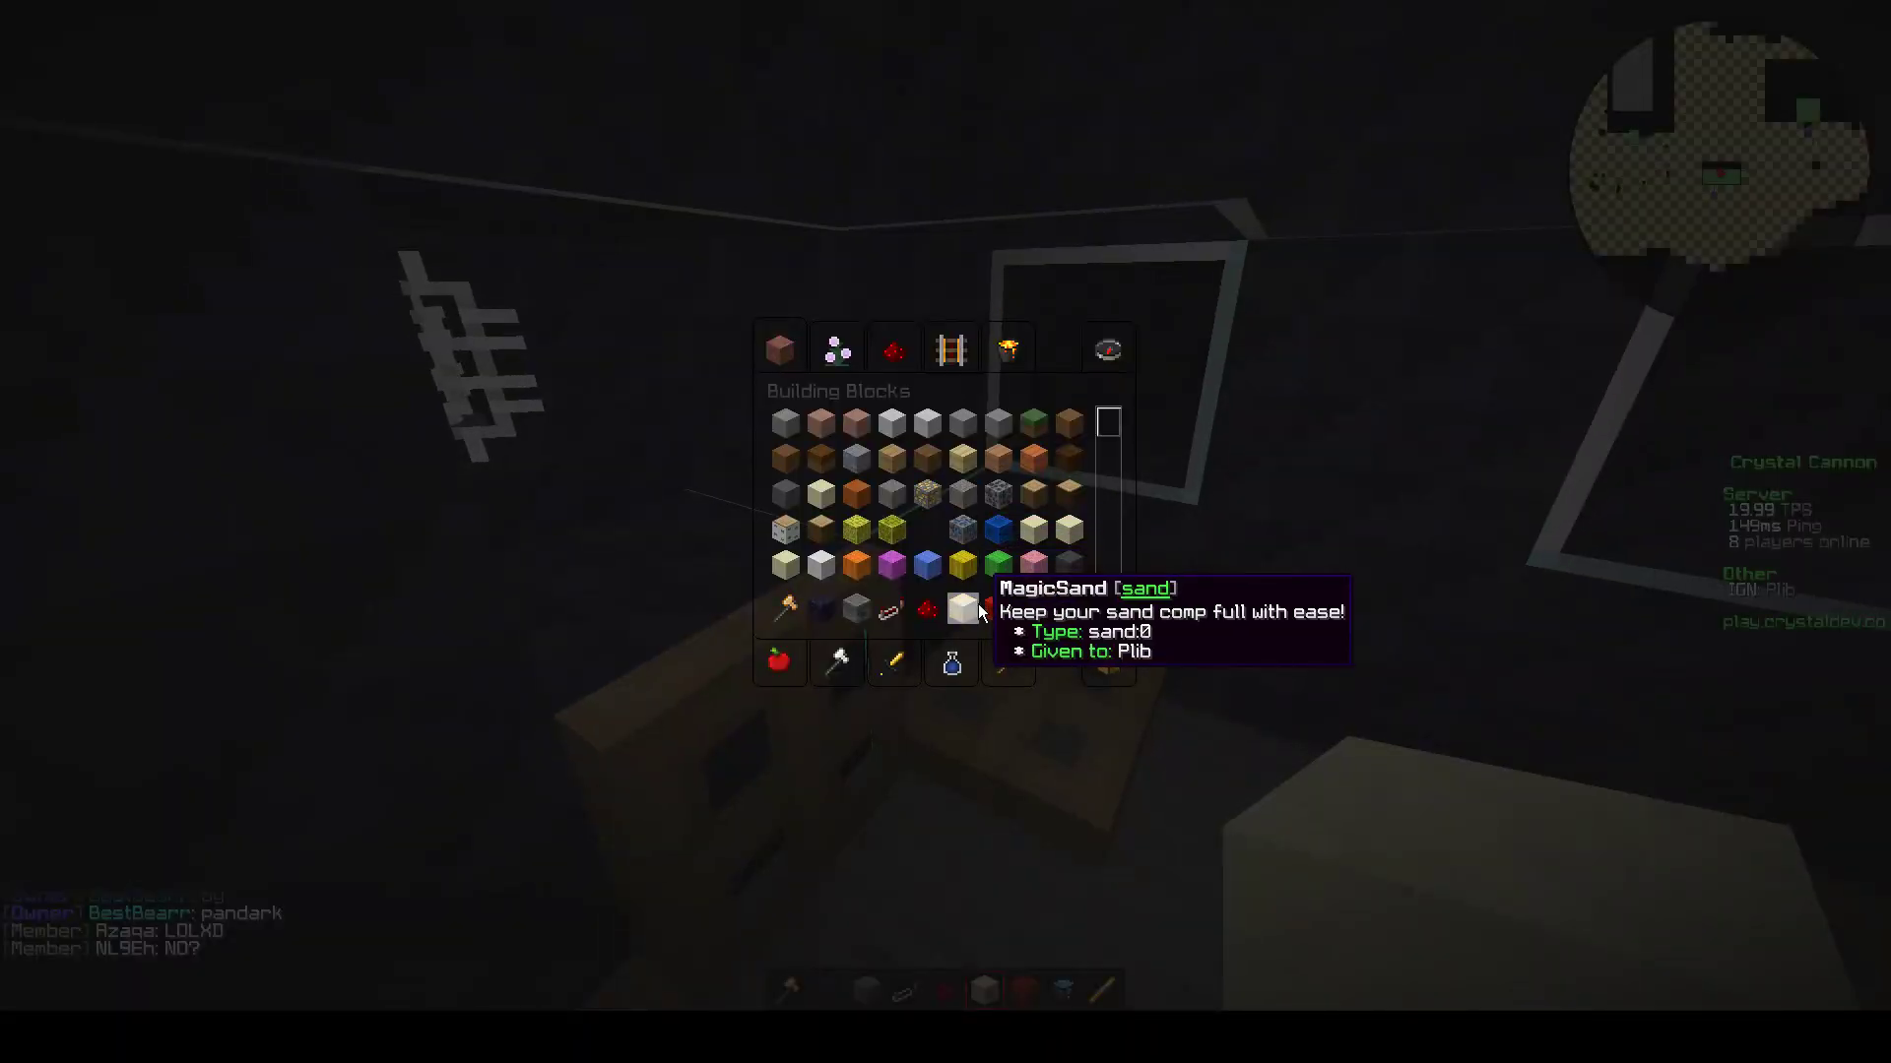
click(892, 348)
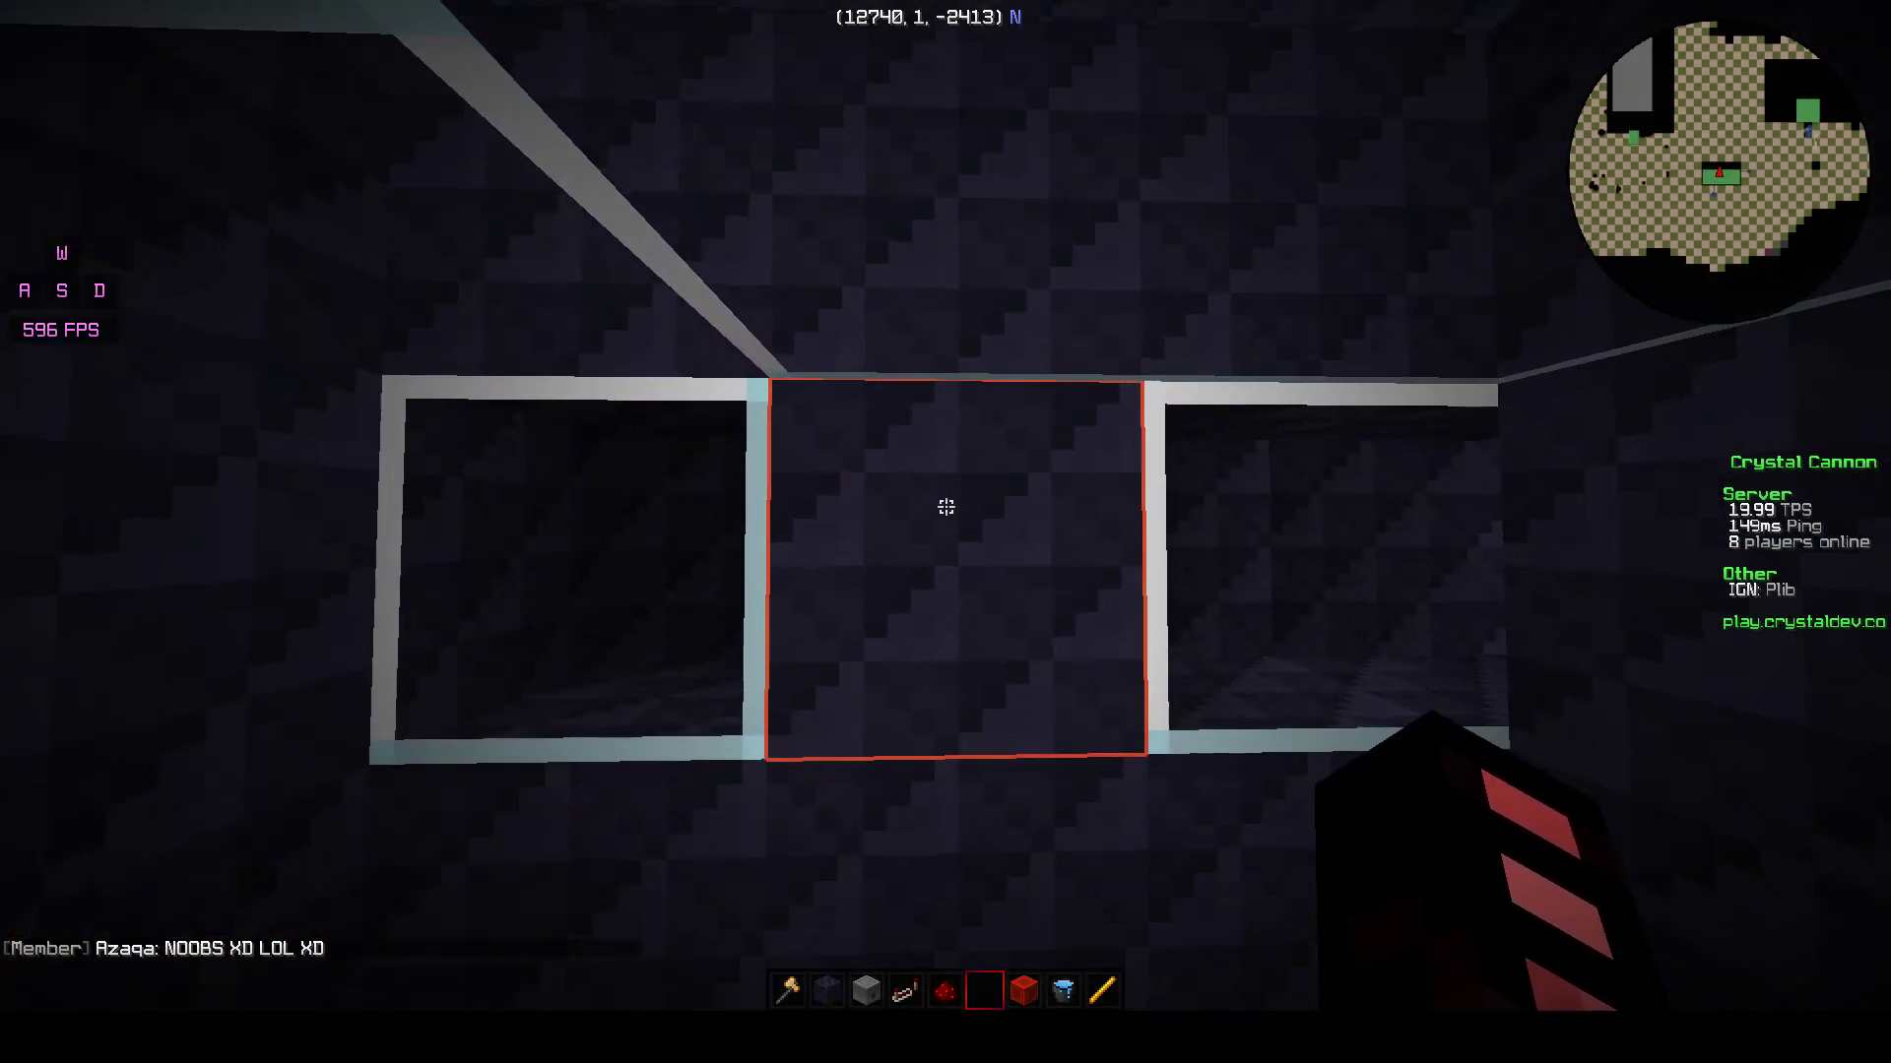
mouse_move(945, 506)
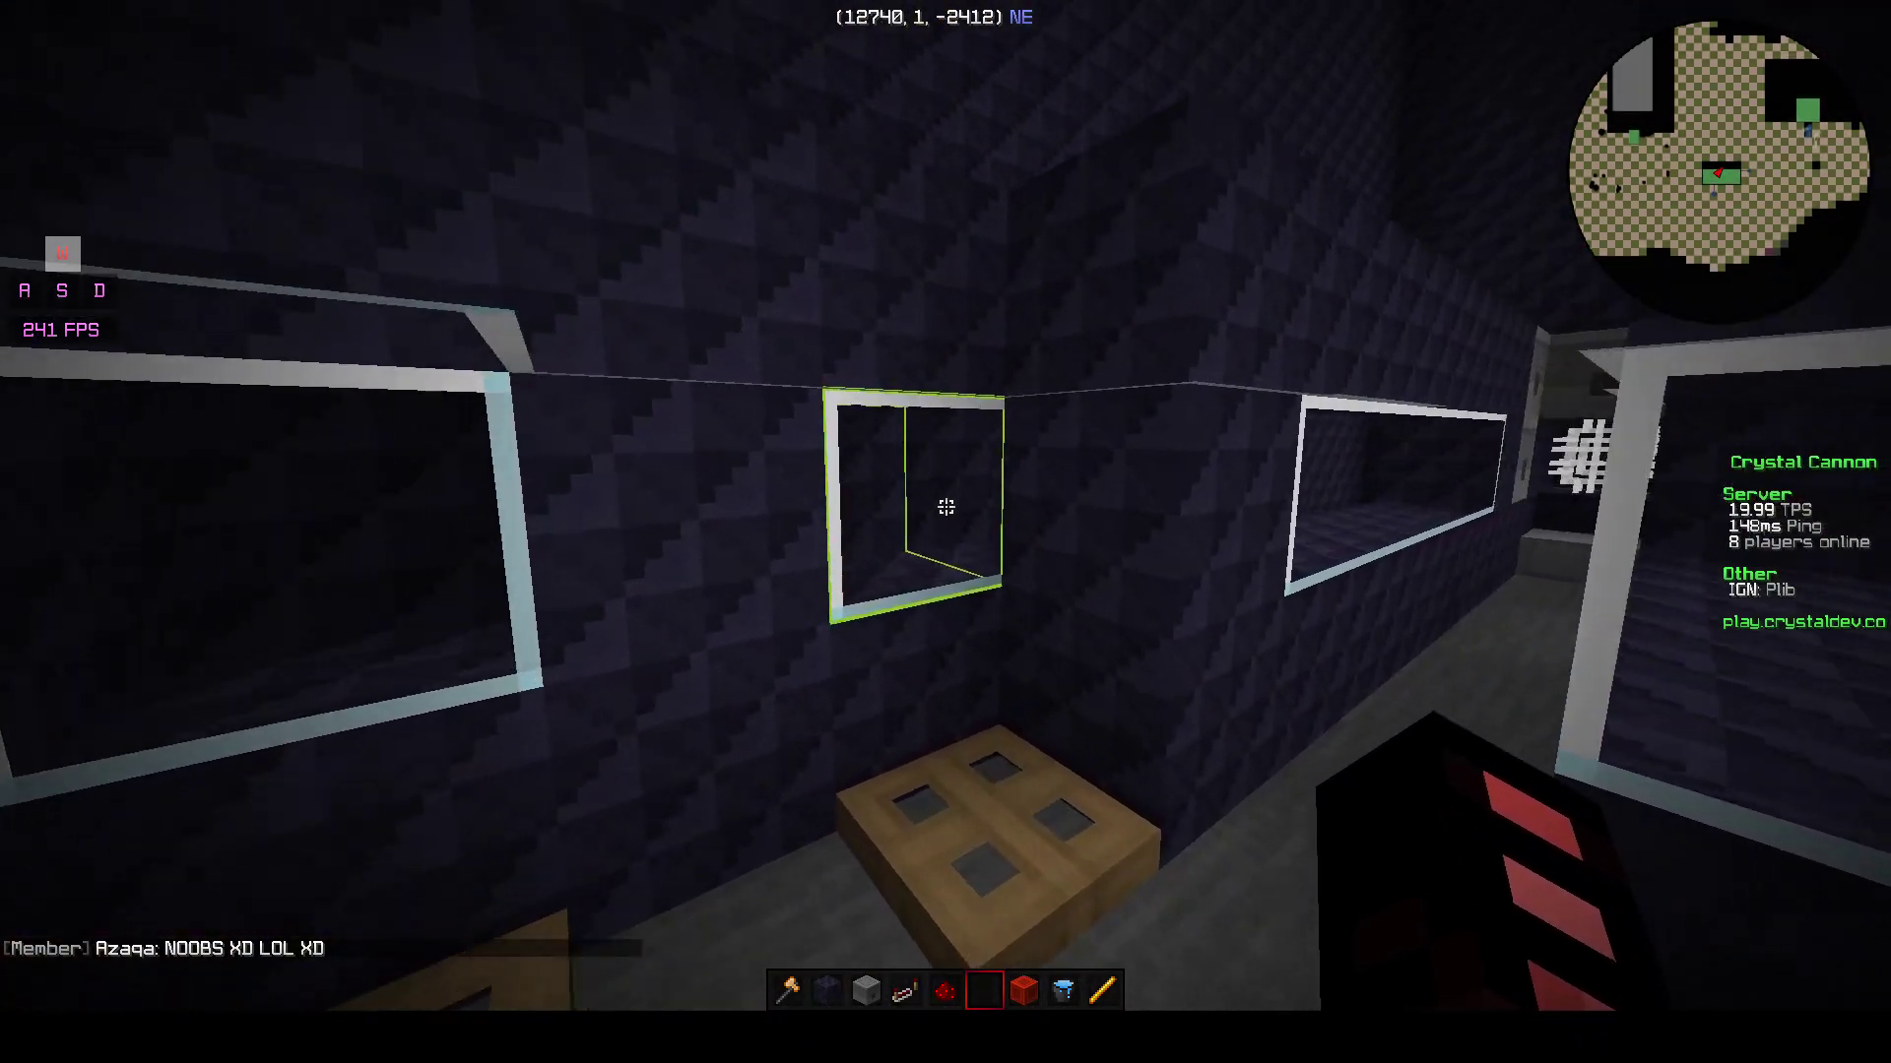
key(e)
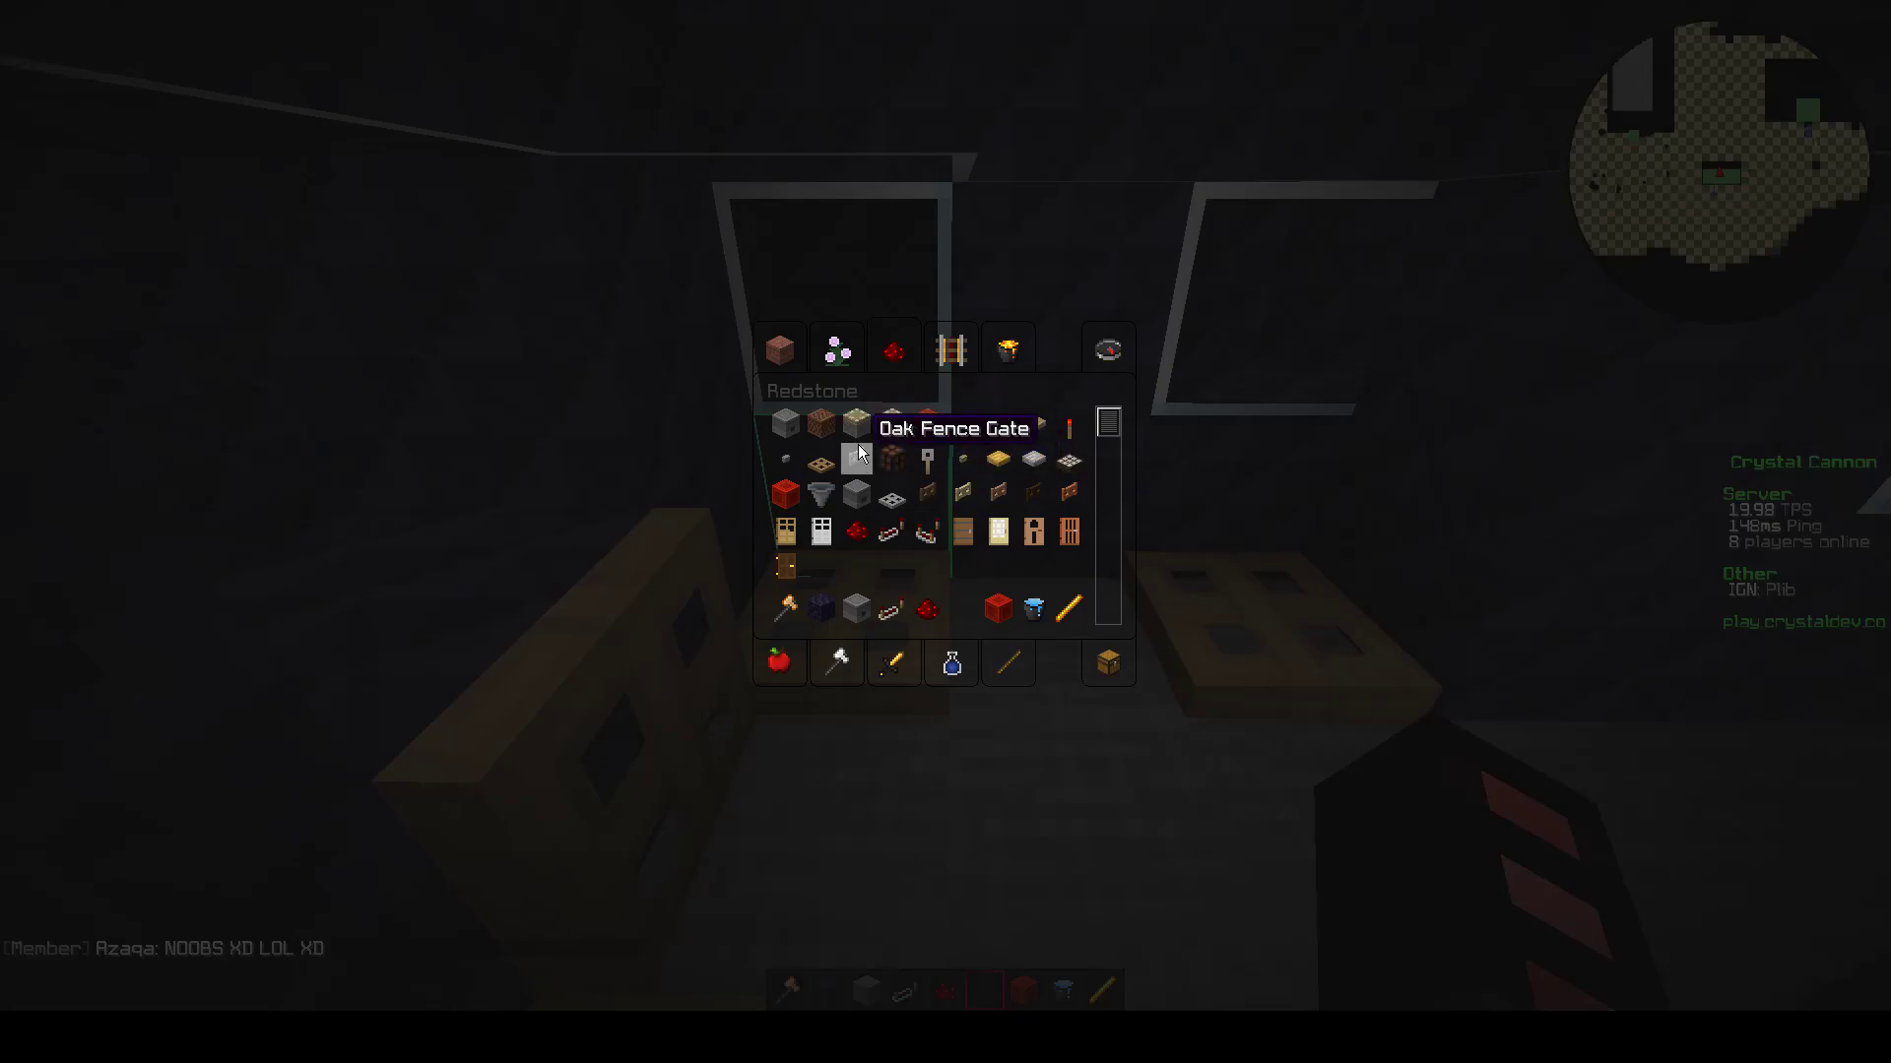
click(835, 349)
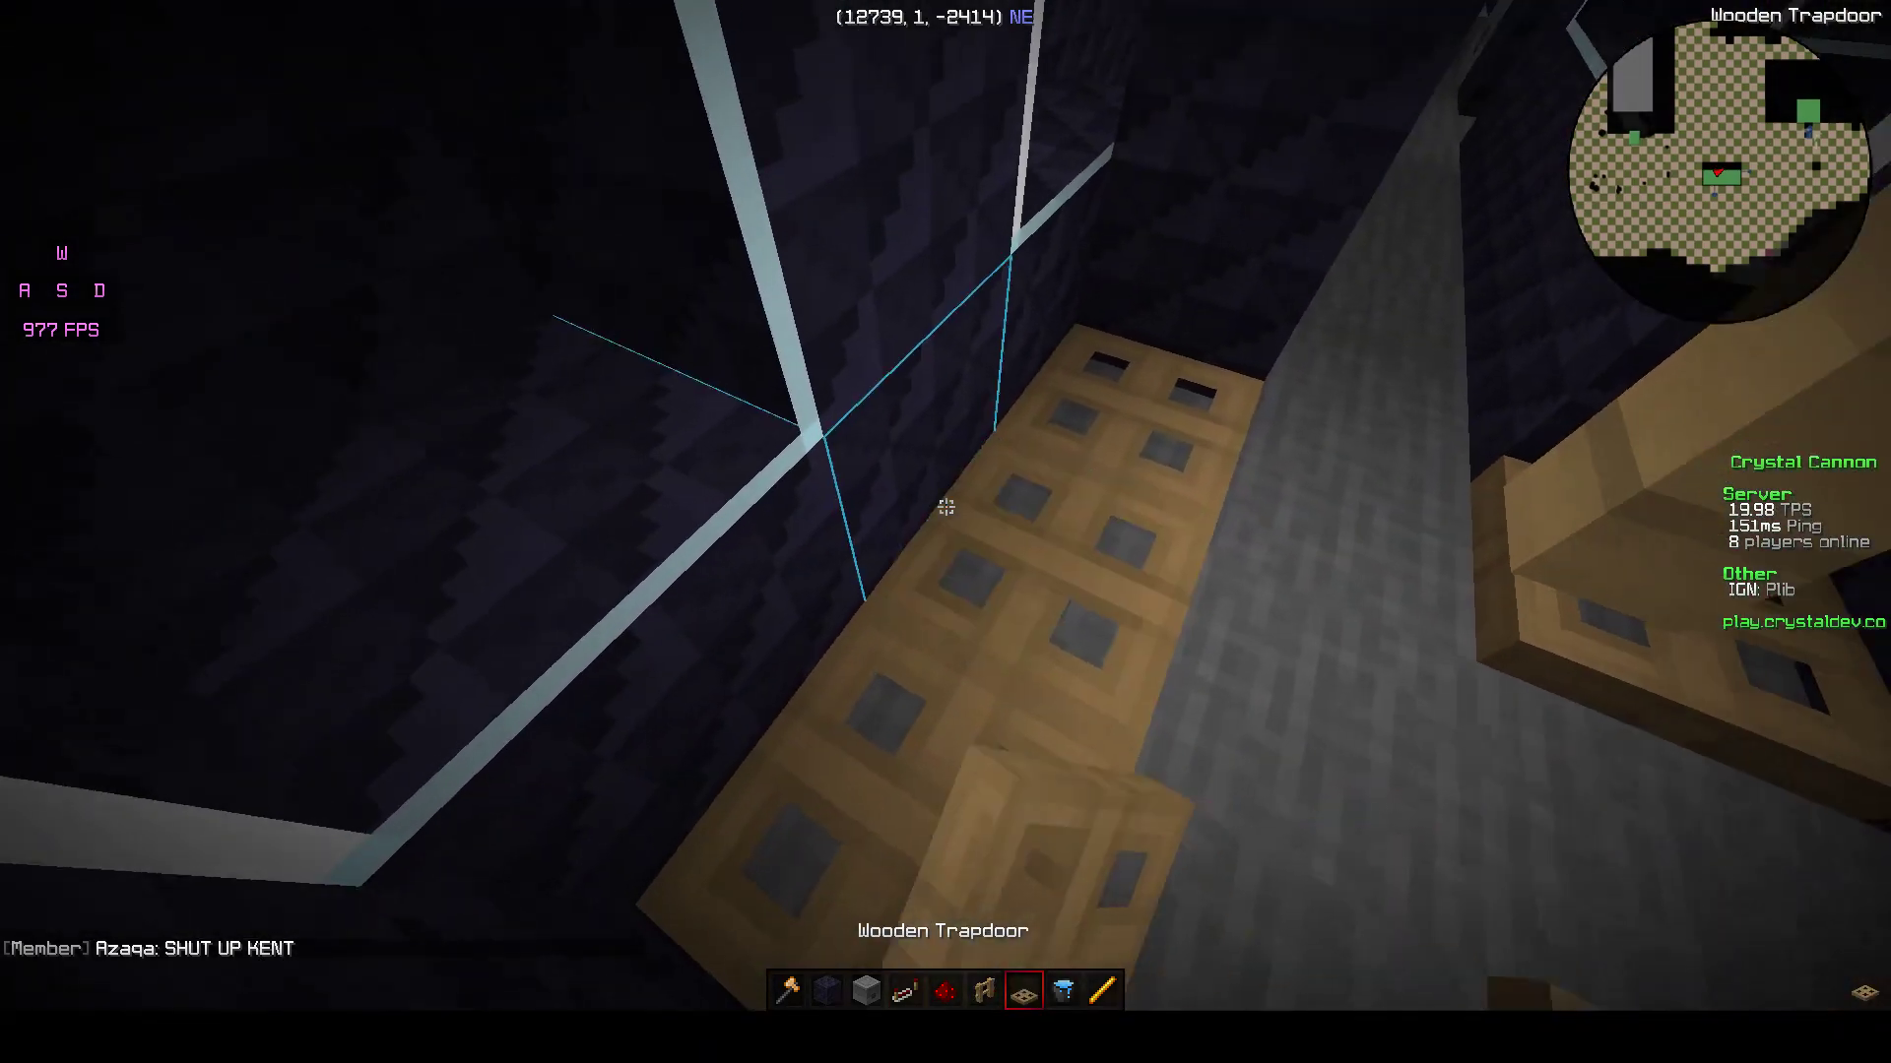
mouse_move(945, 506)
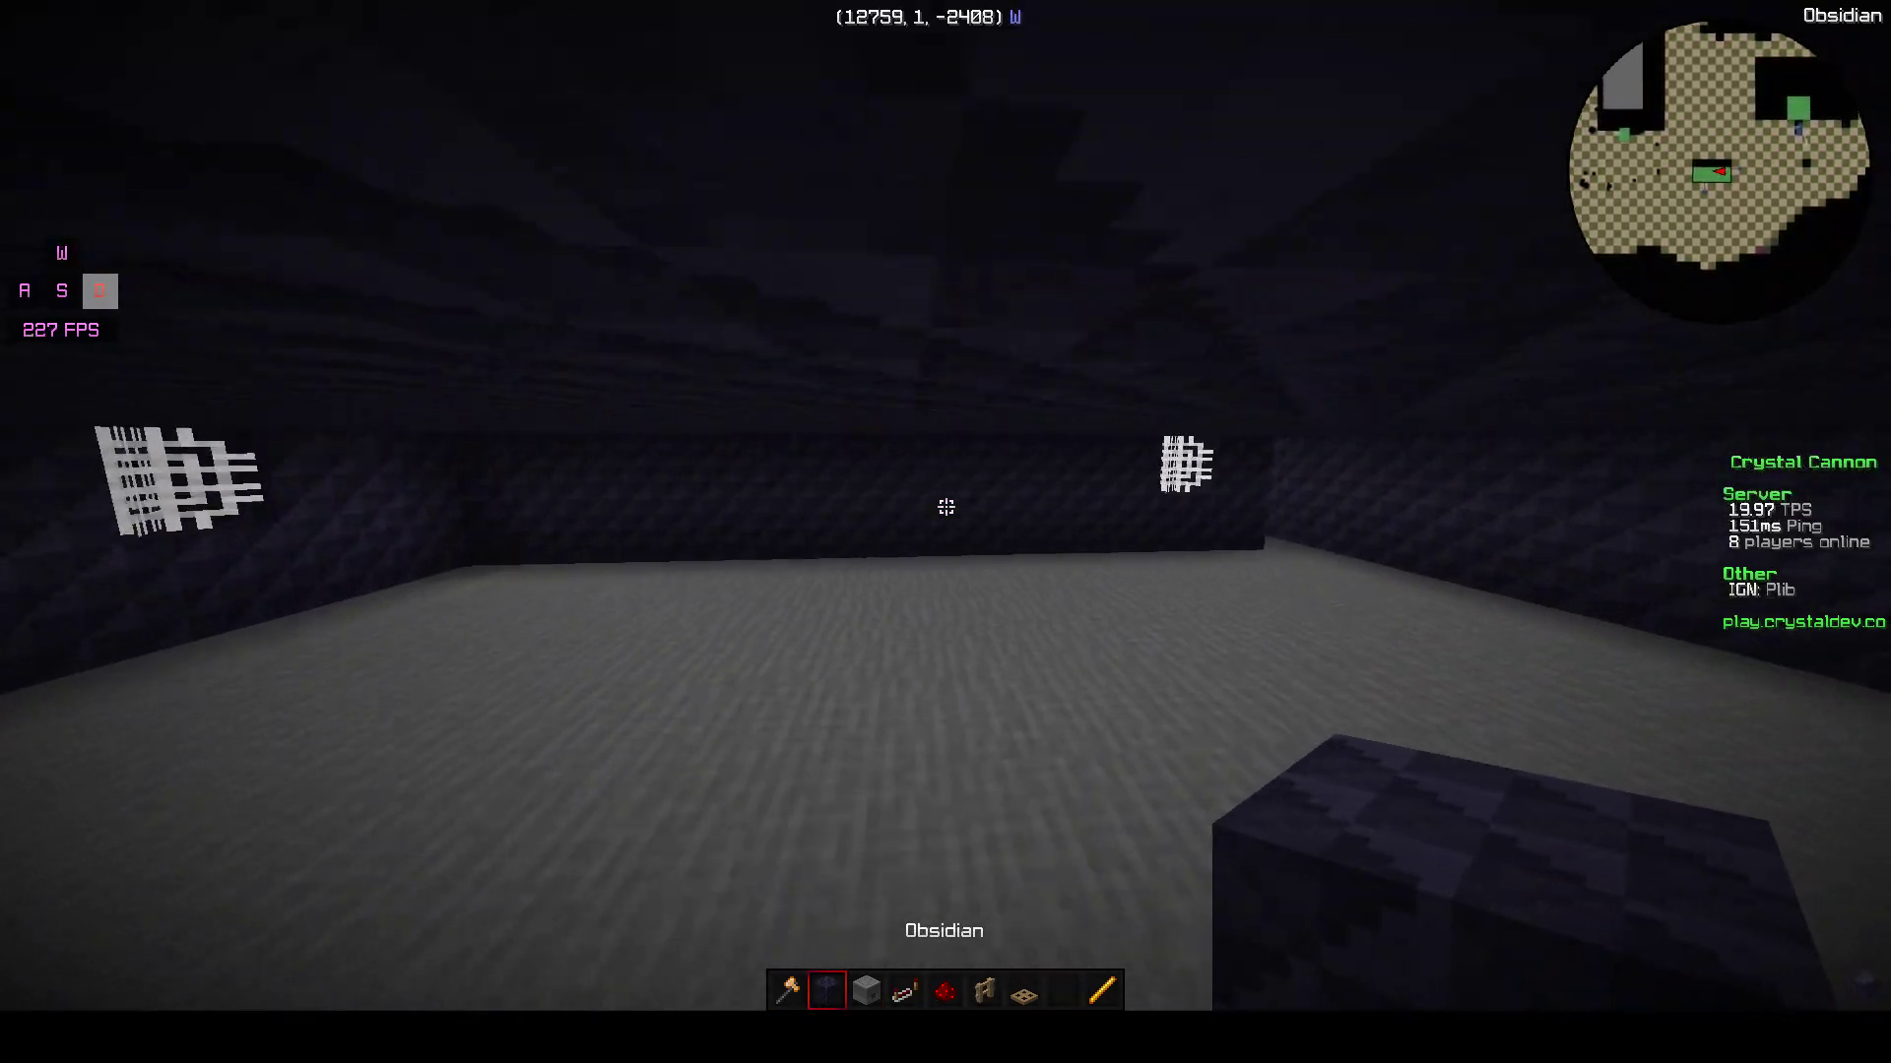
mouse_move(945, 506)
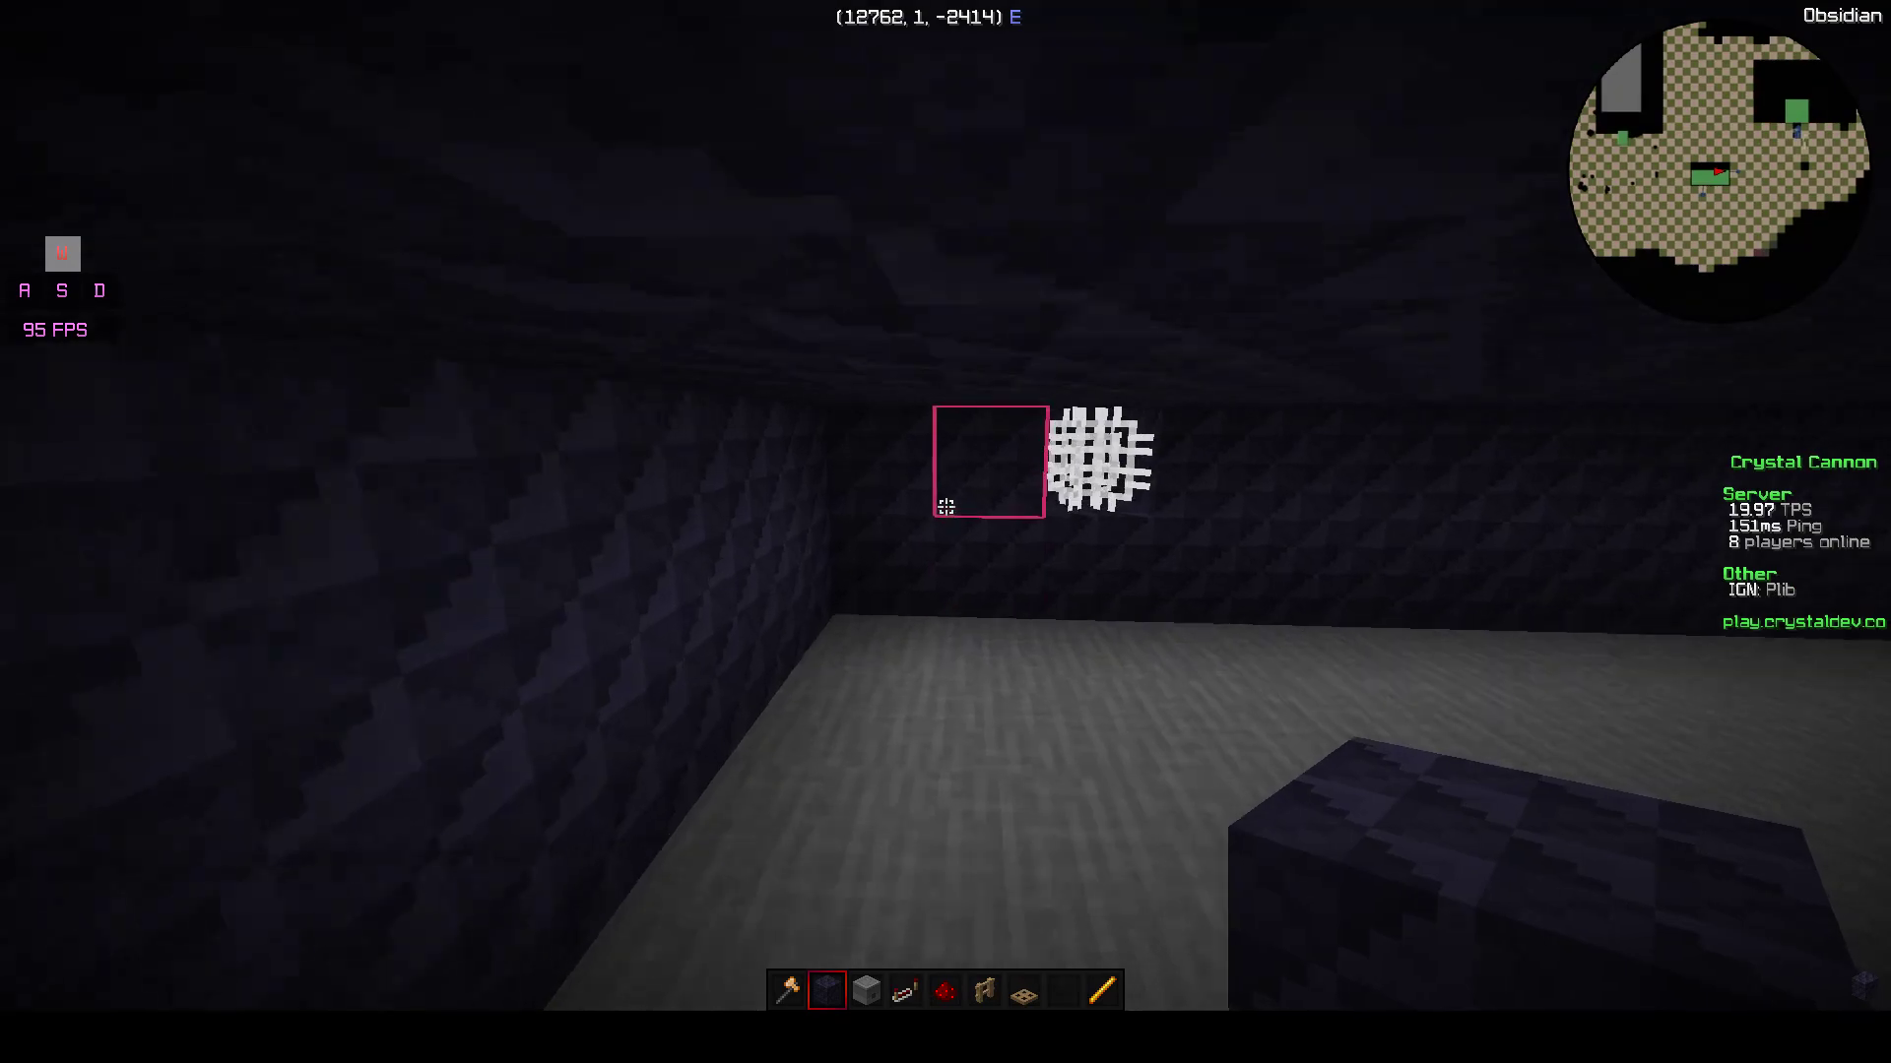
mouse_move(945, 504)
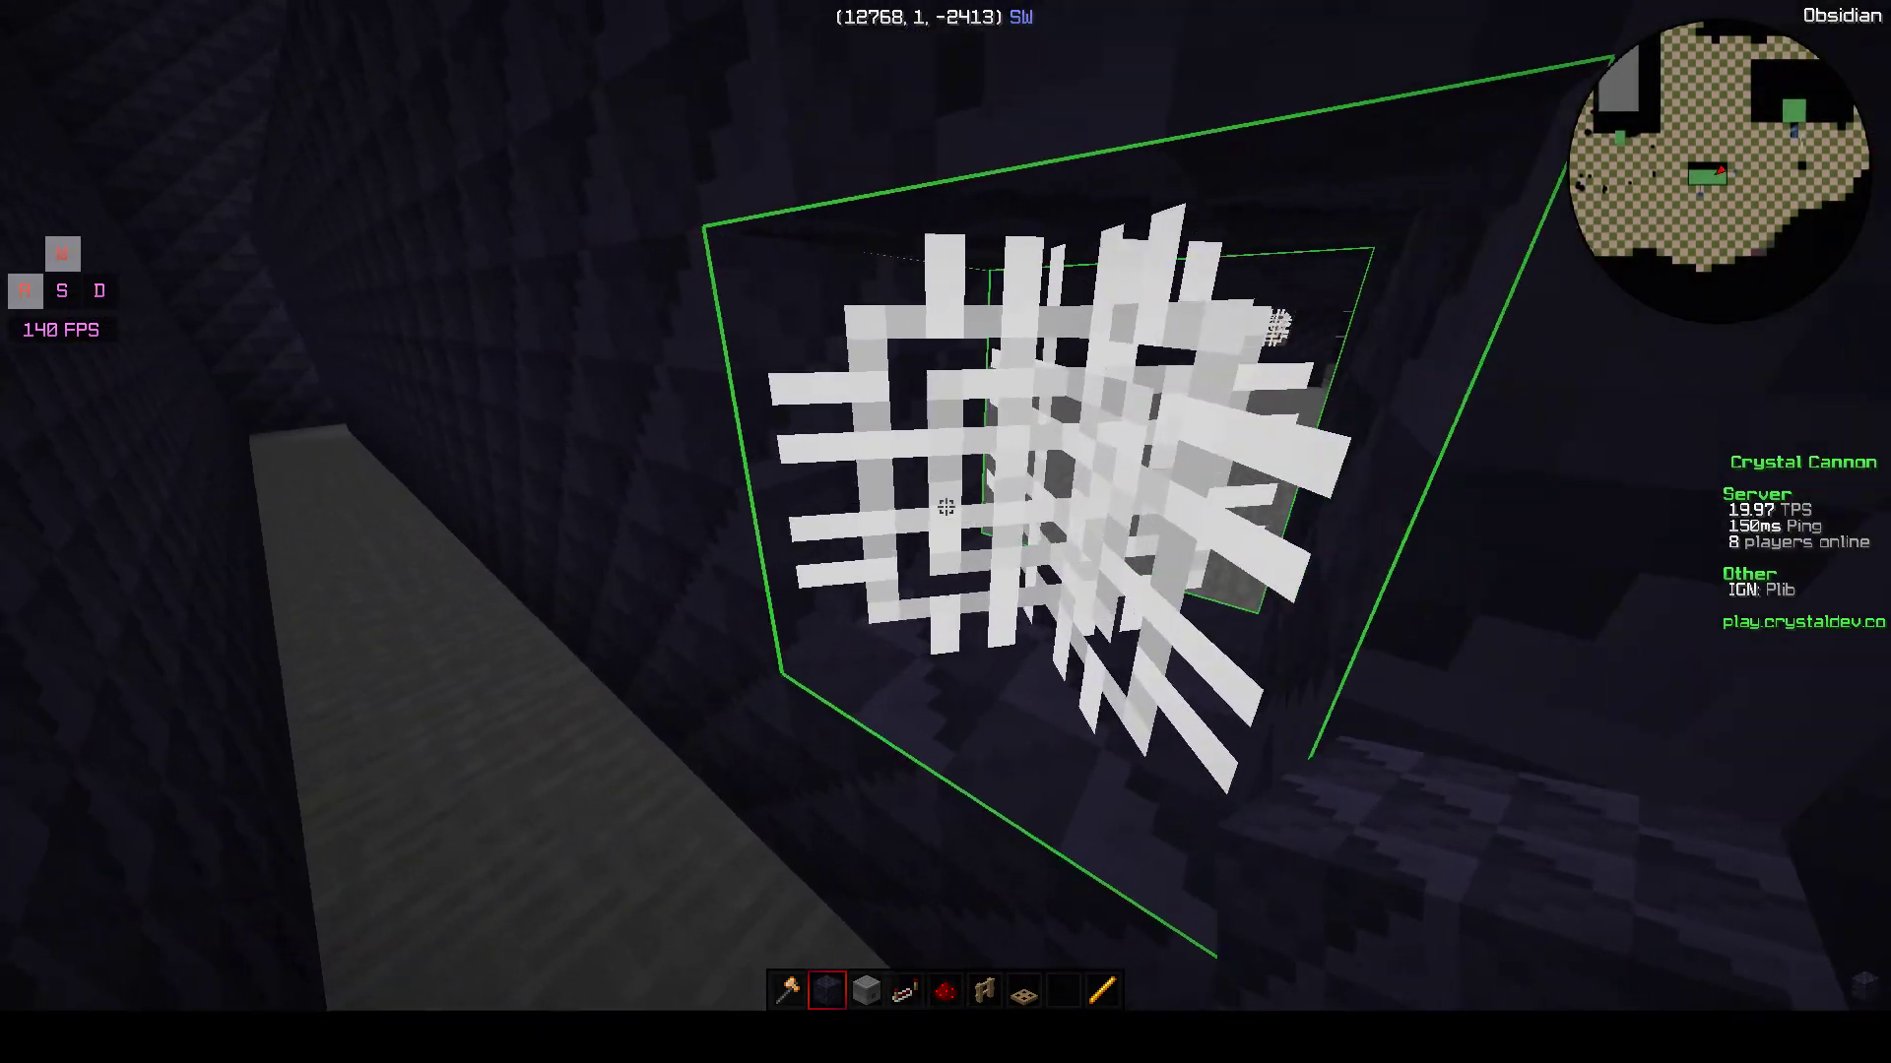
mouse_move(945, 506)
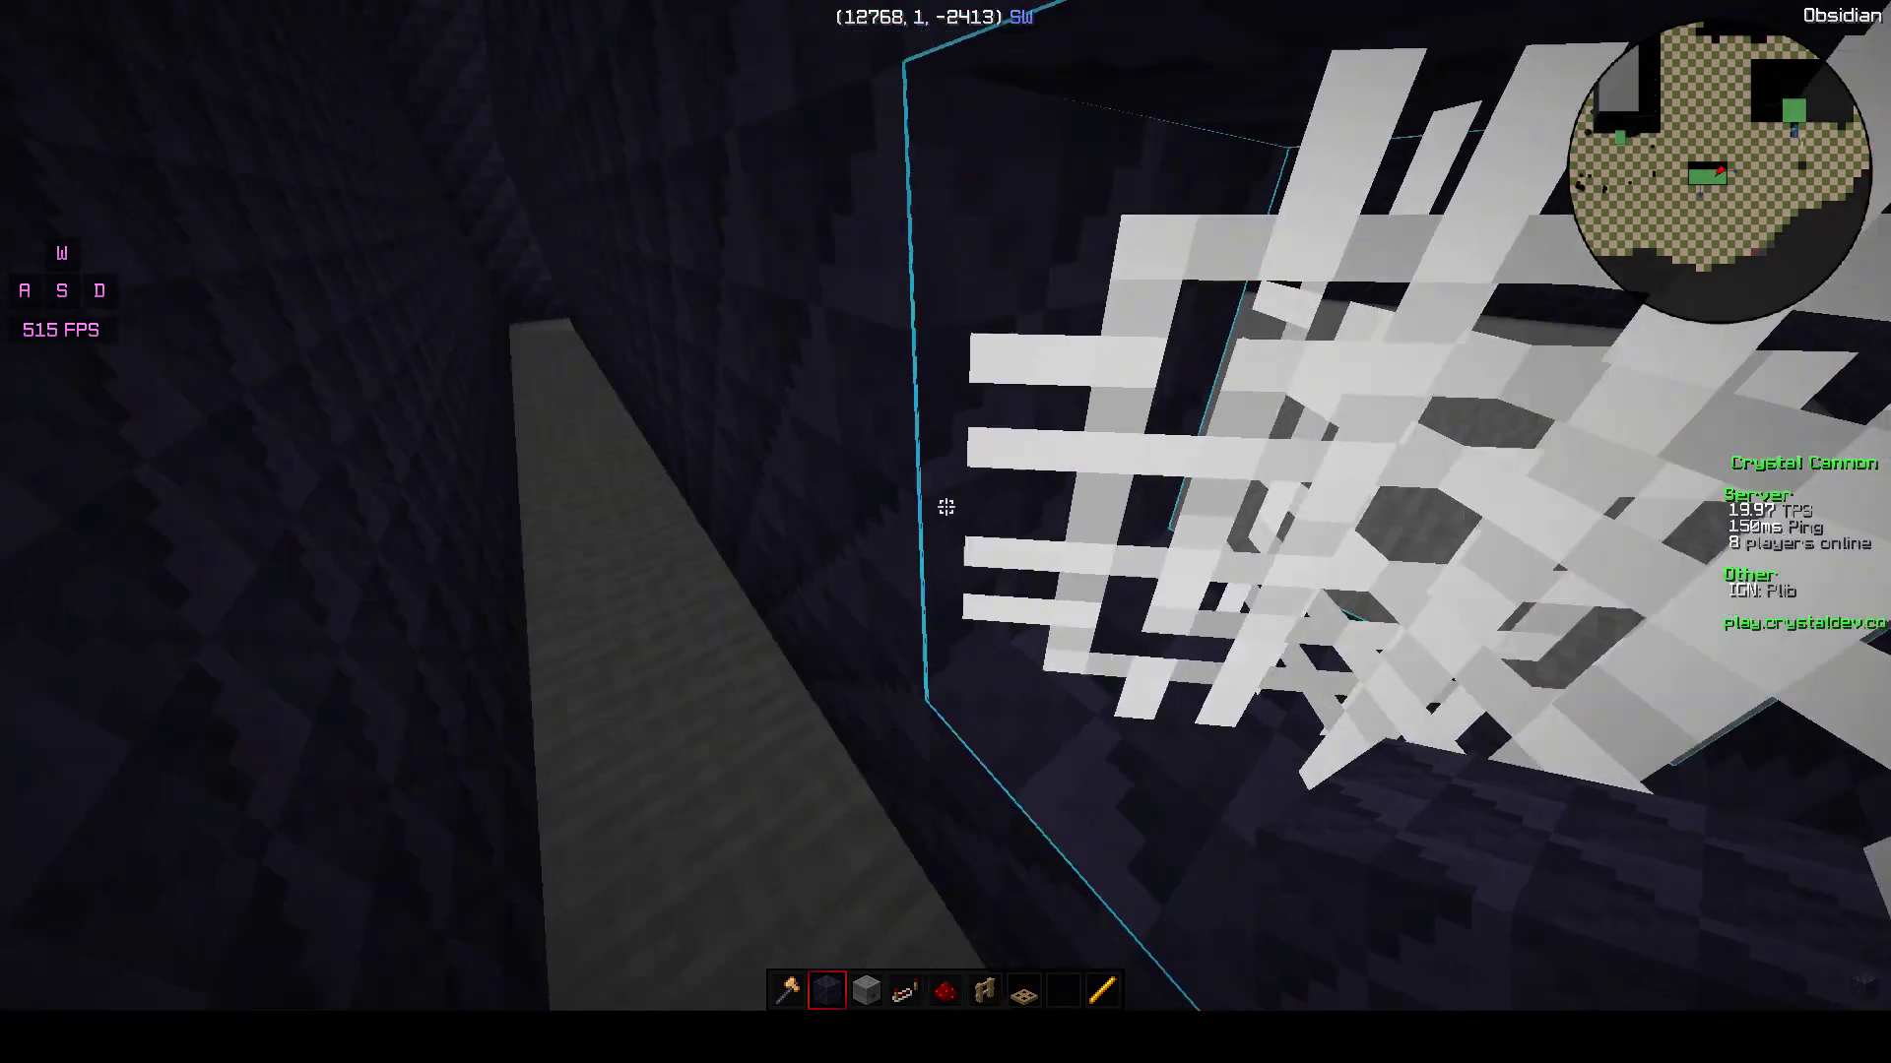
mouse_move(946, 507)
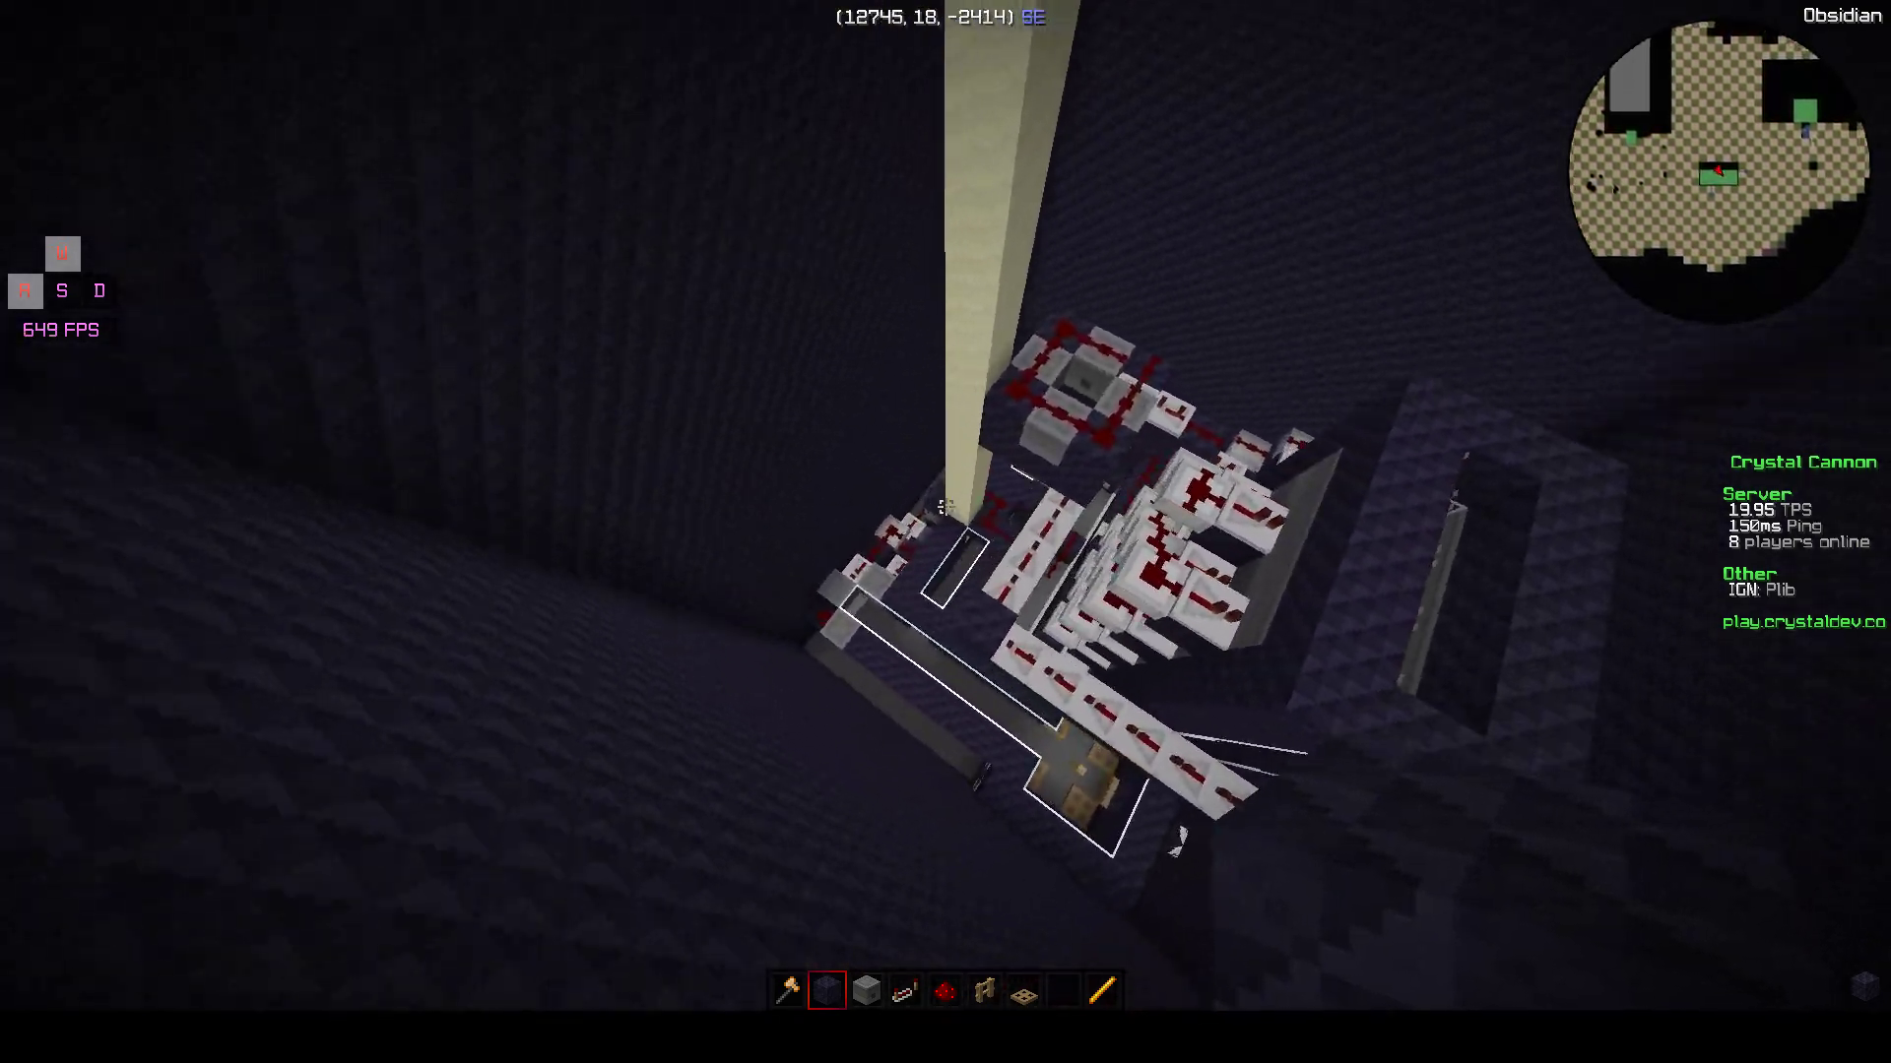
mouse_move(945, 532)
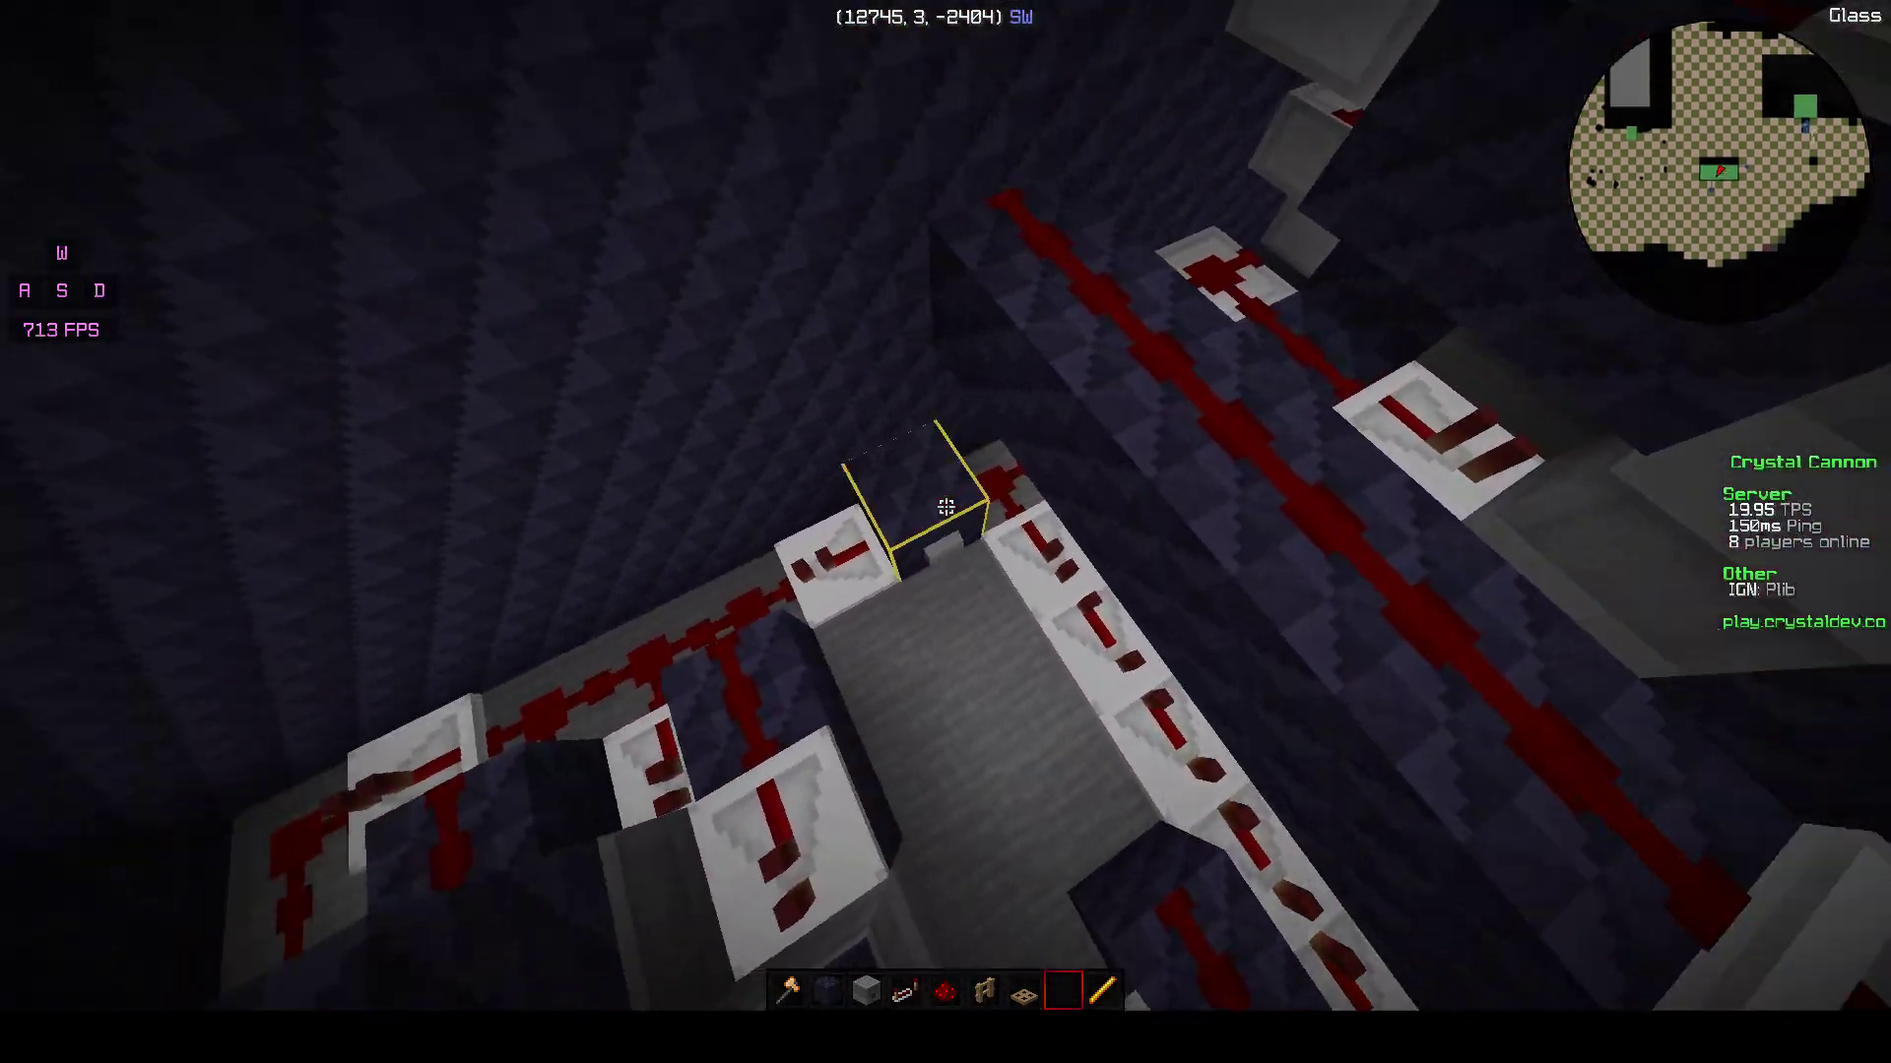
mouse_move(945, 495)
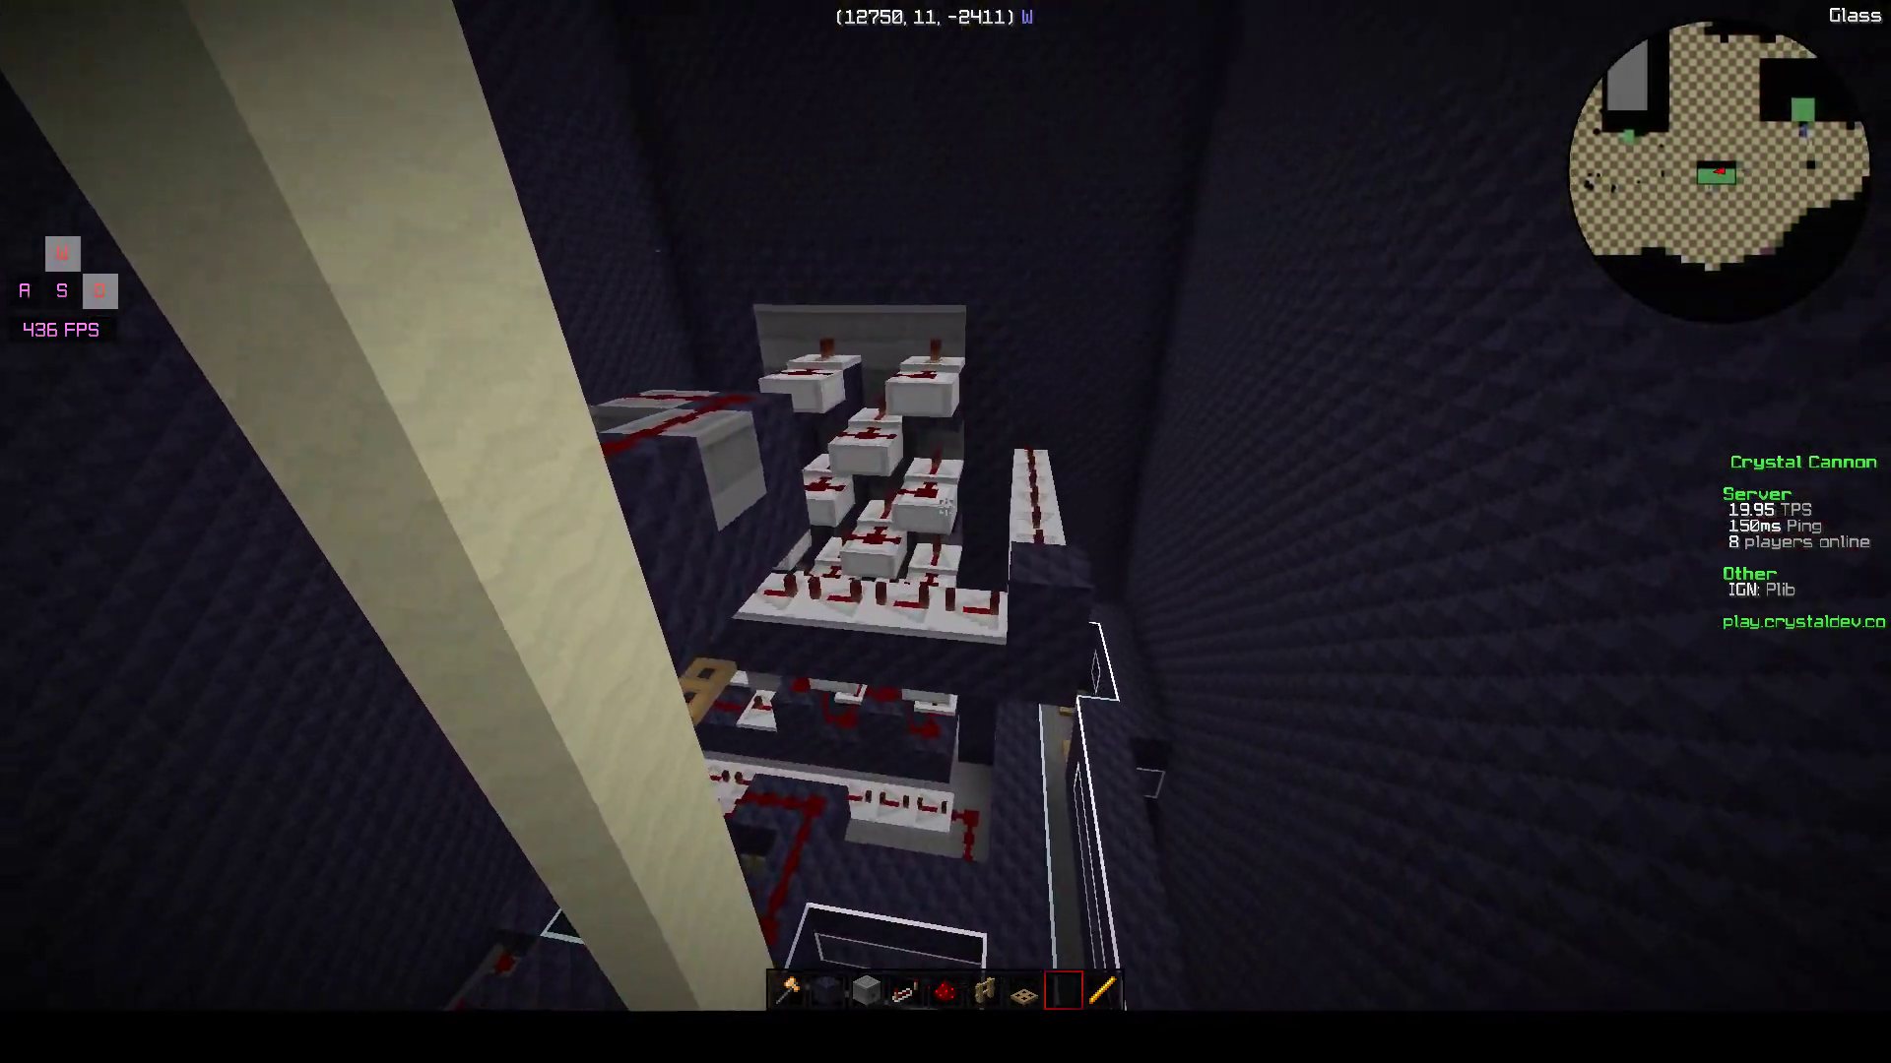
mouse_move(945, 496)
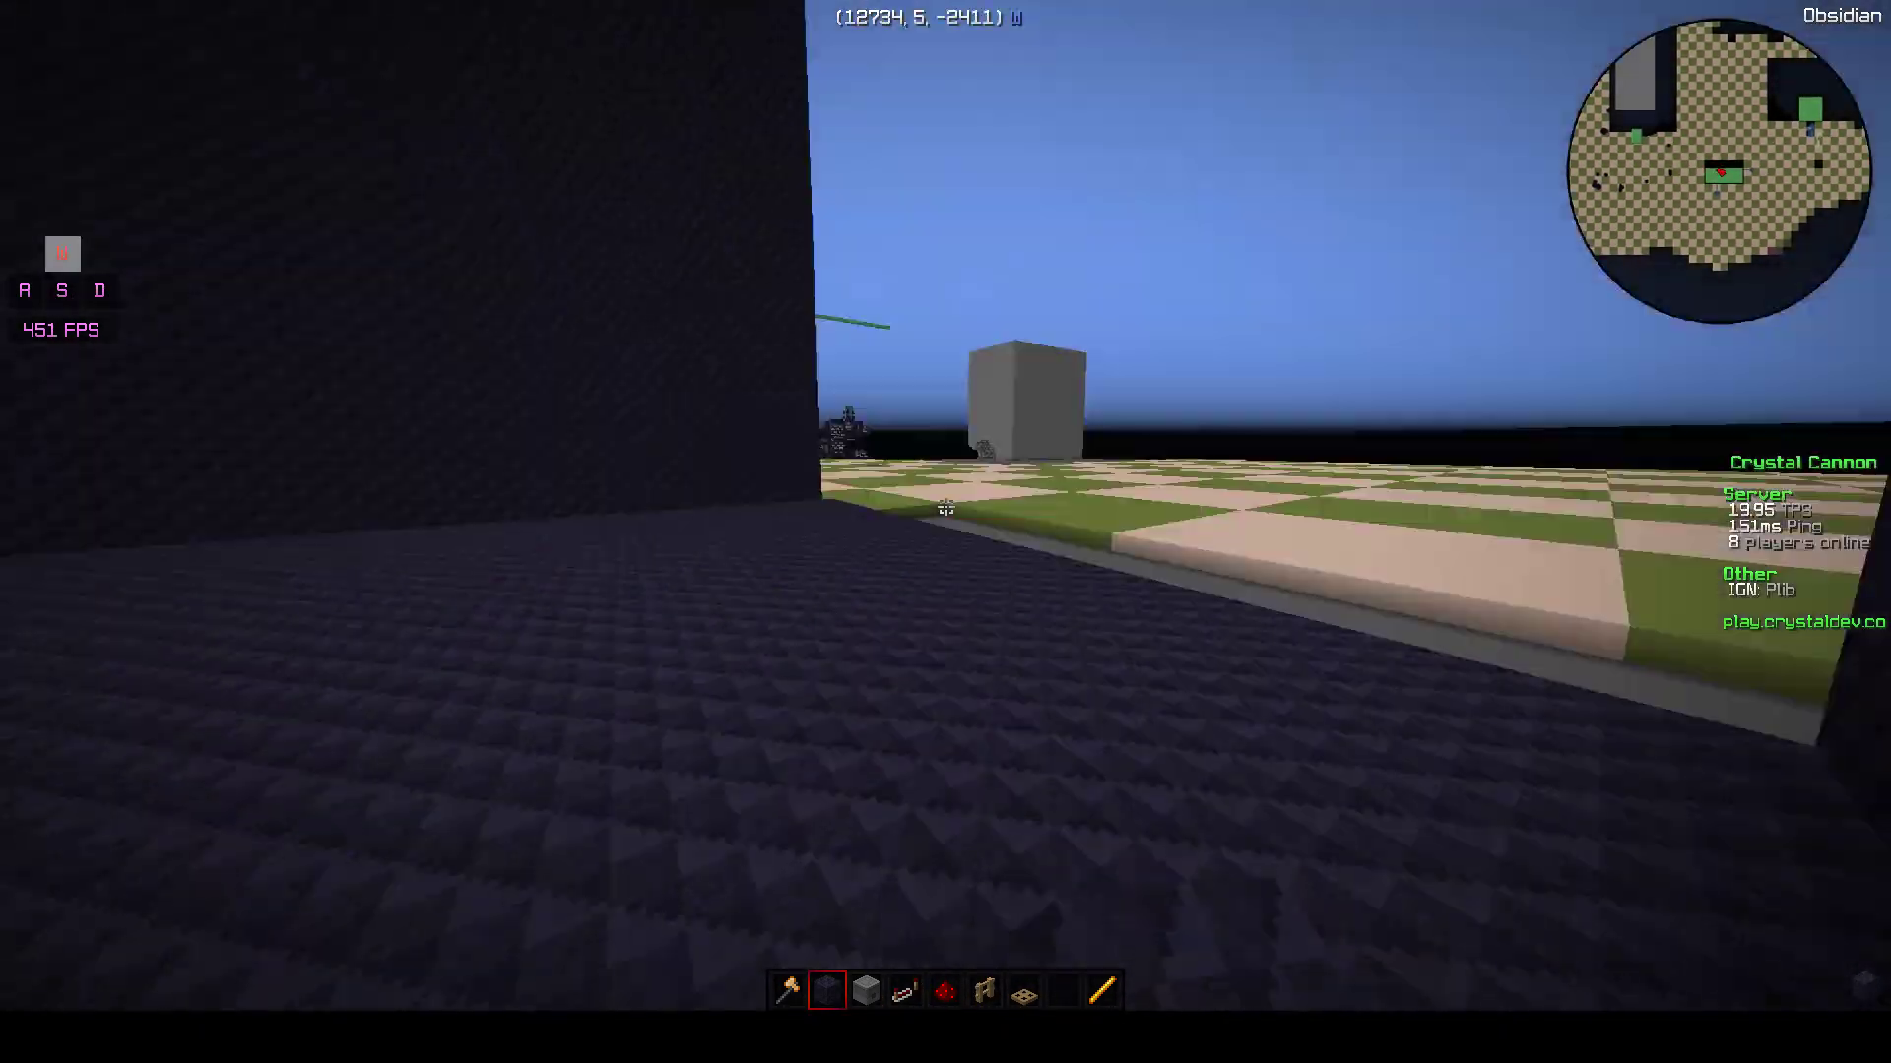
mouse_move(945, 506)
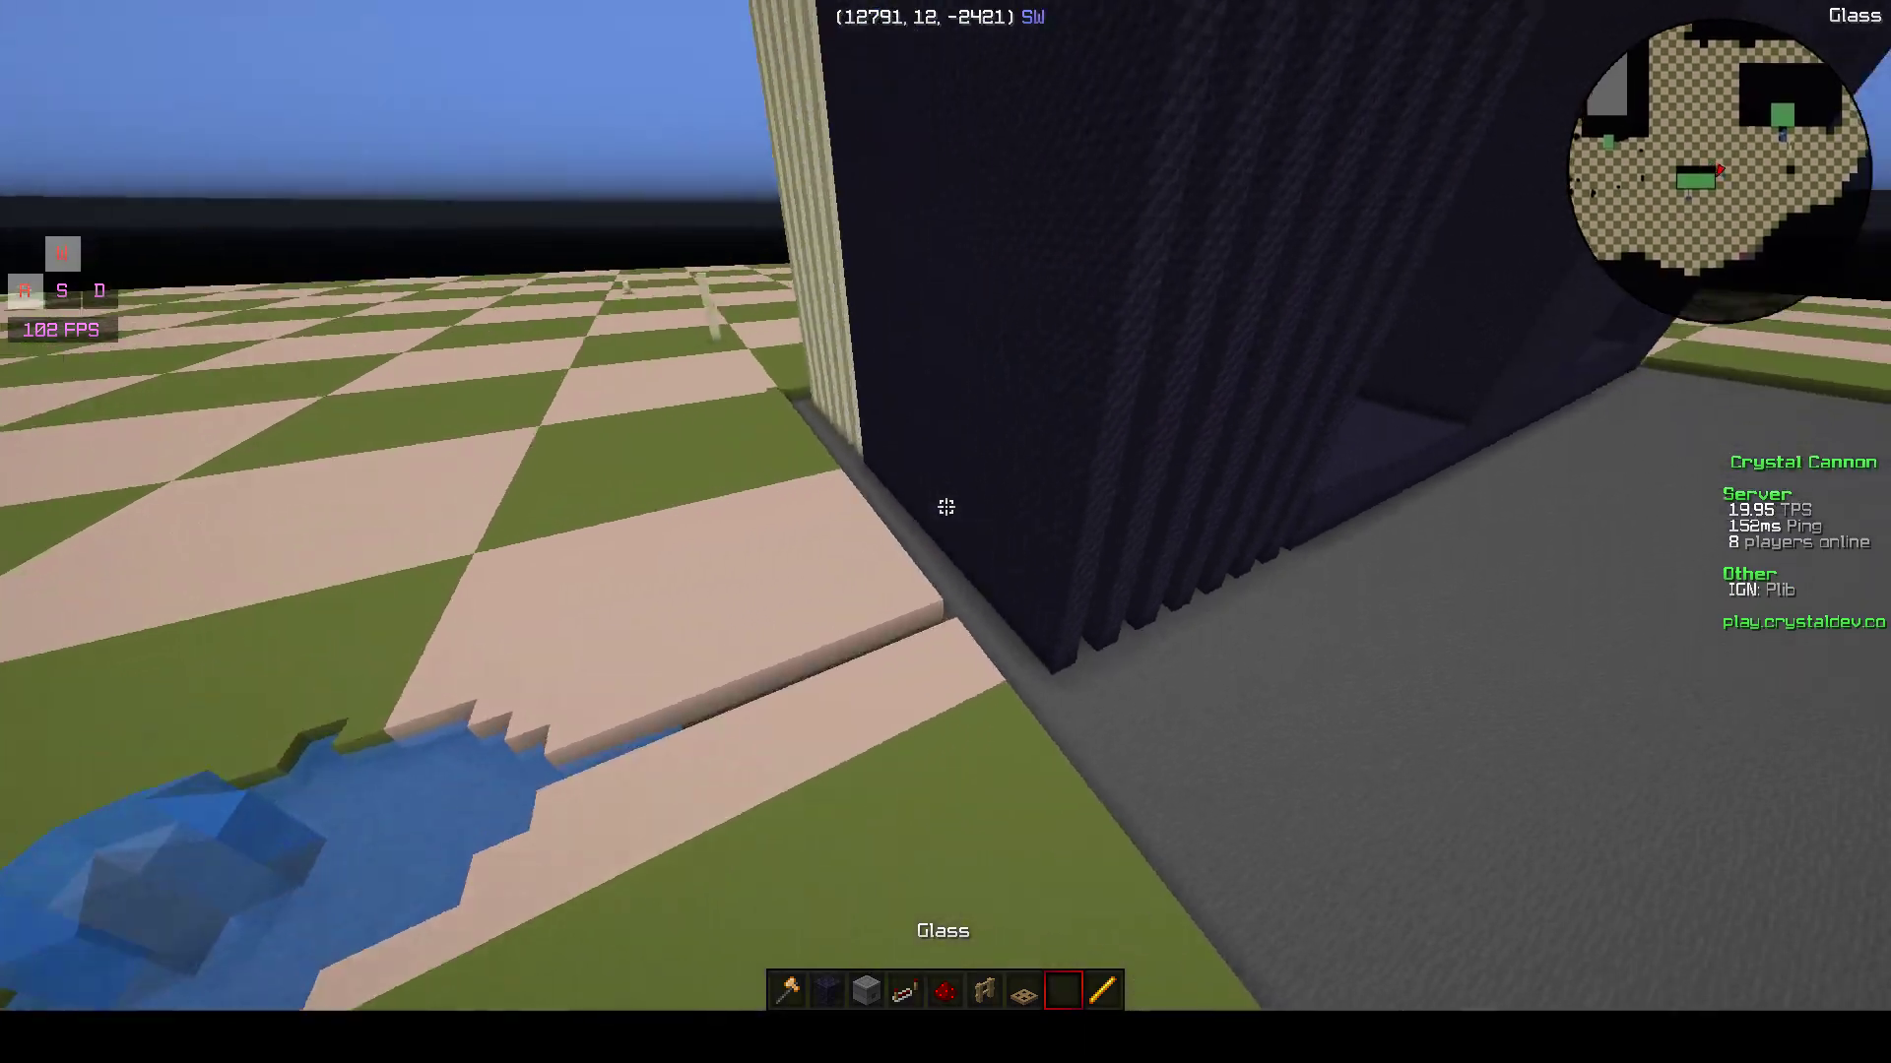
mouse_move(945, 506)
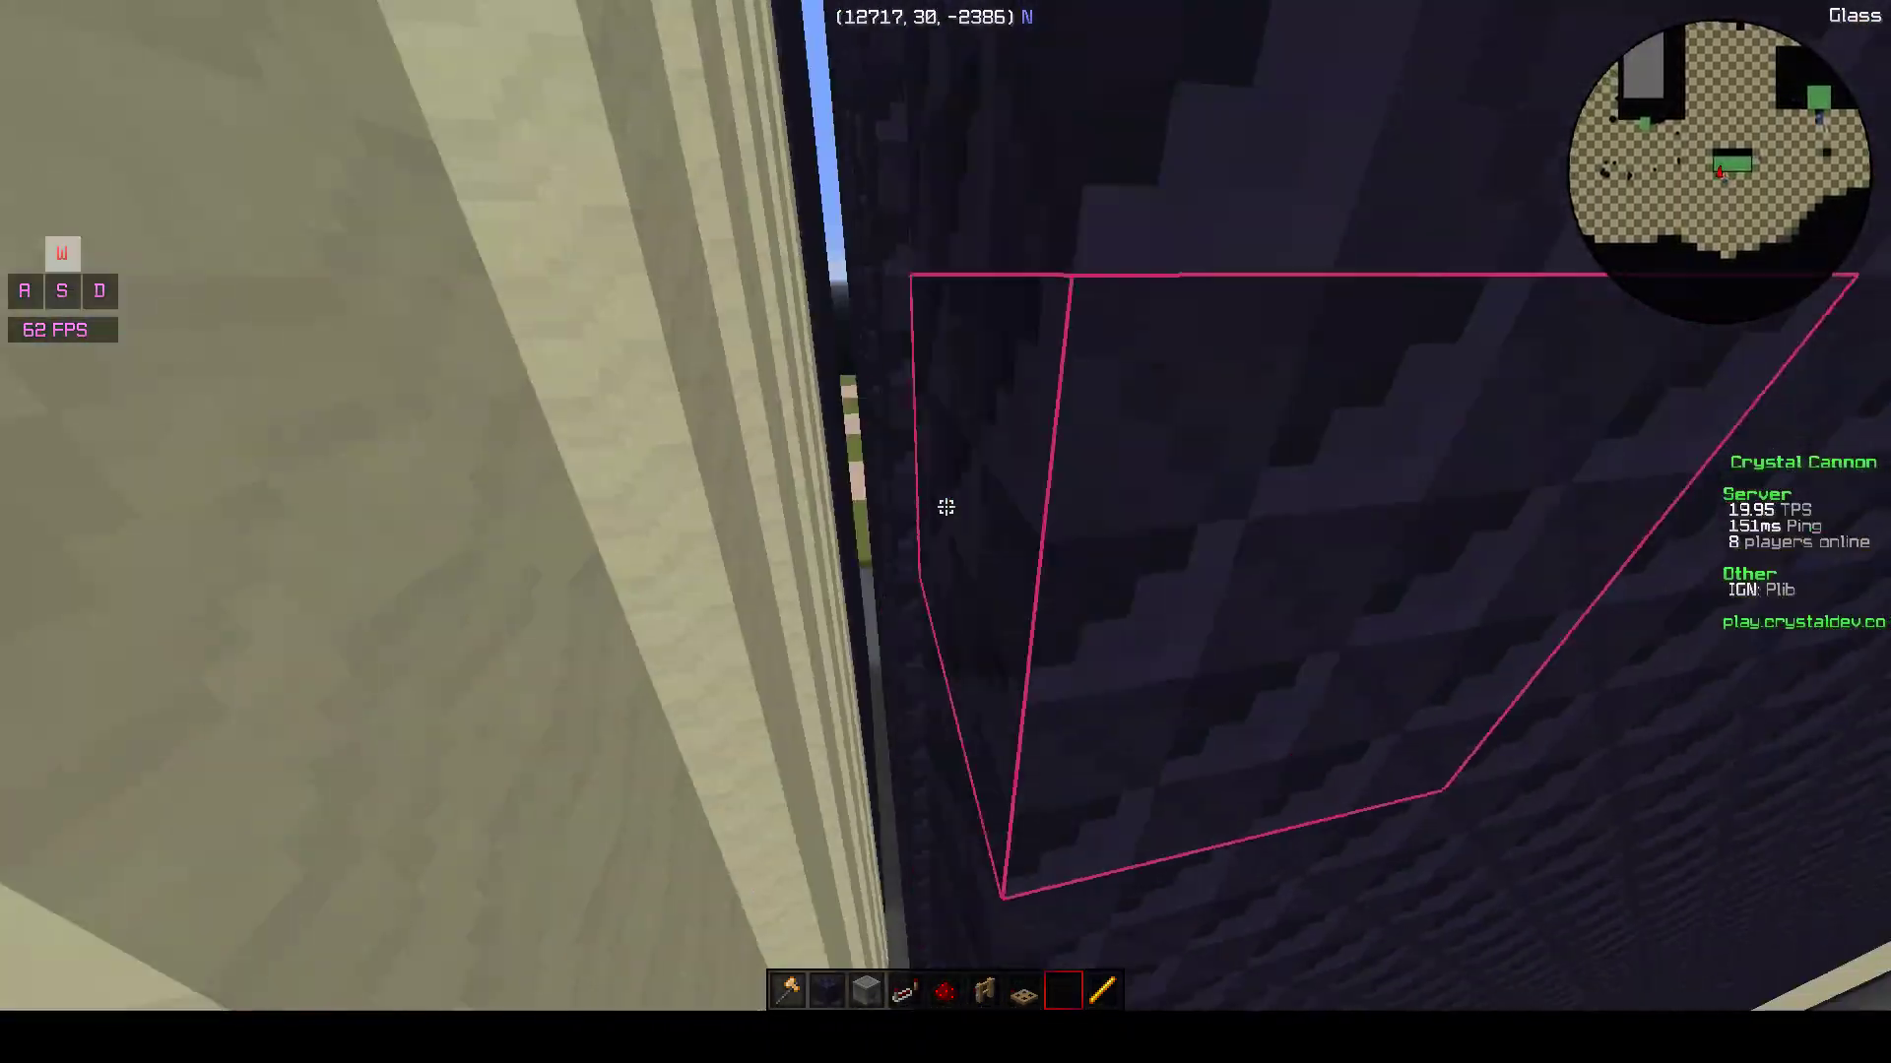
mouse_move(945, 506)
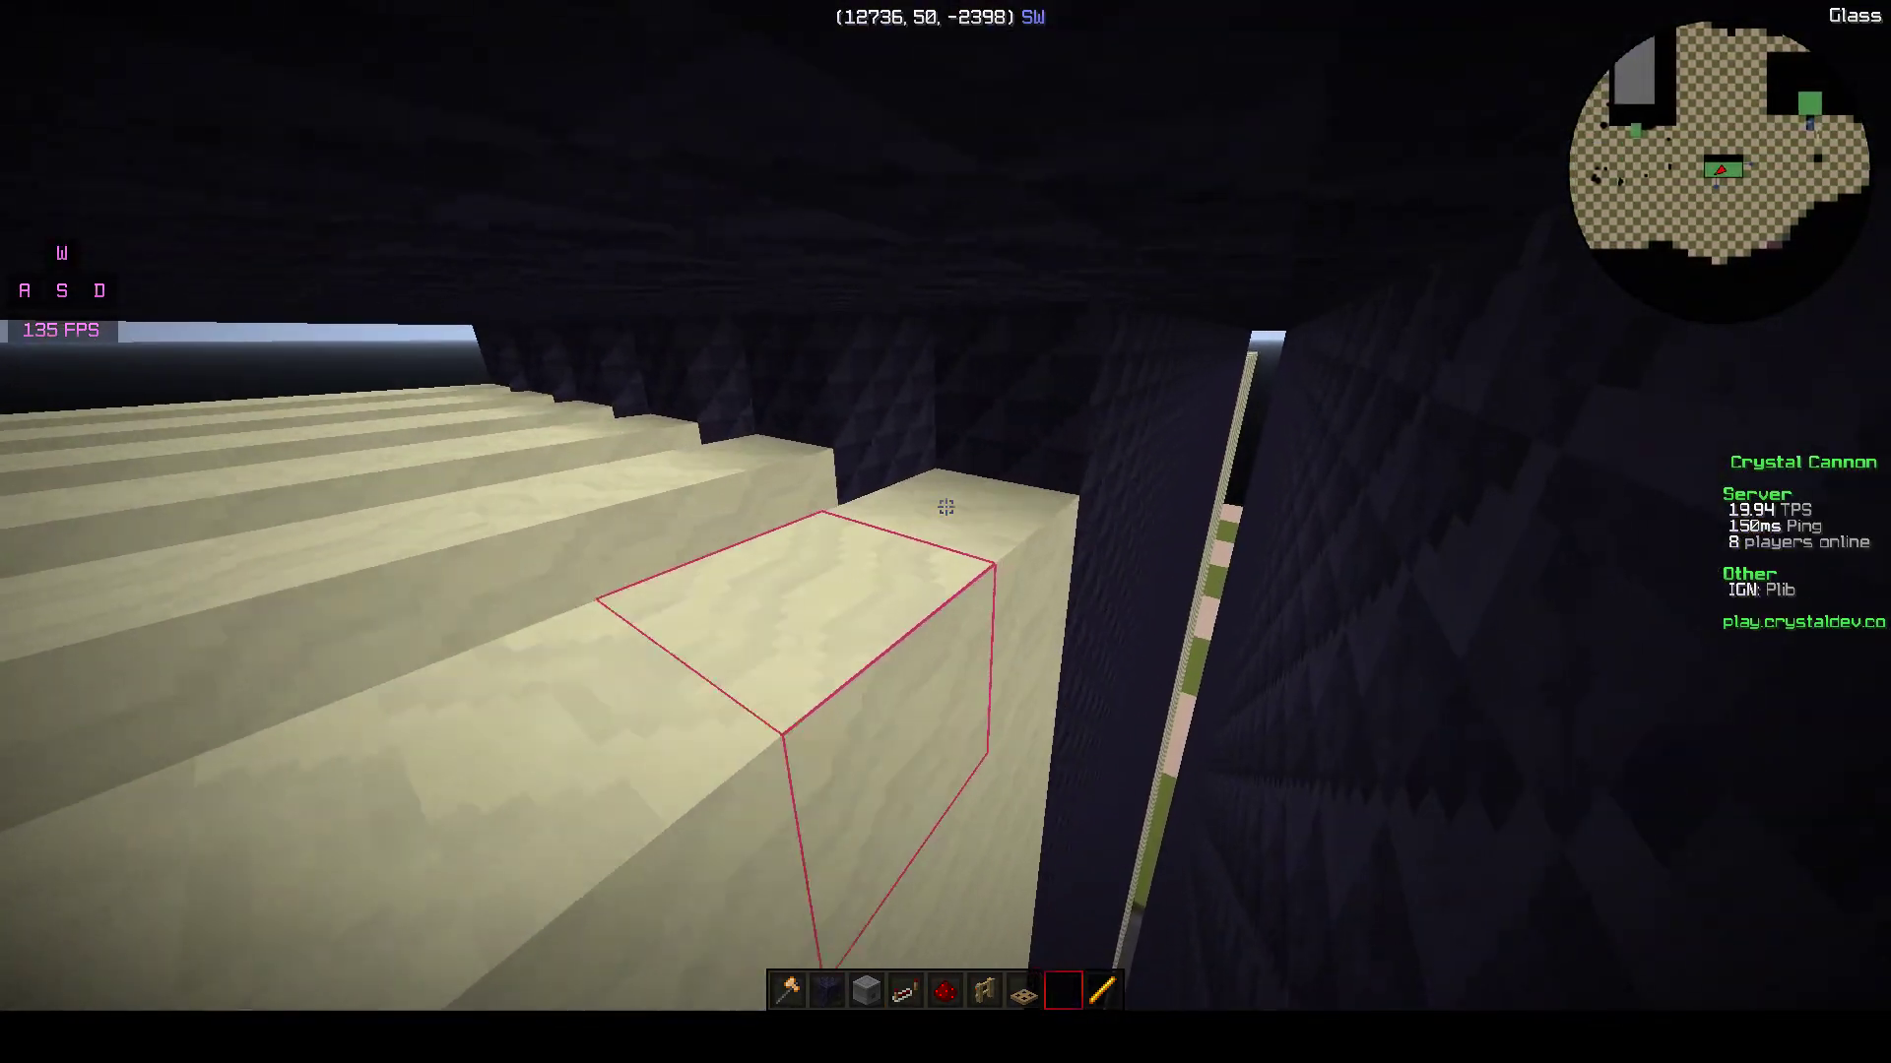
mouse_move(945, 506)
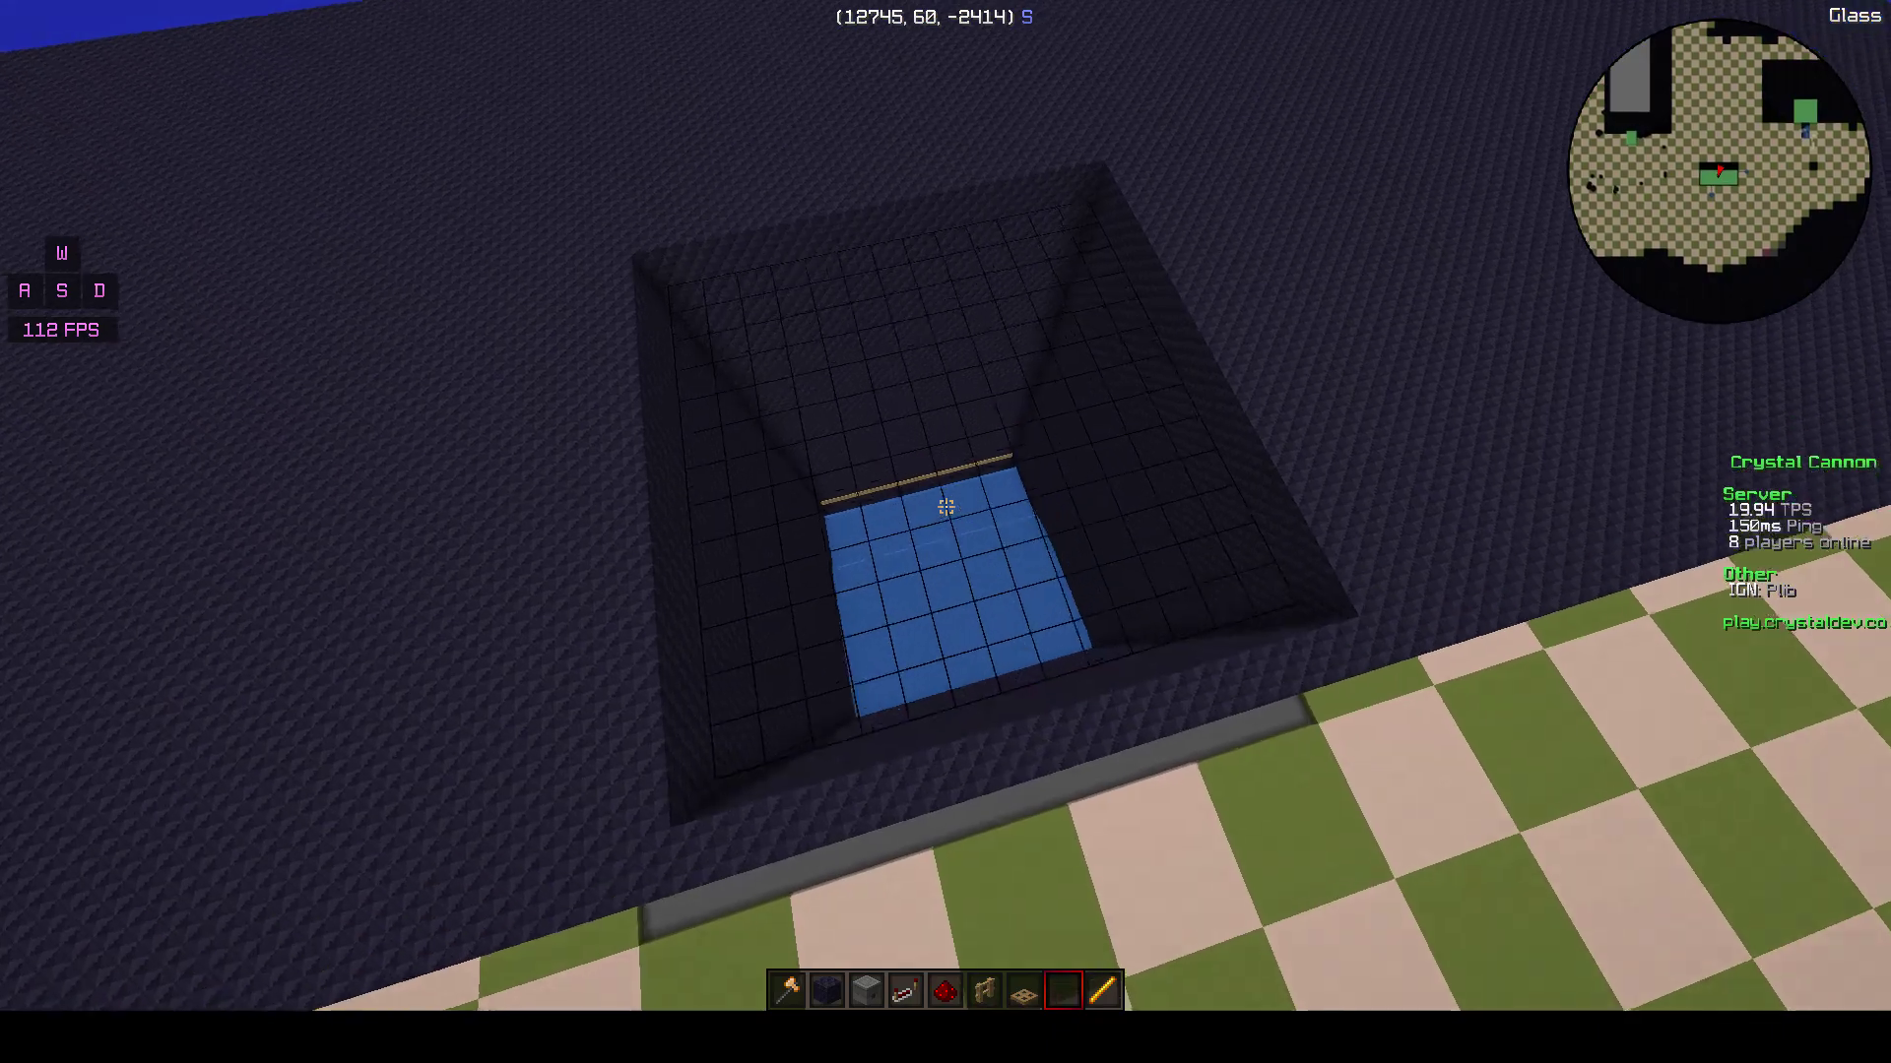
mouse_move(944, 506)
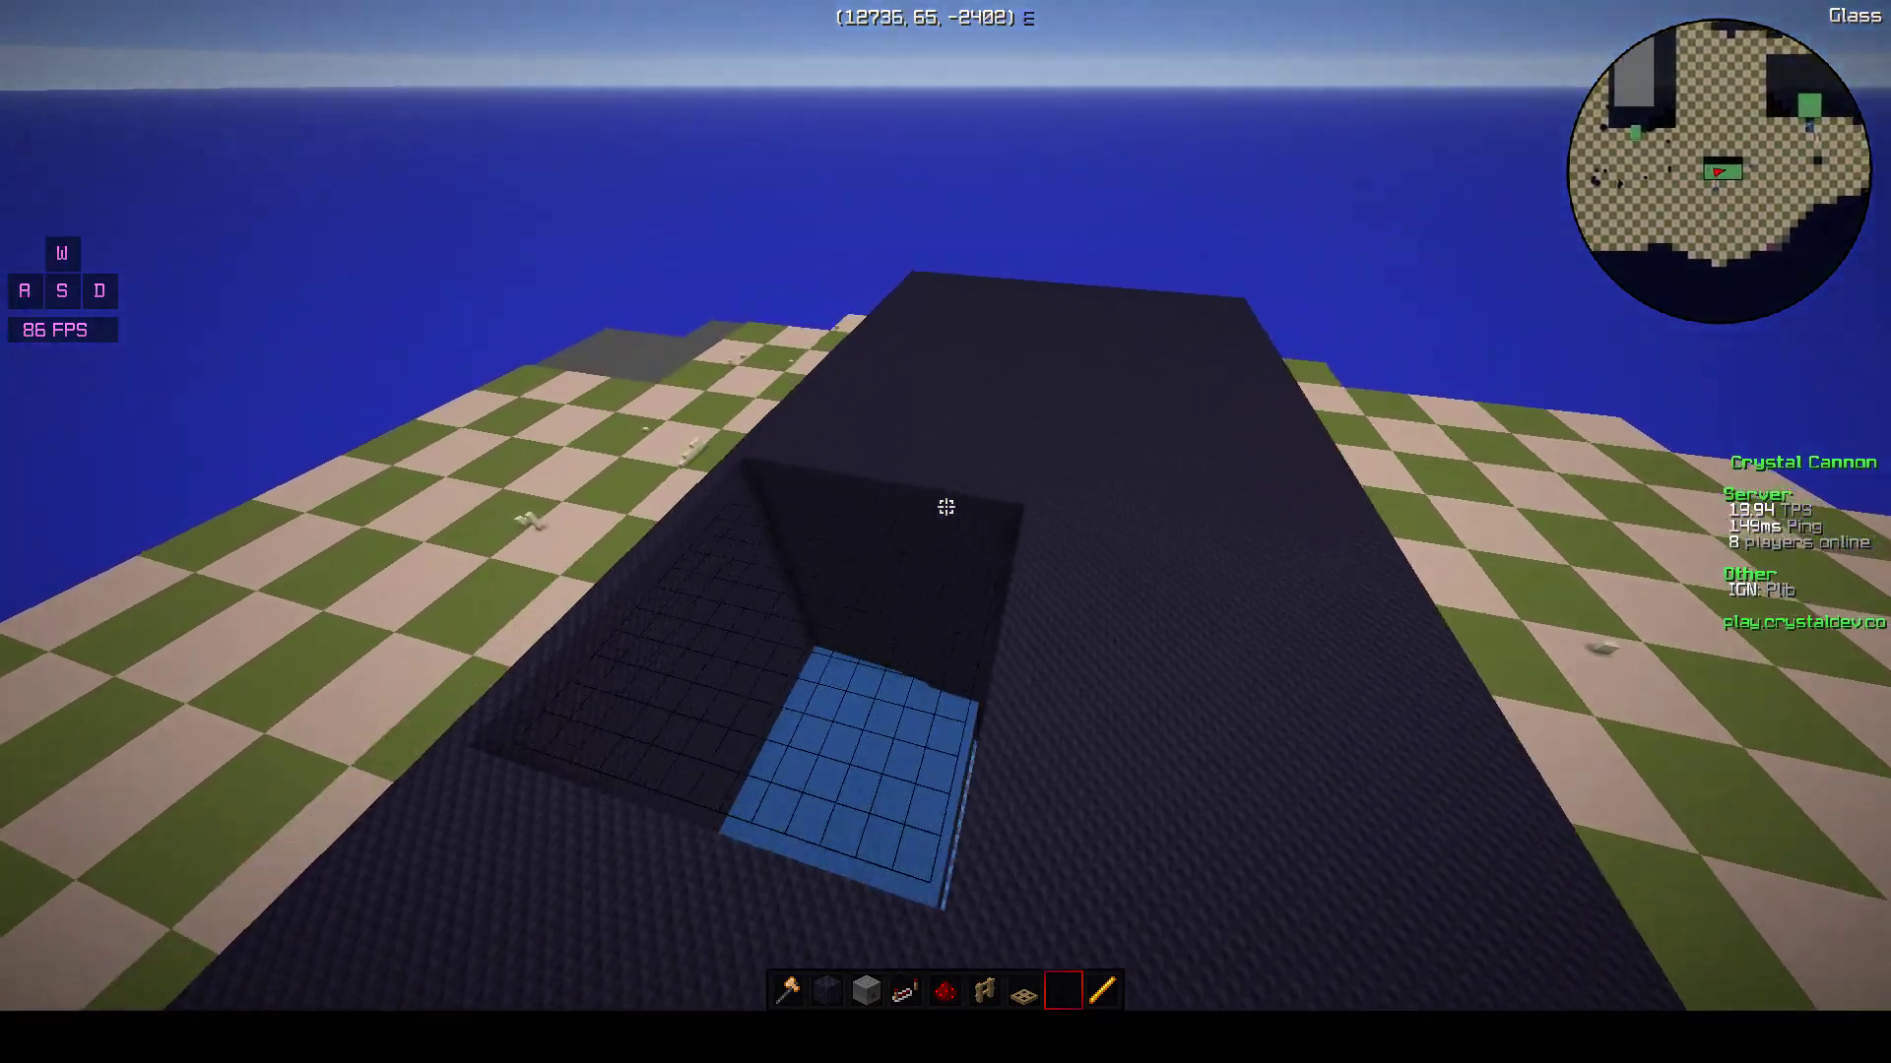
mouse_move(946, 506)
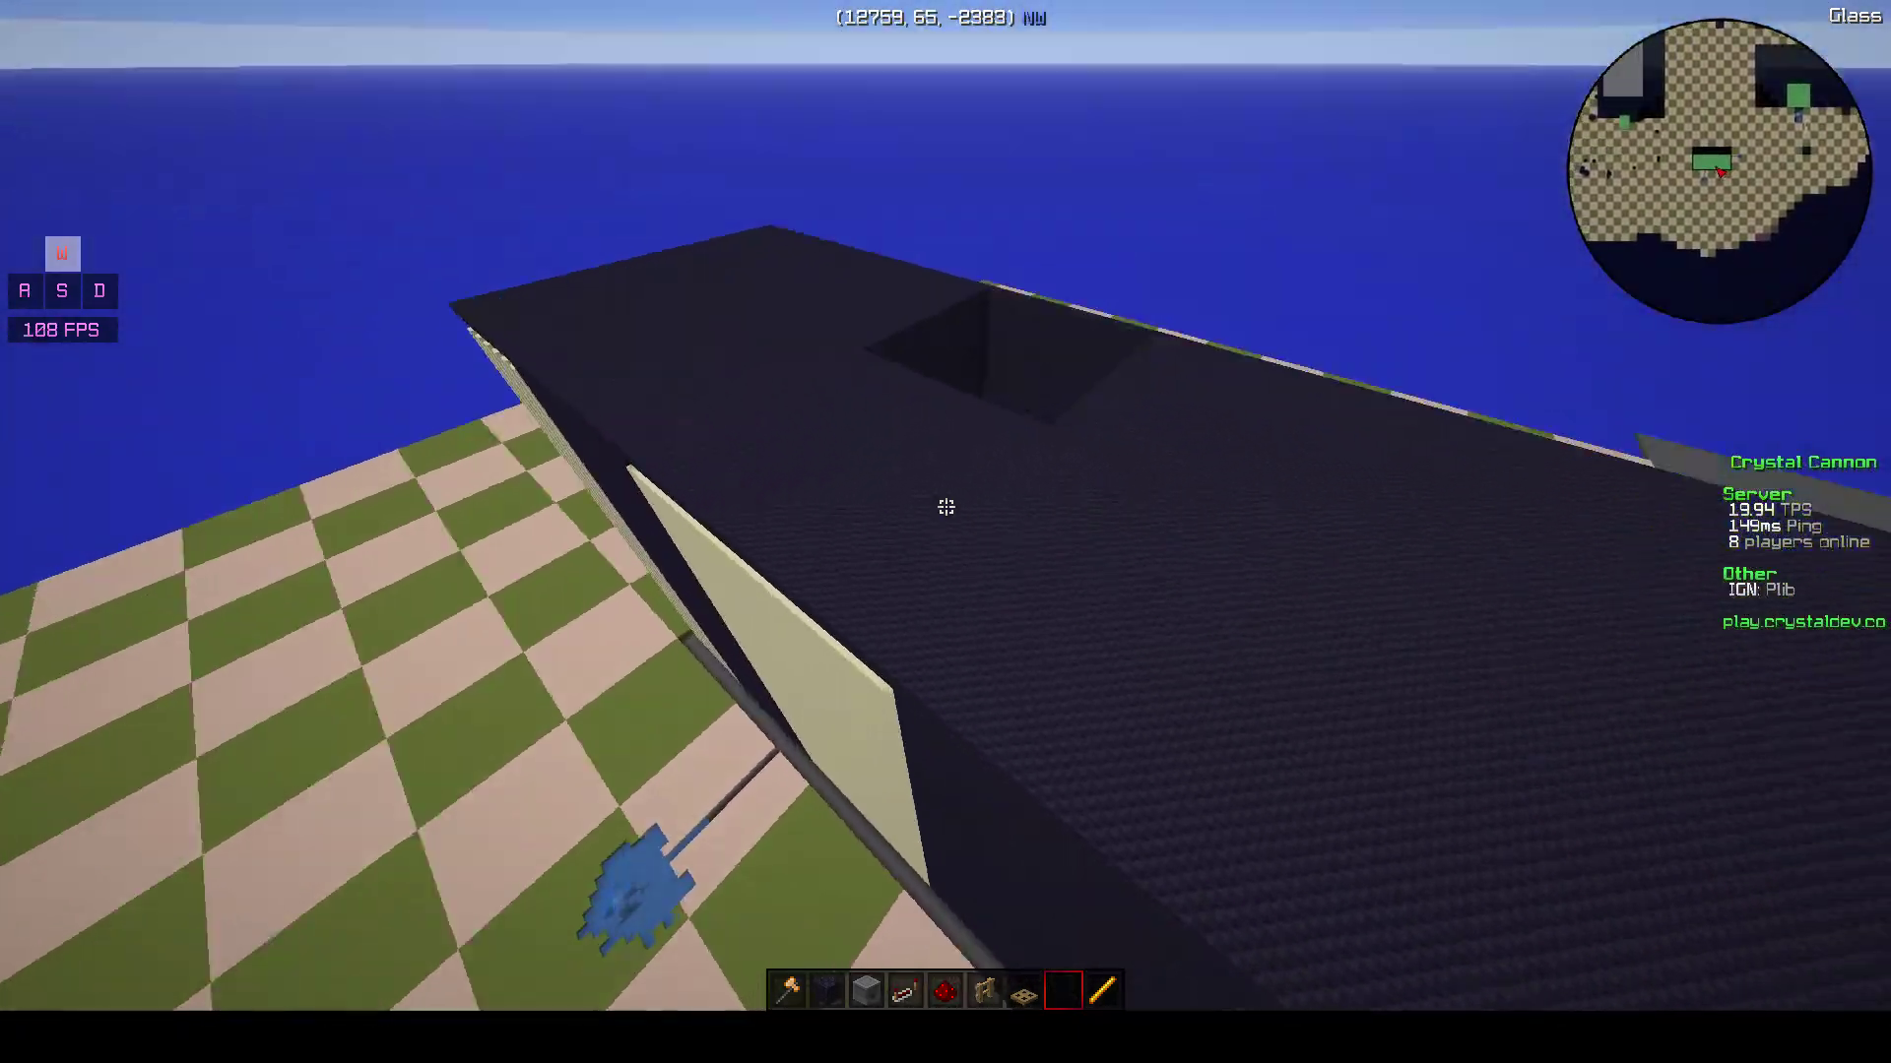